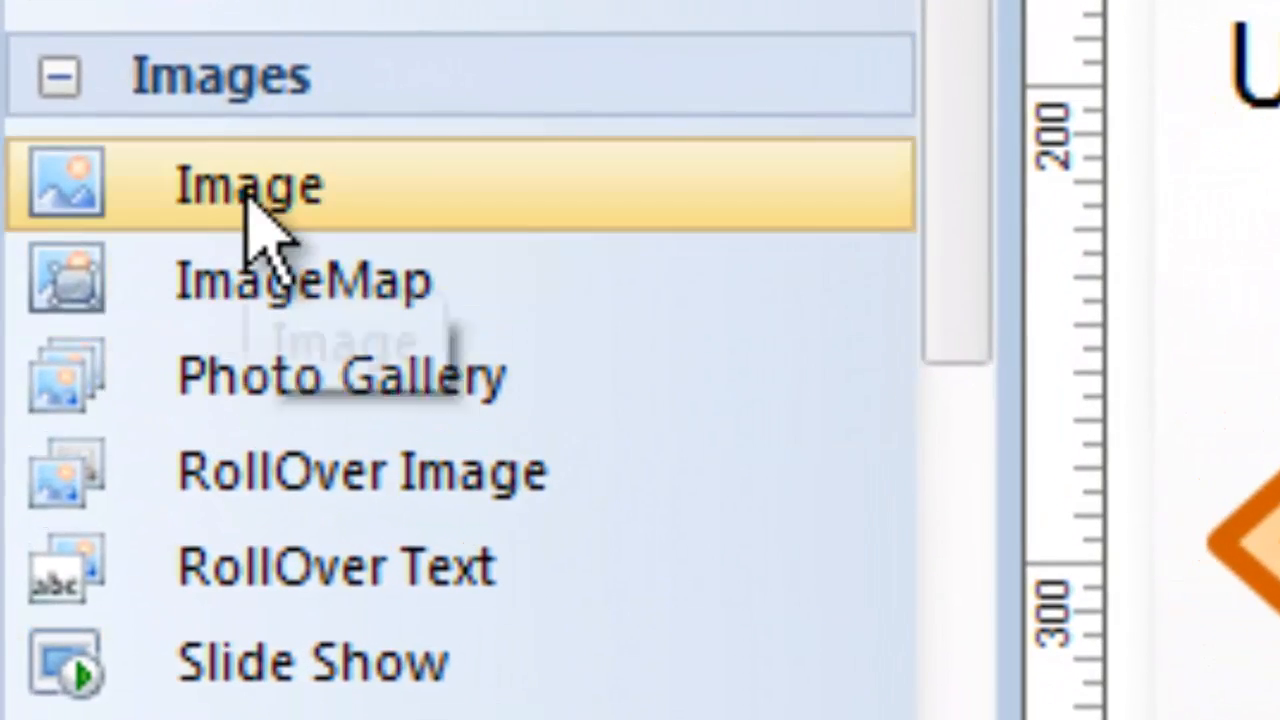
mouse_move(260, 210)
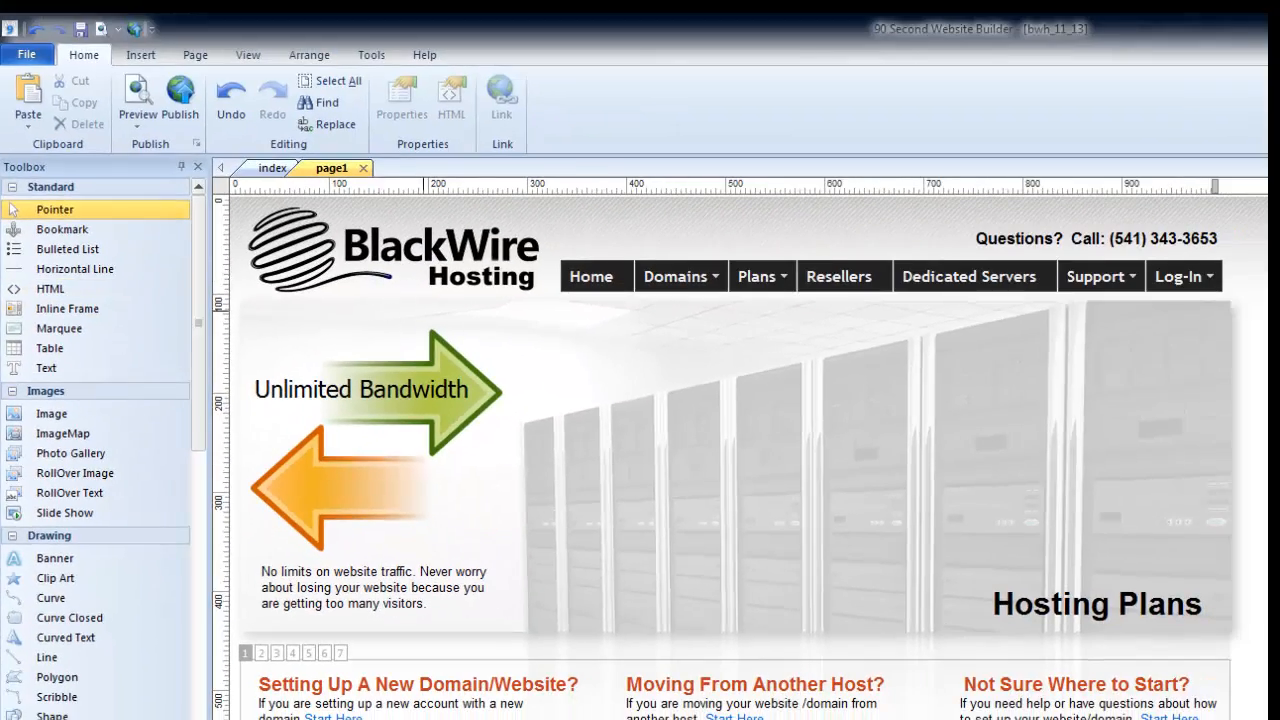
Scroll page1 past the Hosting Plans content to the blank area below the divider.
scroll(down, 3)
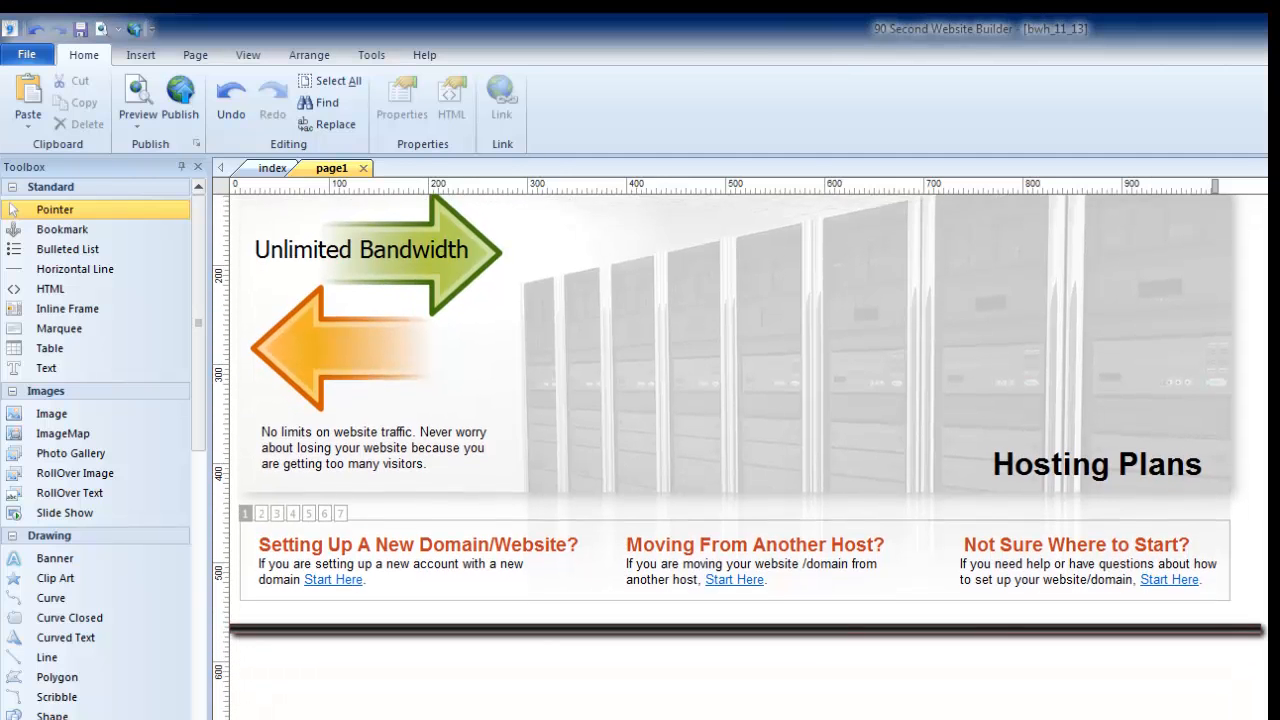
scroll(down, 3)
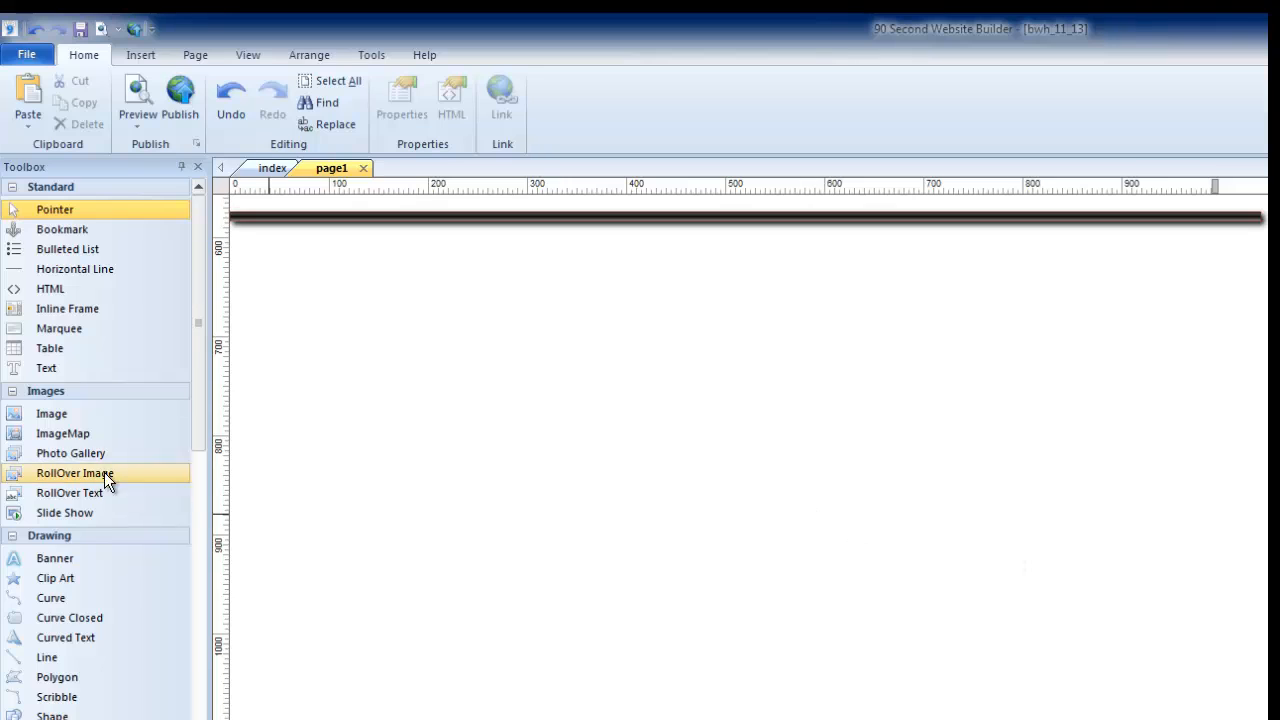
mouse_move(52, 413)
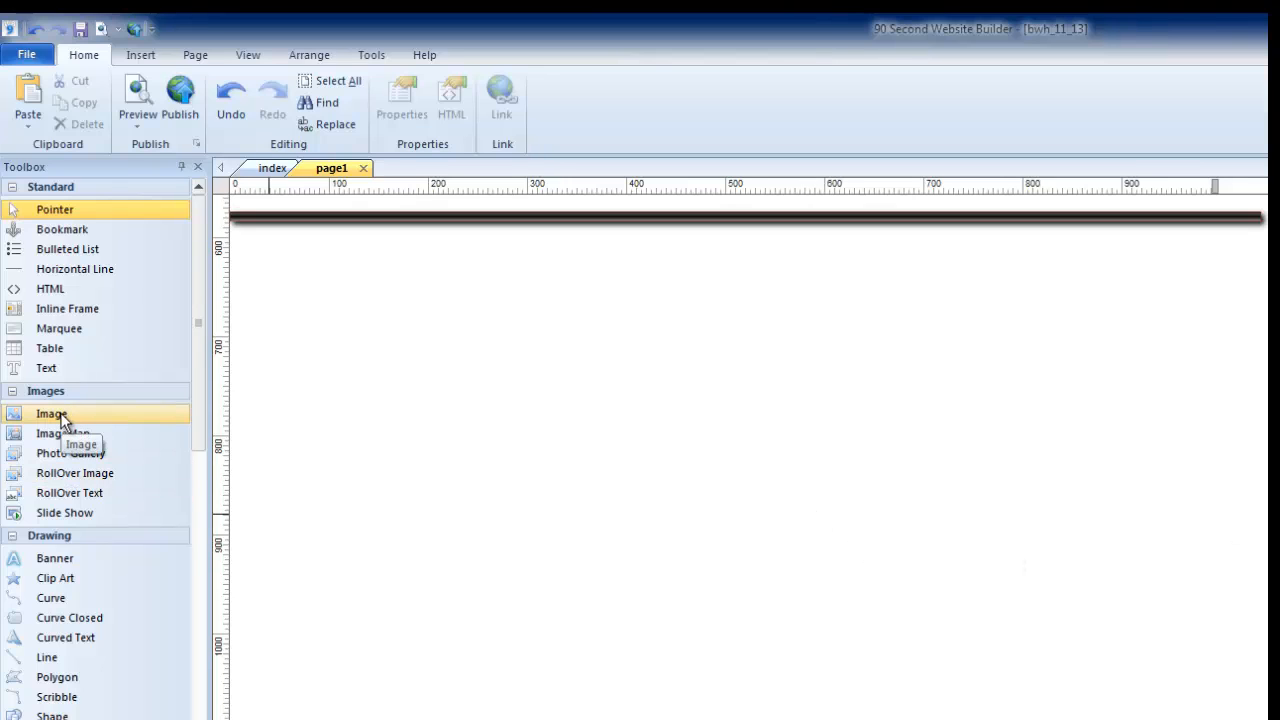
click(51, 413)
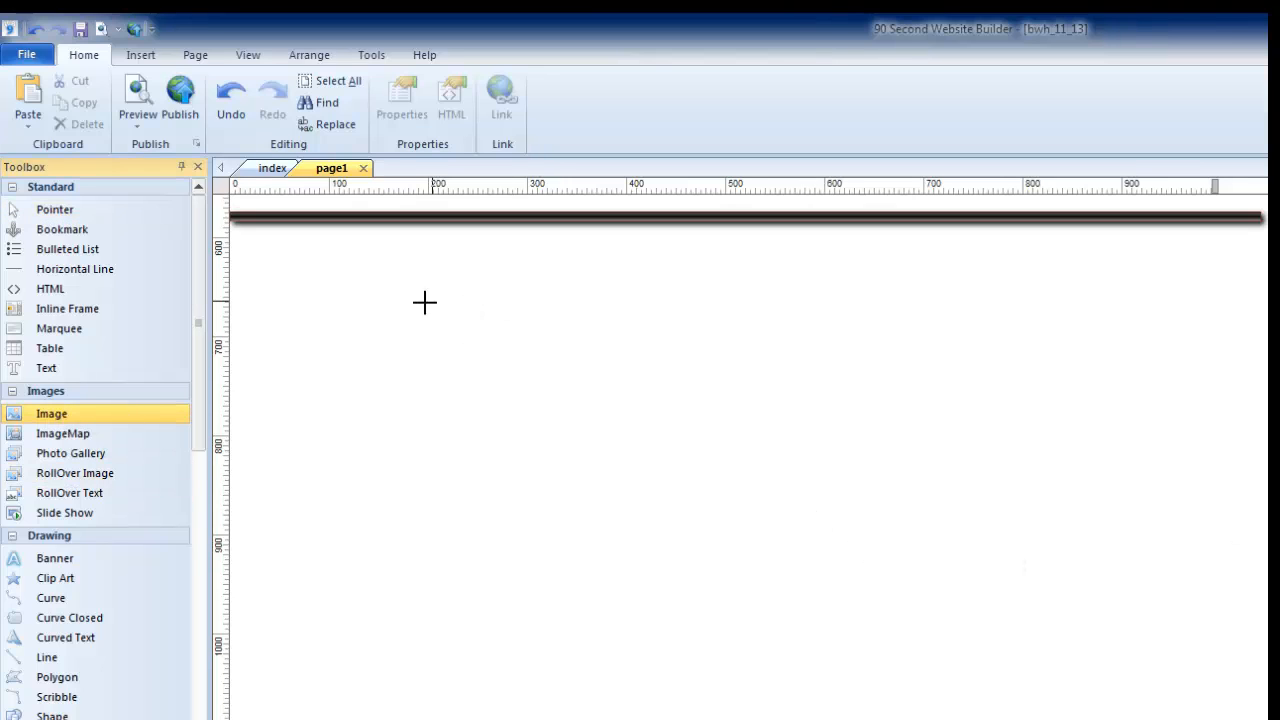
mouse_move(392, 287)
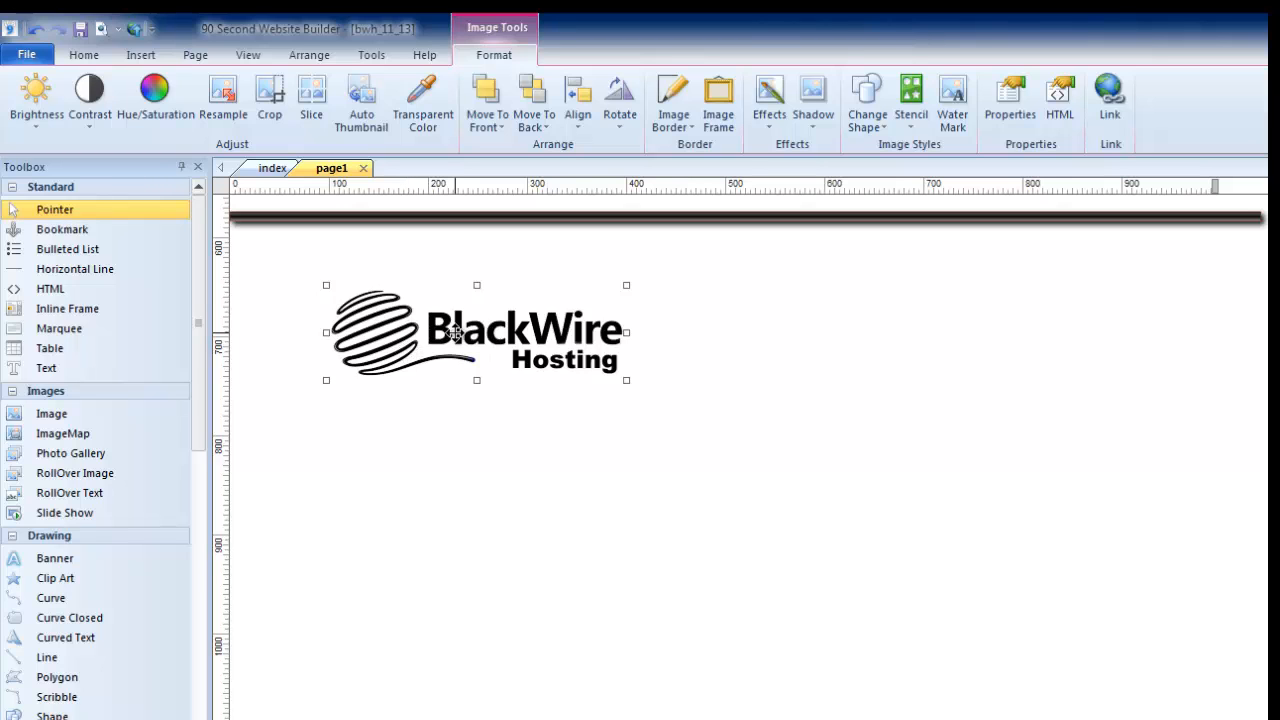
double_click(455, 333)
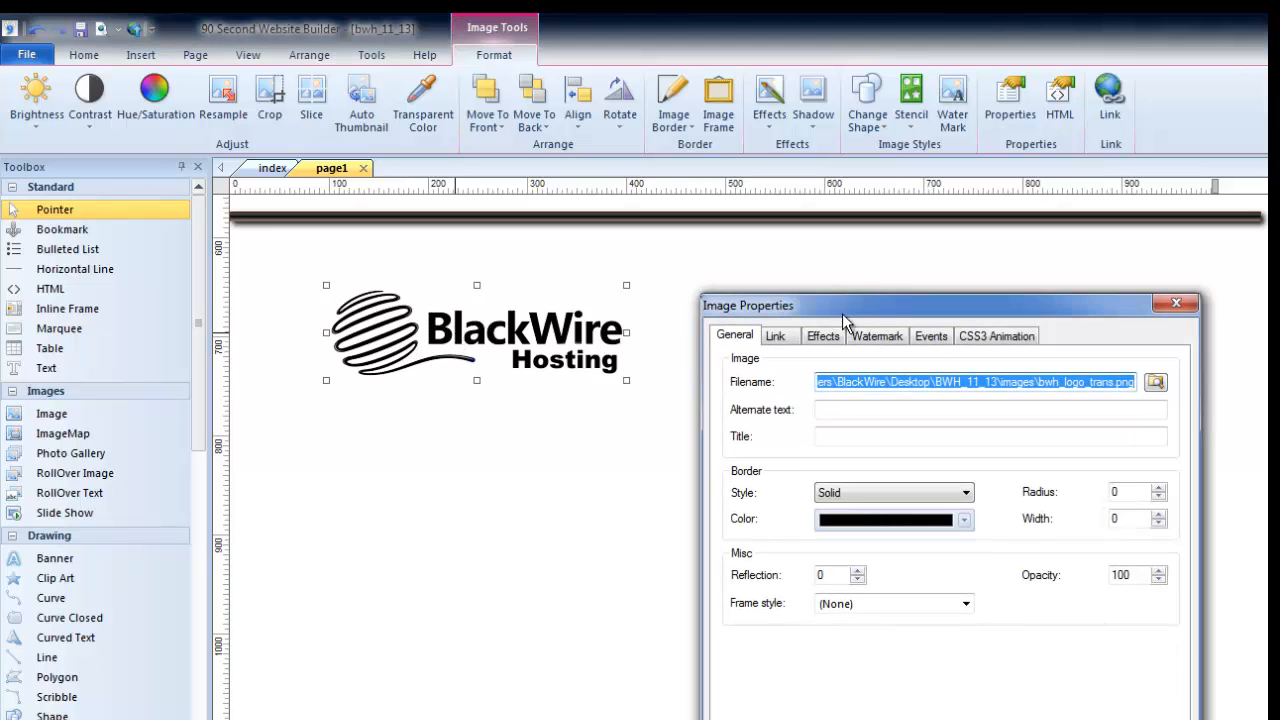
click(776, 335)
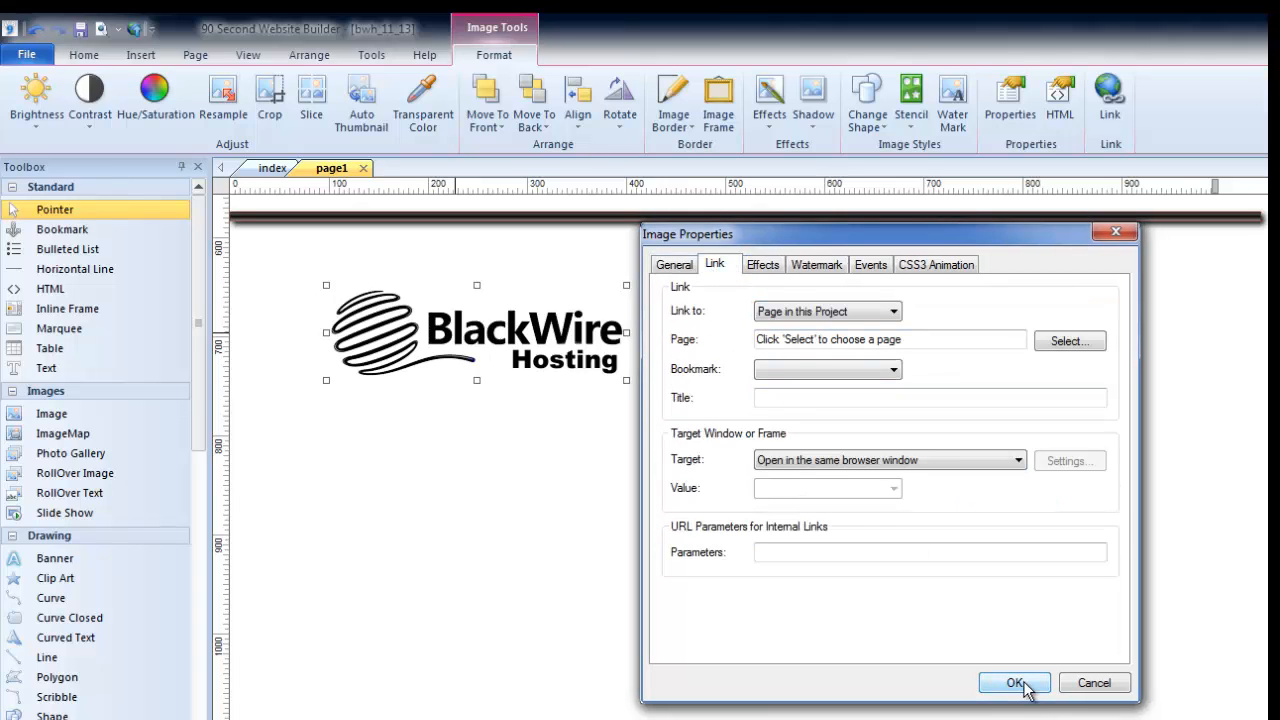
click(1014, 682)
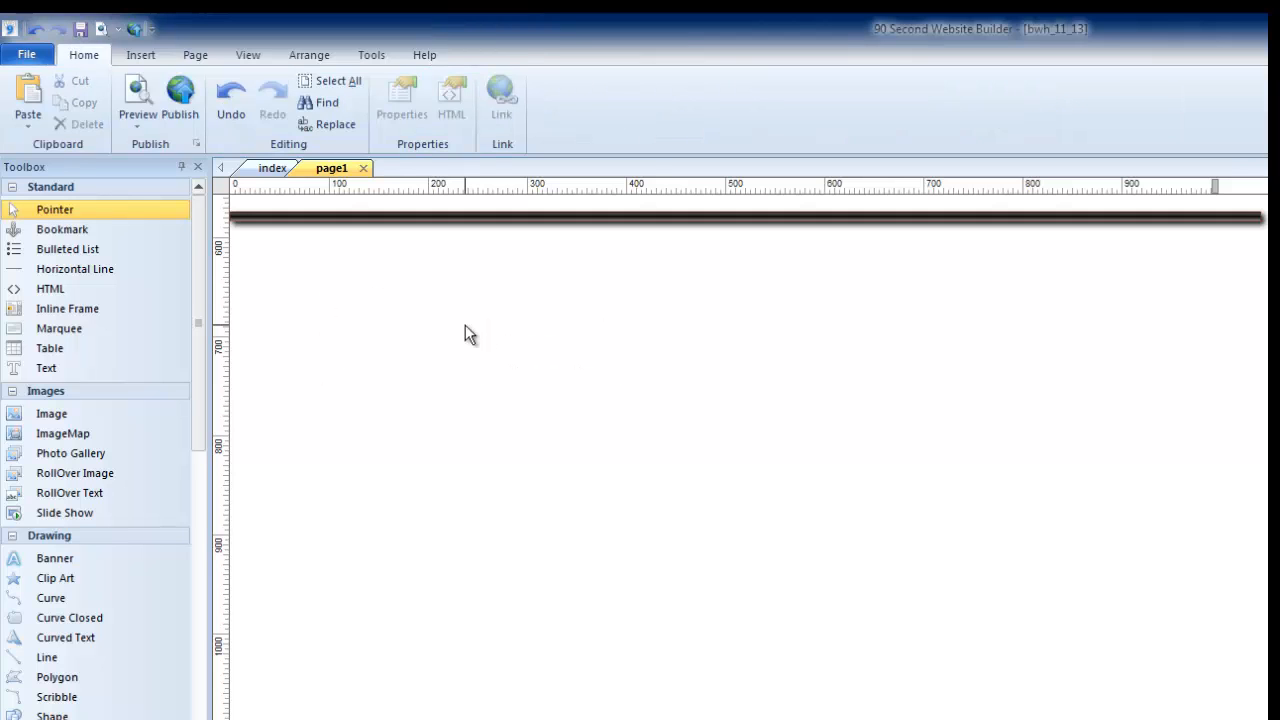
mouse_move(70, 453)
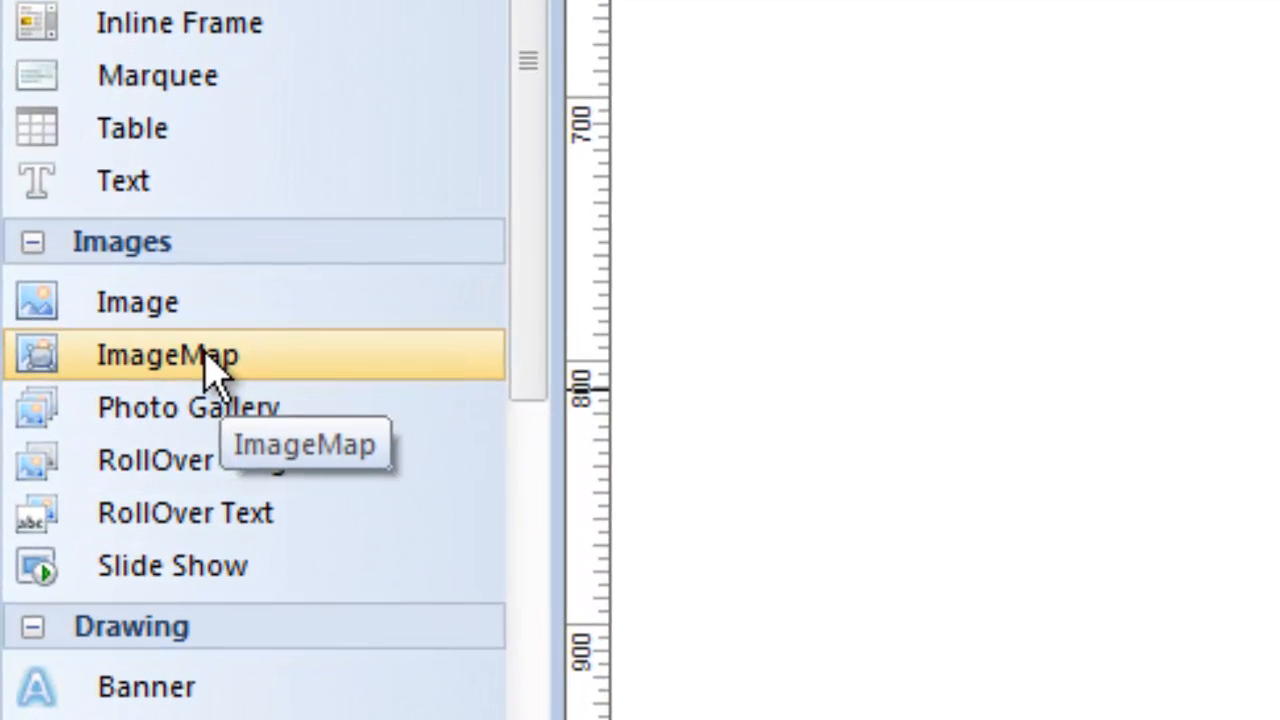
mouse_move(195, 375)
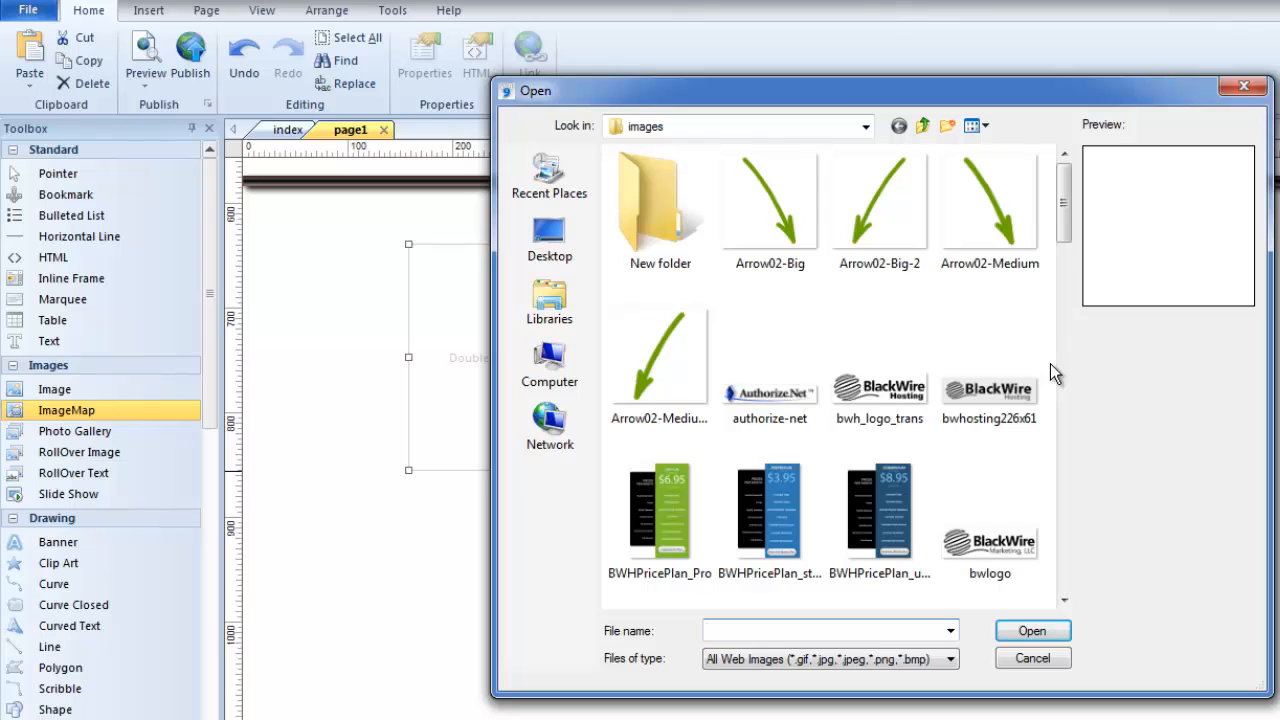
Load the BWHPricePlan_Pro graphic into the new image map on page1.
scroll(down, 3)
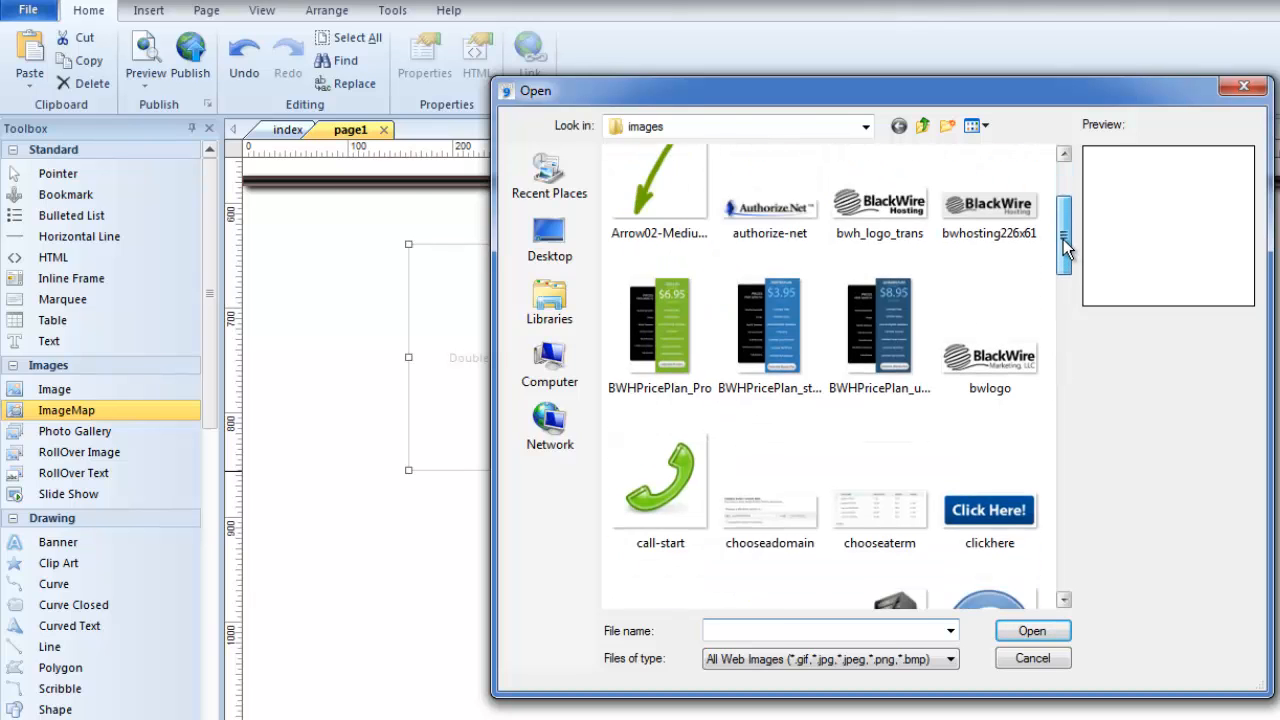
click(659, 325)
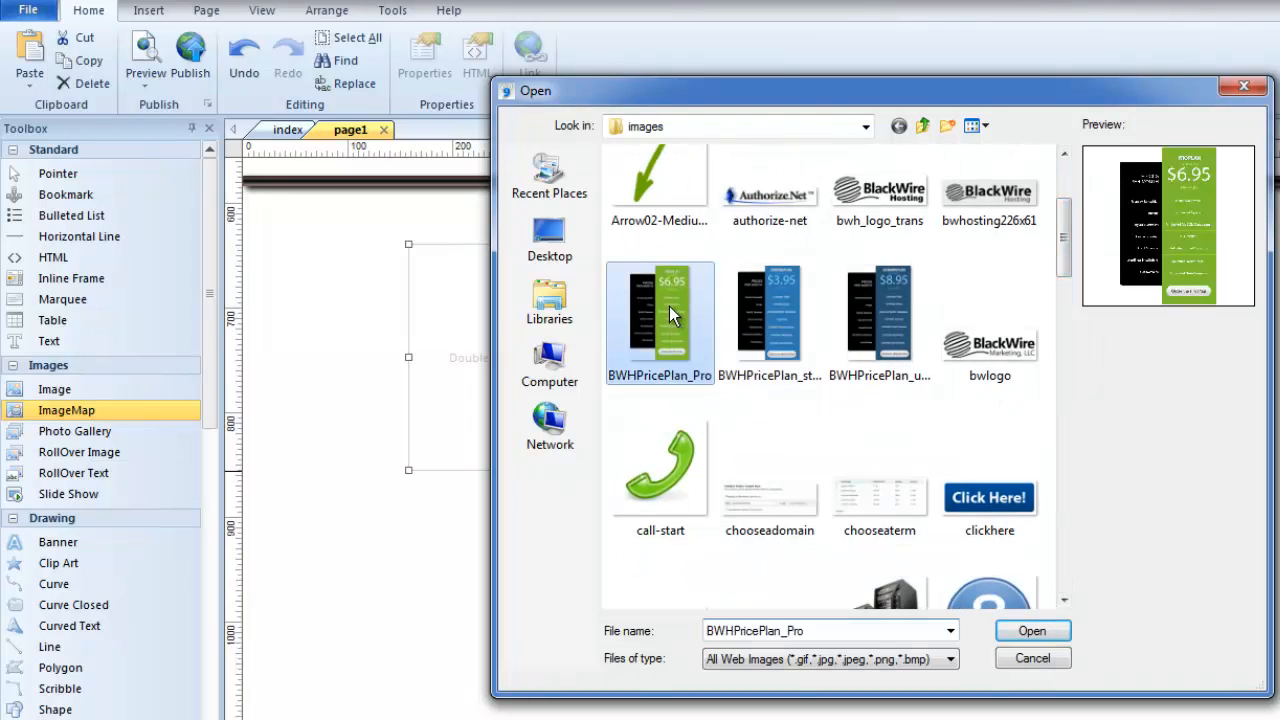
click(1031, 630)
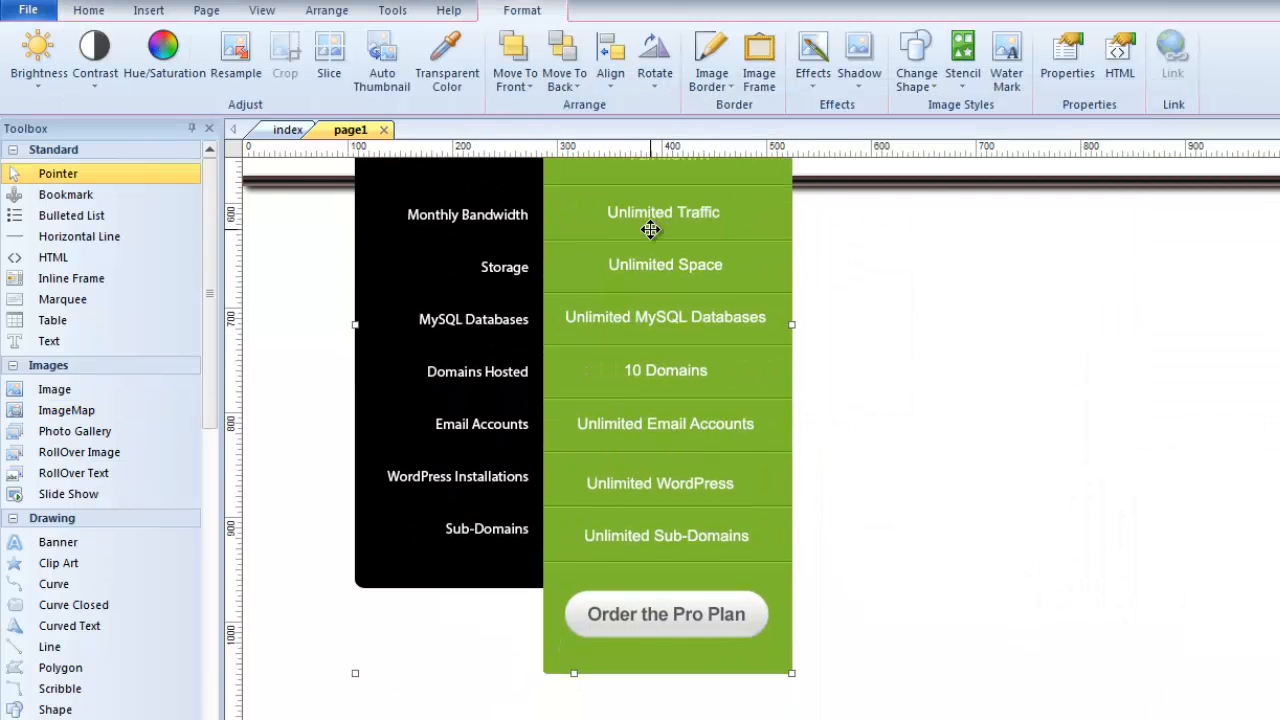
scroll(up, 3)
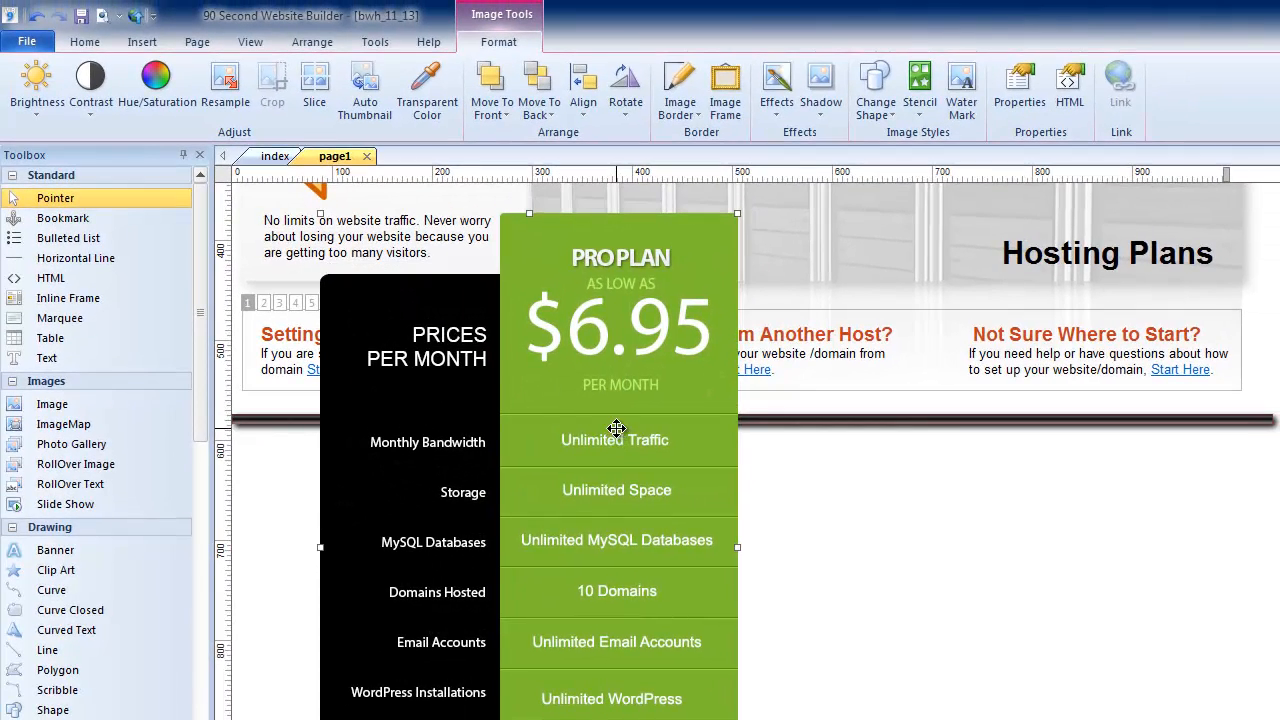
mouse_move(574, 431)
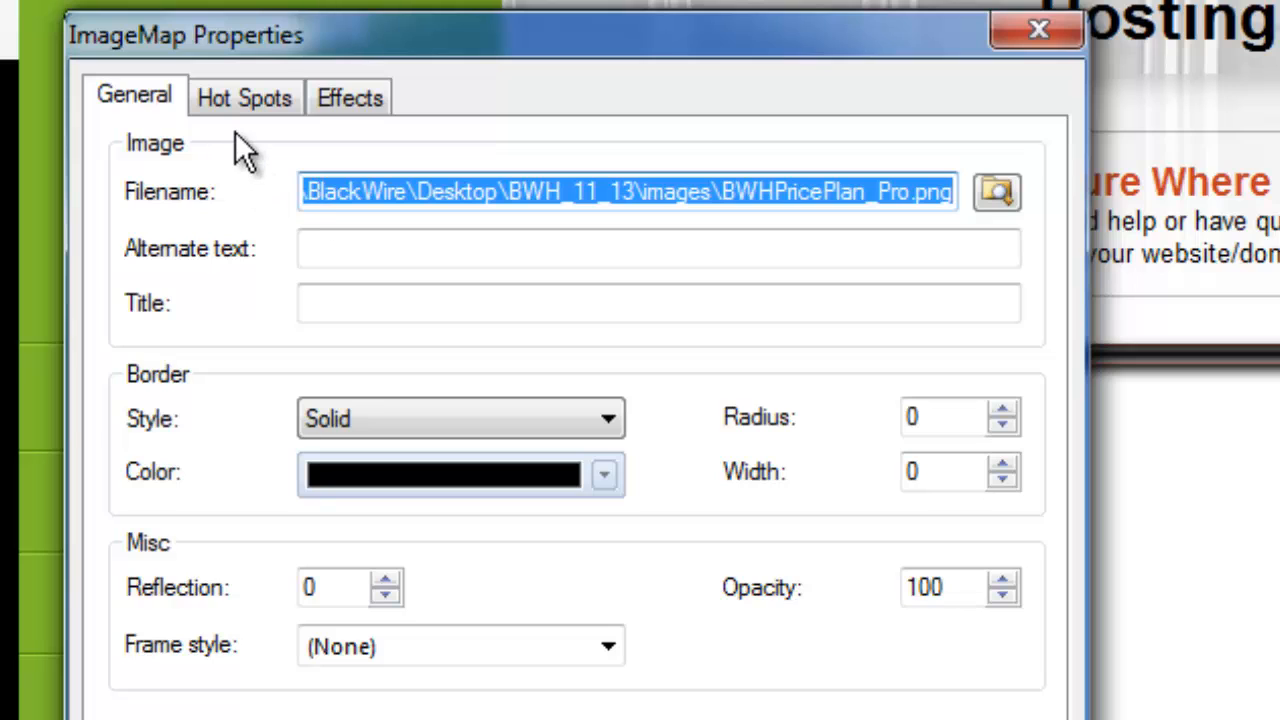
mouse_move(245, 98)
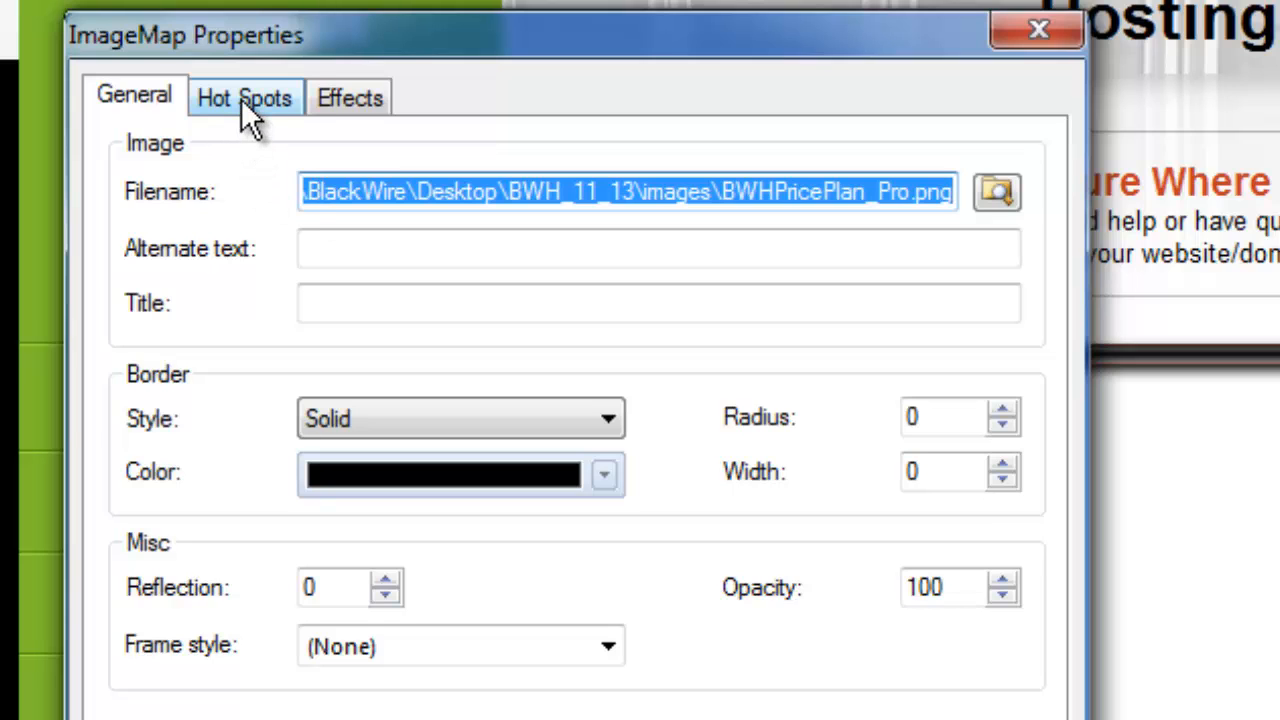
click(244, 97)
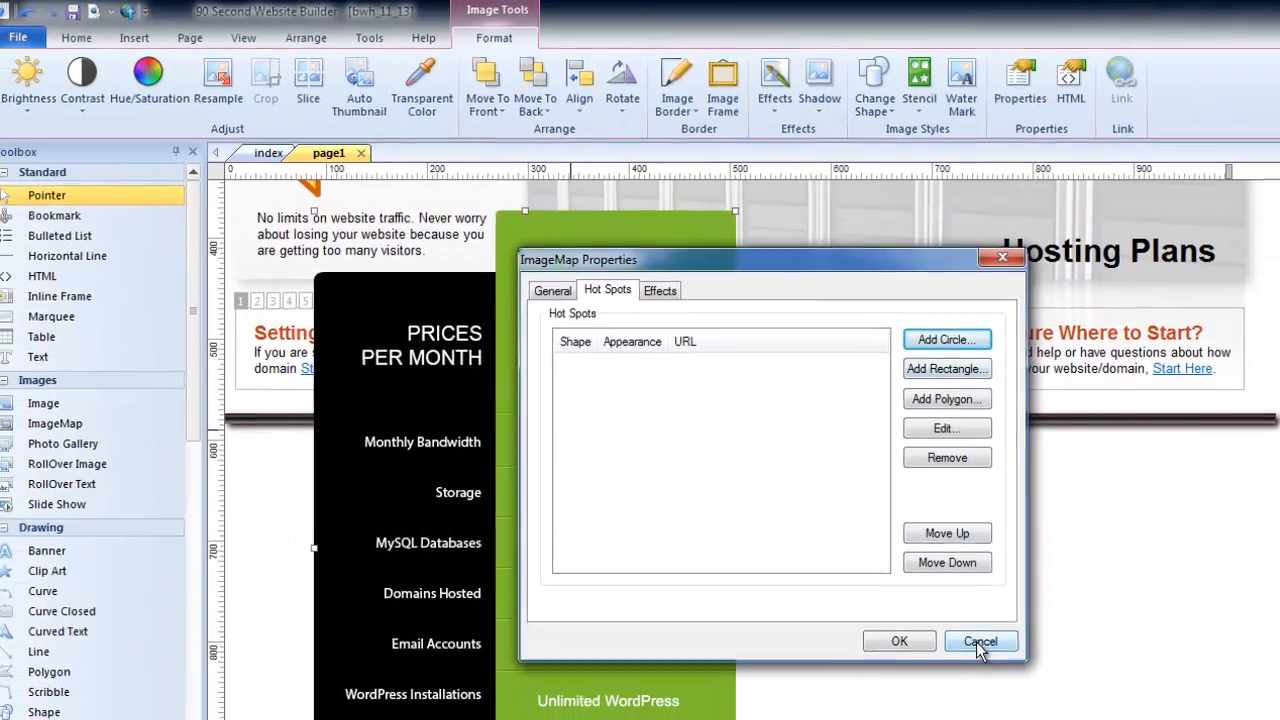
click(979, 641)
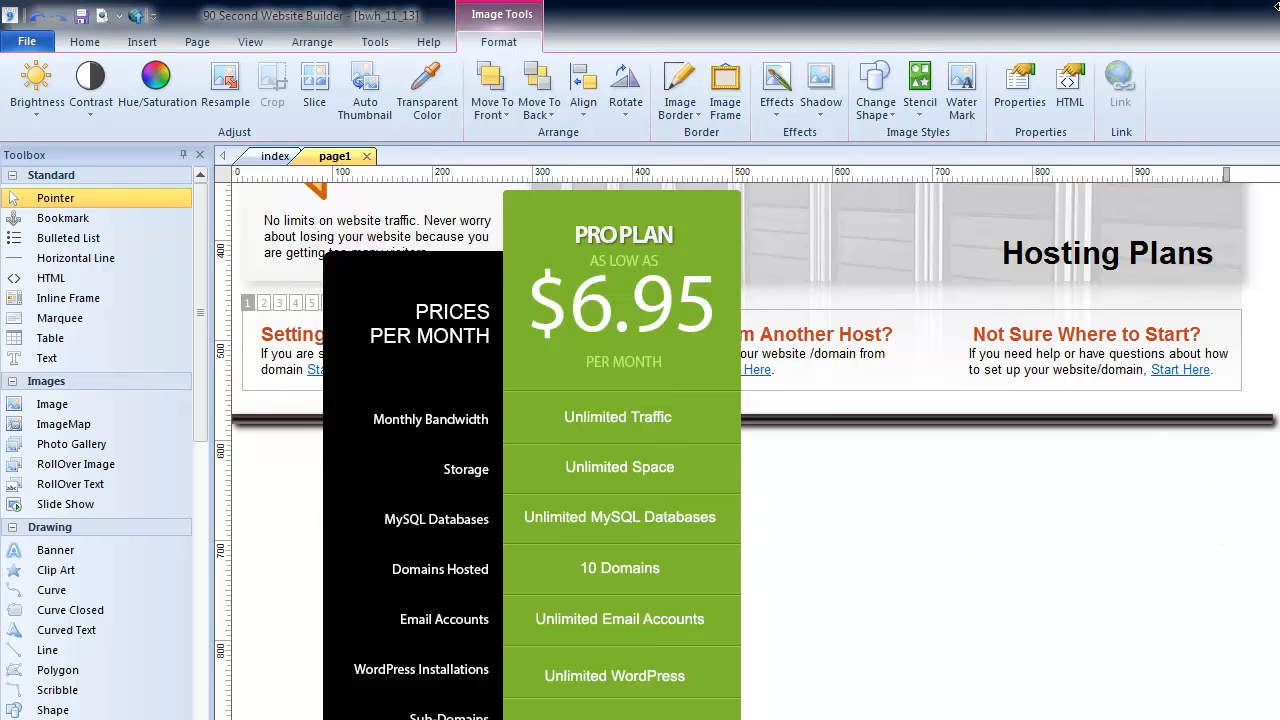
Scroll down until the Pro plan image's Order the Pro Plan button is visible.
scroll(down, 3)
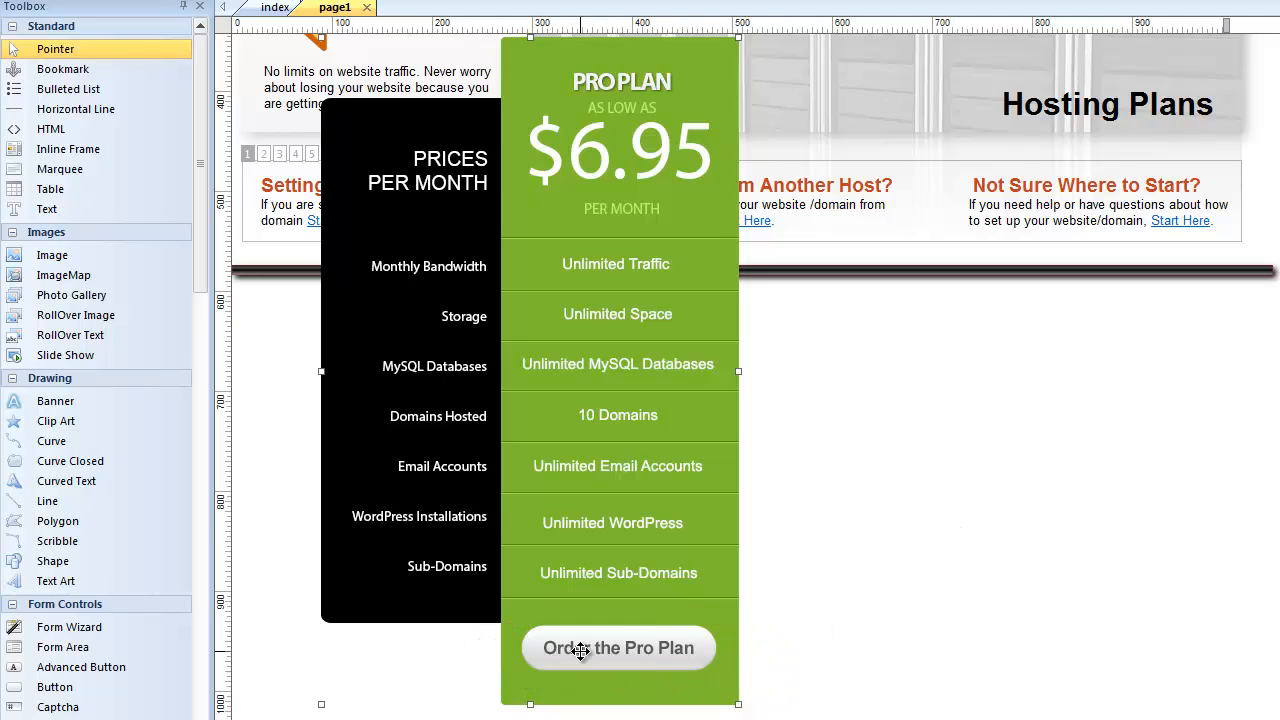
mouse_move(420, 185)
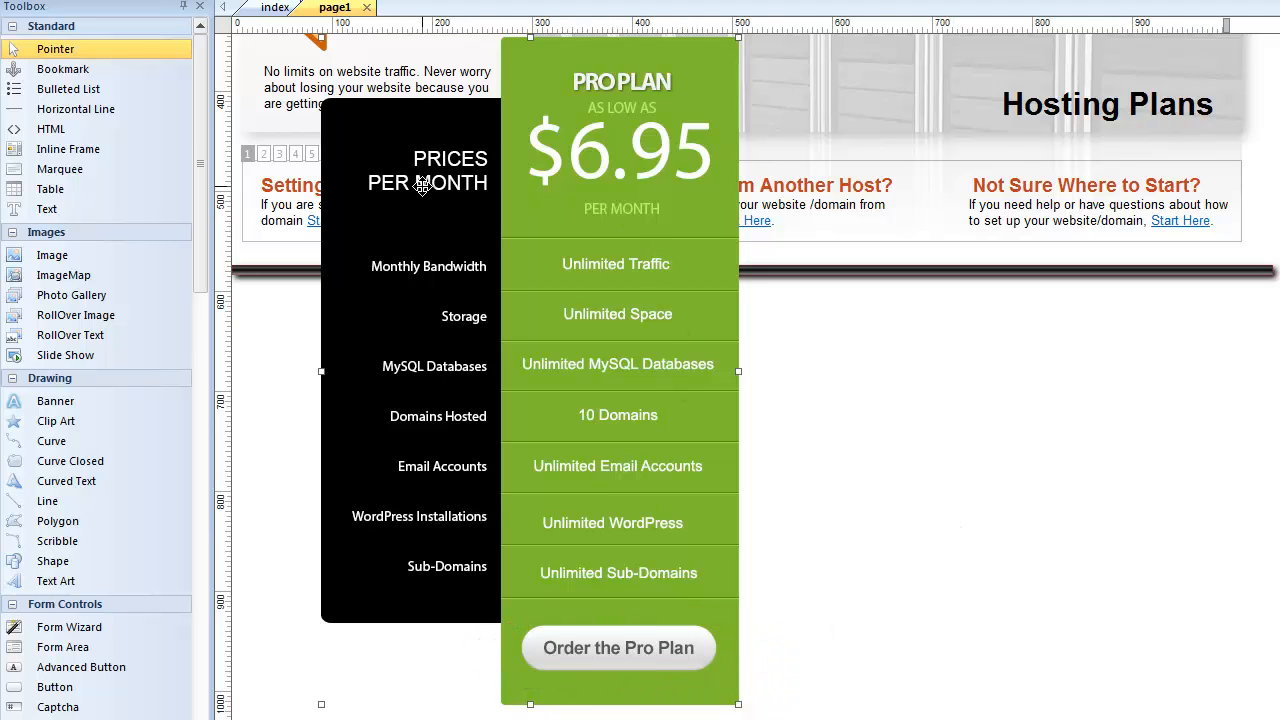
mouse_move(658, 631)
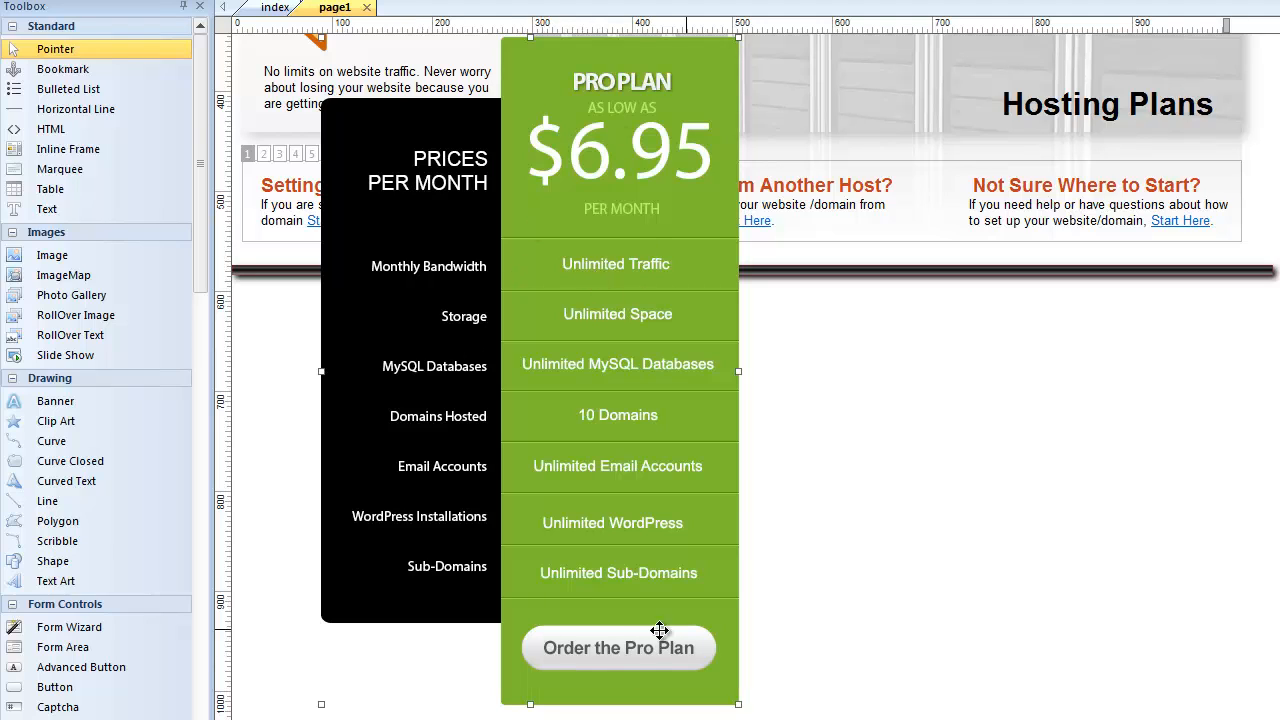
mouse_move(641, 648)
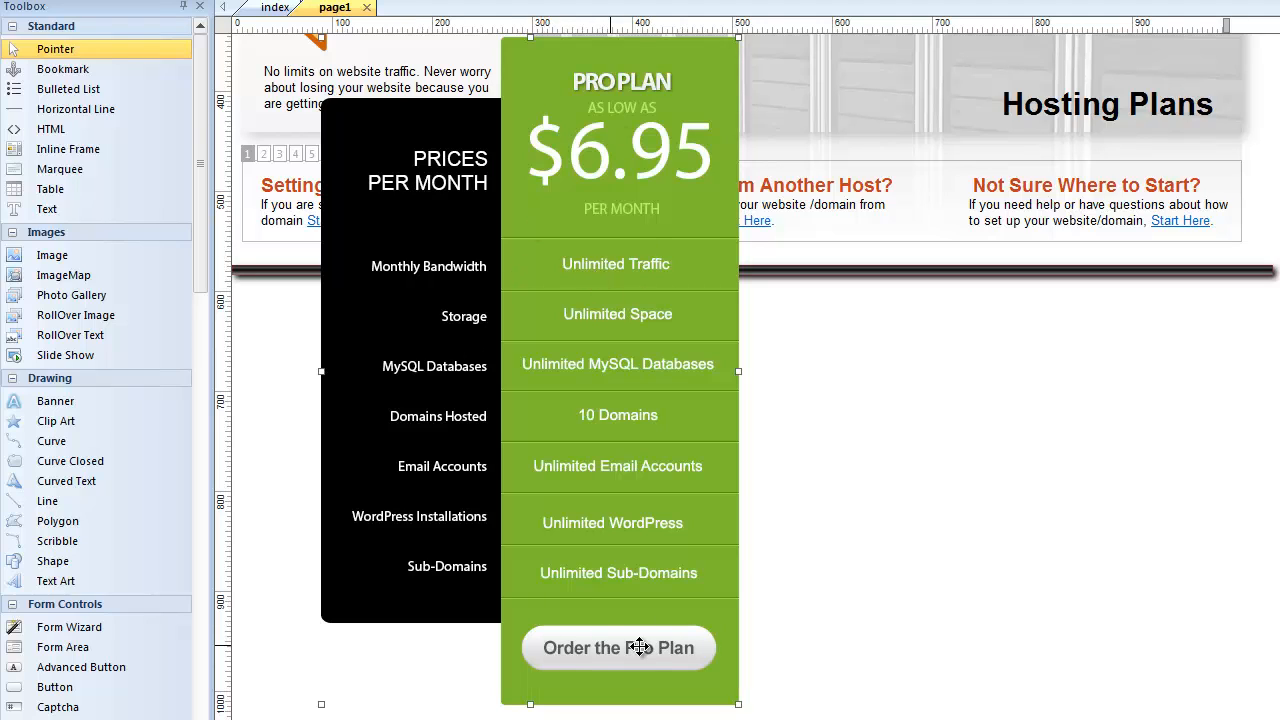
mouse_move(650, 310)
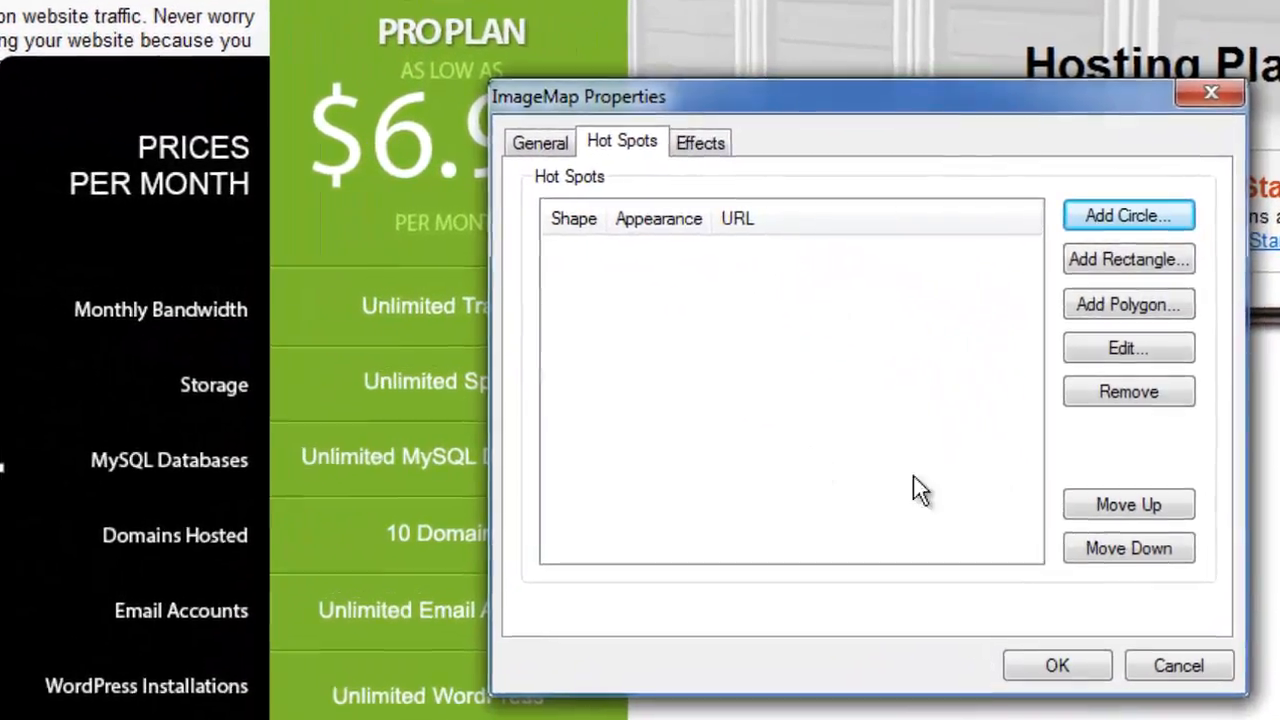
mouse_move(700, 355)
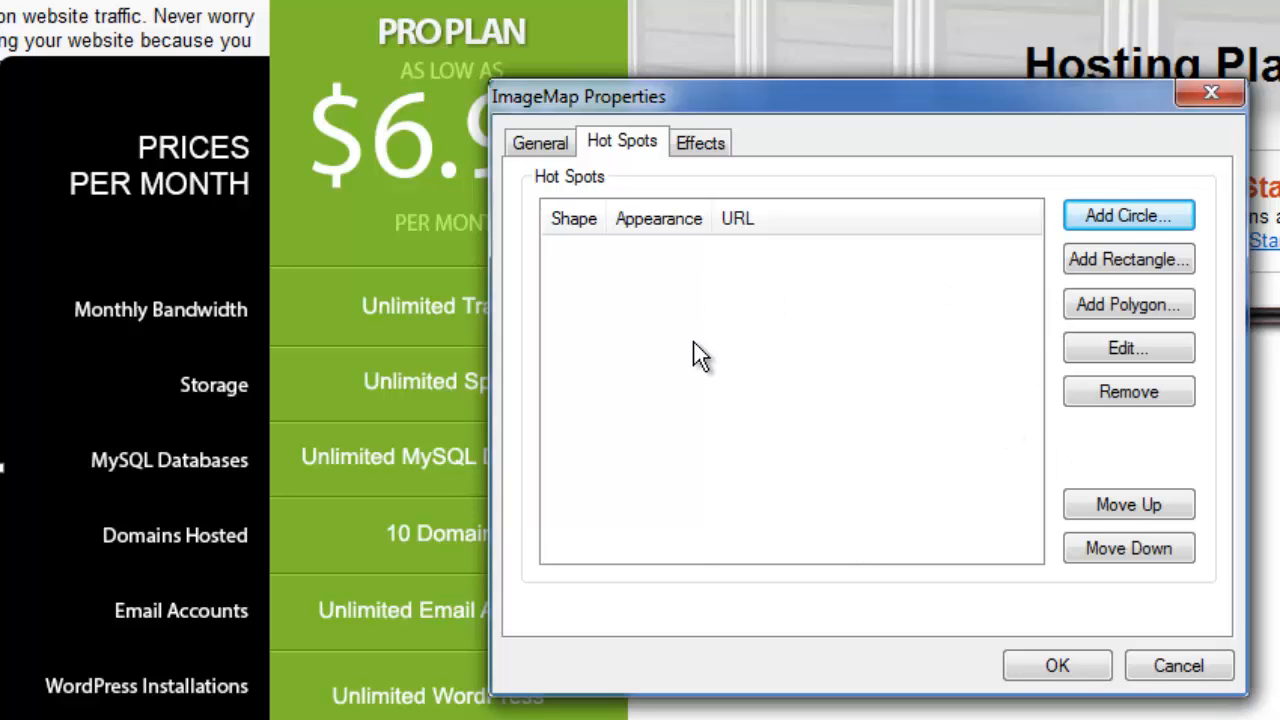
mouse_move(1128, 259)
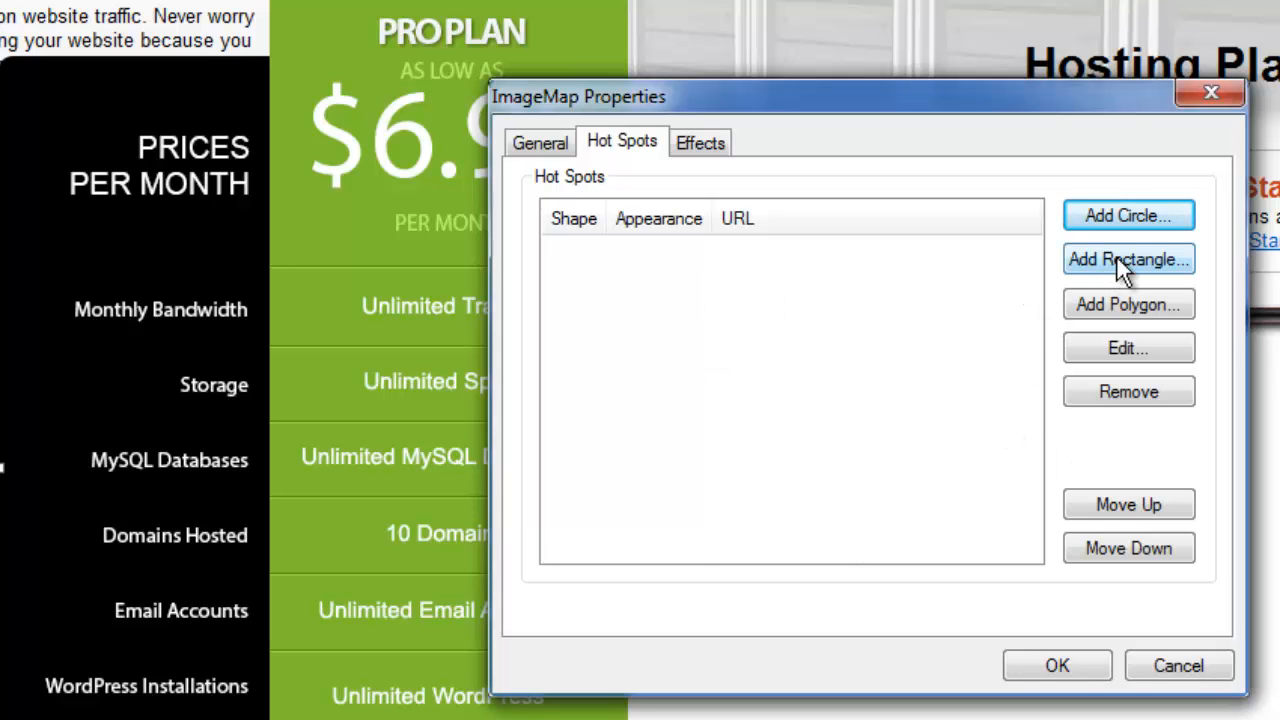
Add a rectangular hotspot with width and height of 50 to the image map.
click(1128, 259)
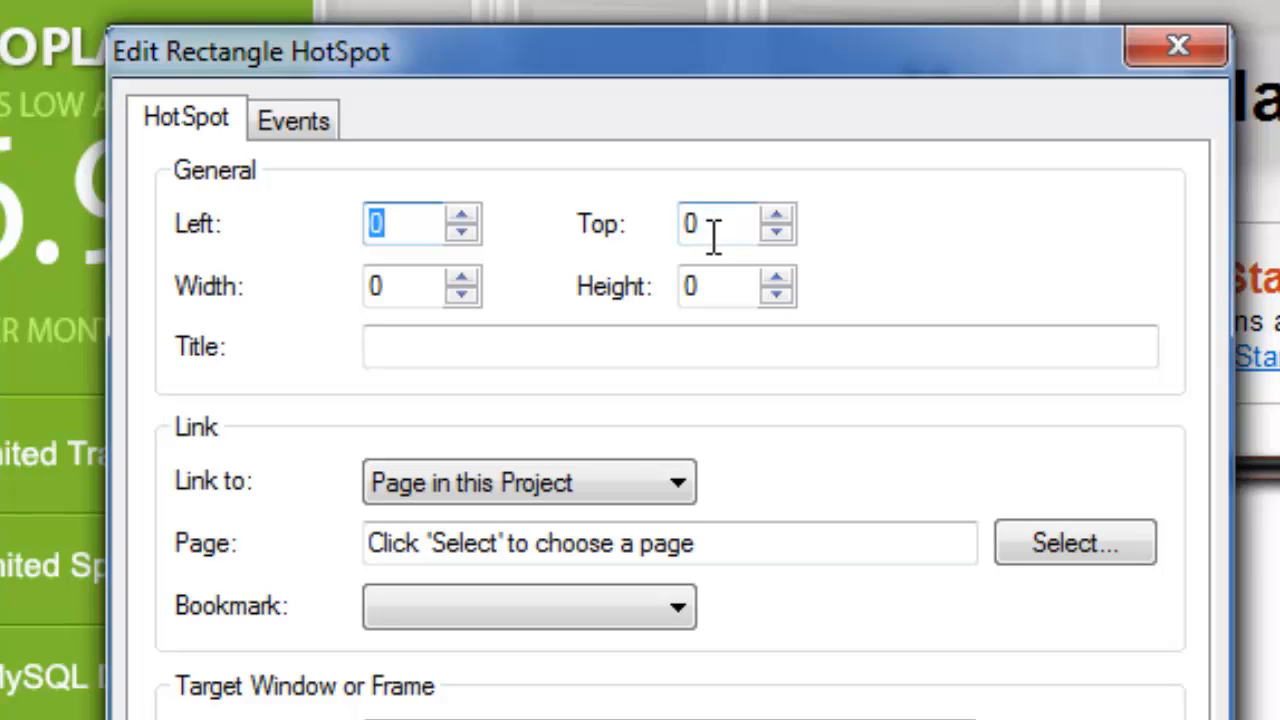
click(405, 286)
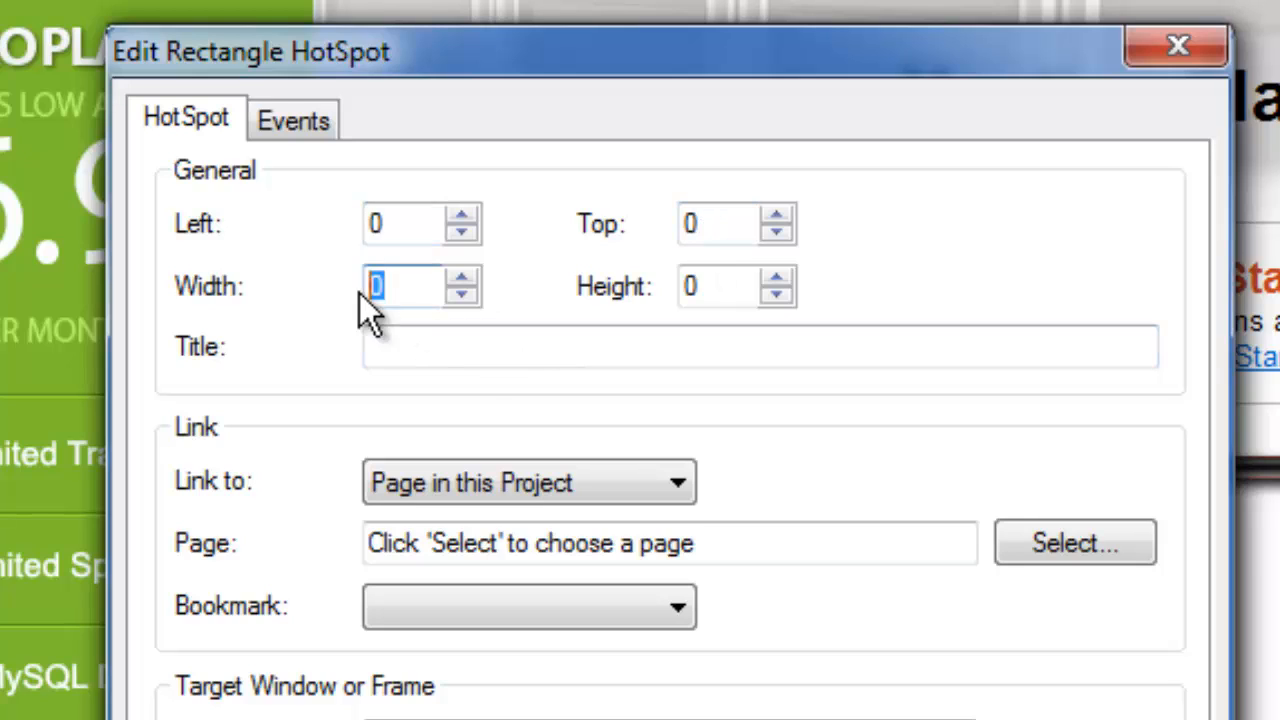
text(50)
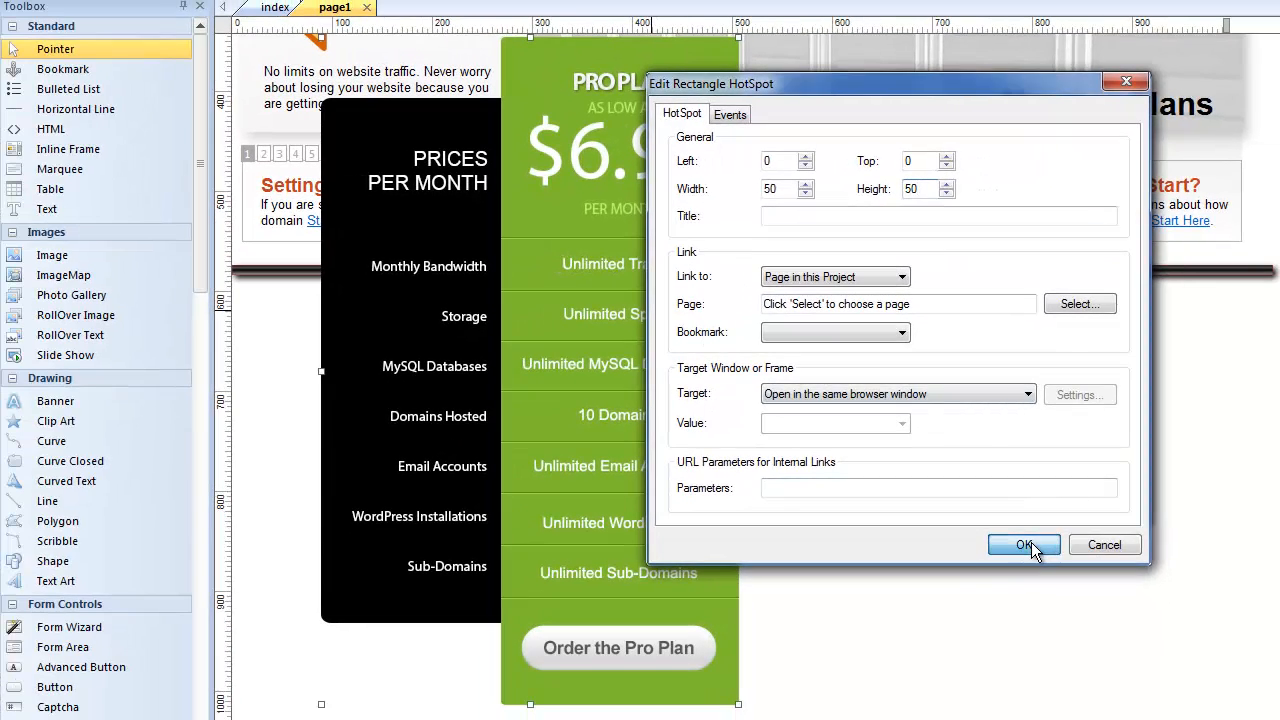
click(1022, 544)
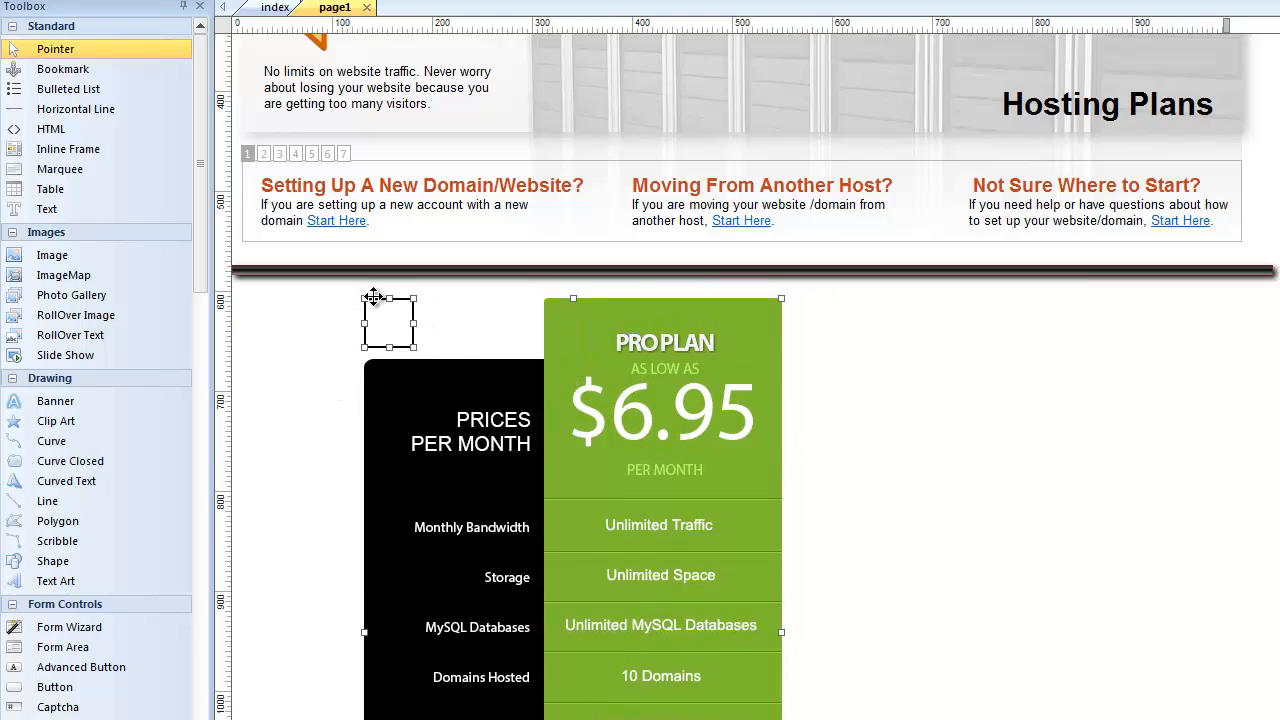
Drag the hotspot onto the Order the Pro Plan button and resize it to span the button.
drag(388, 320, 753, 420)
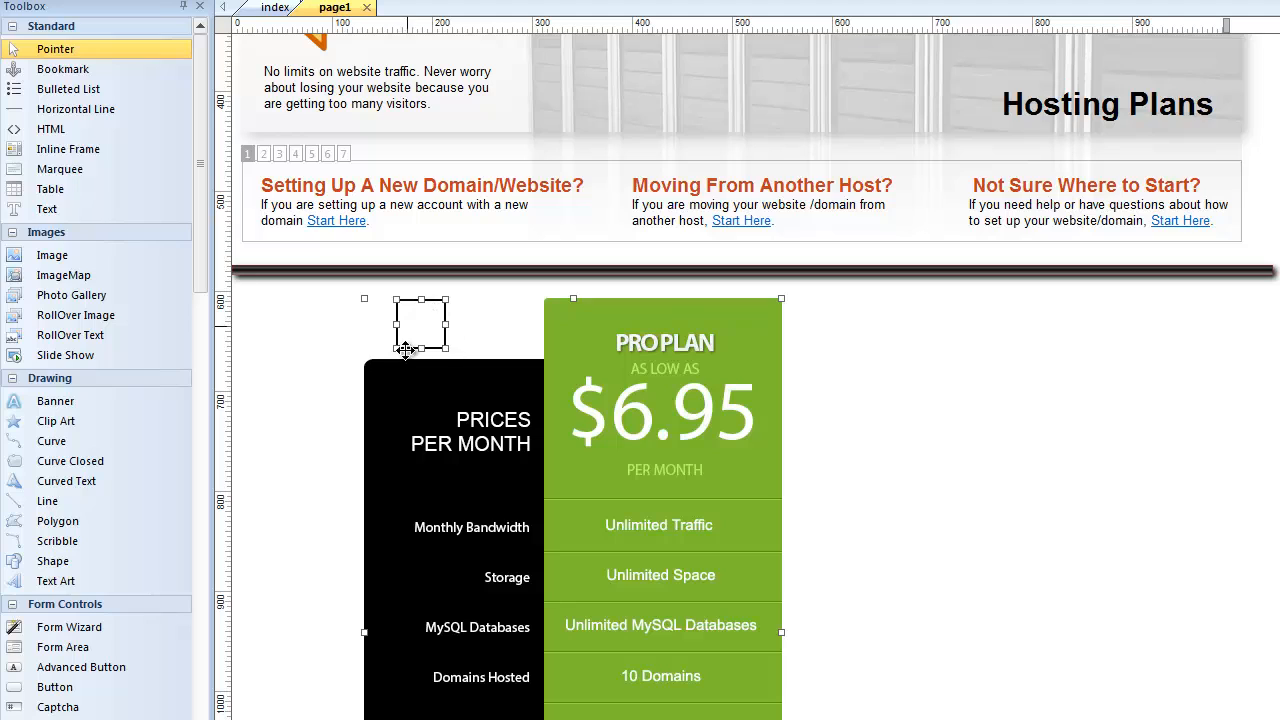
mouse_move(422, 330)
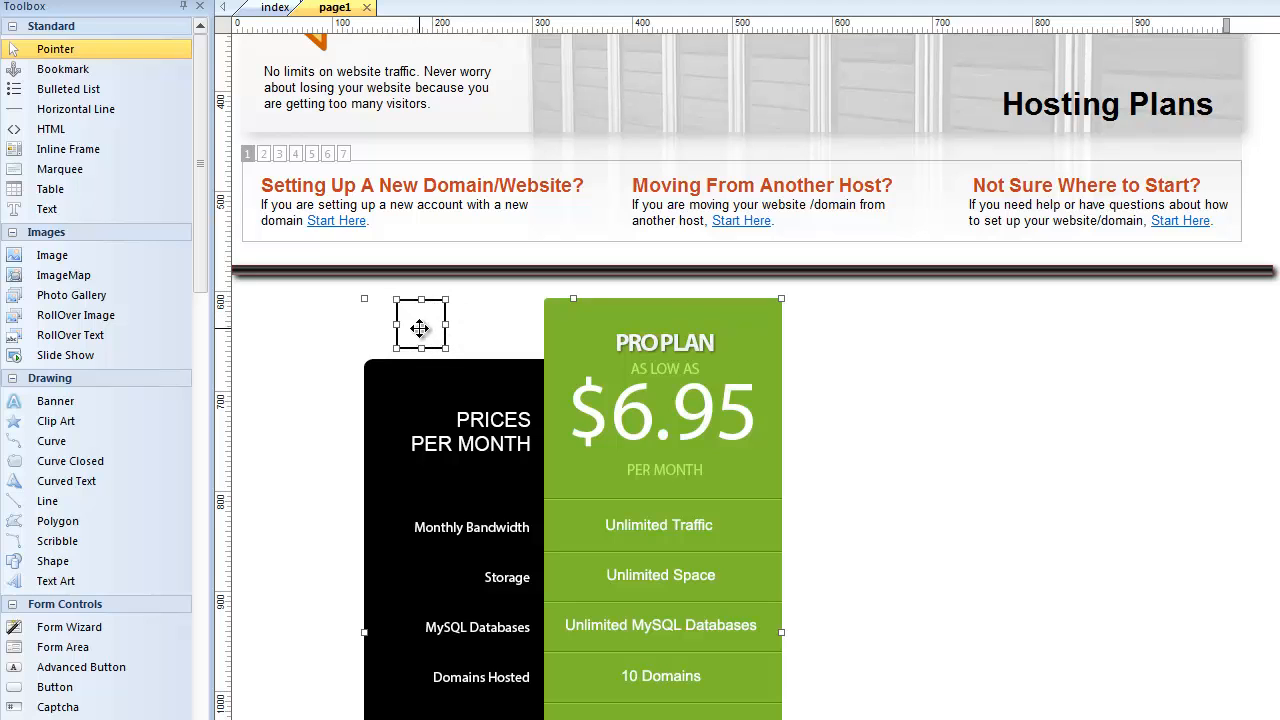
drag(420, 325, 480, 325)
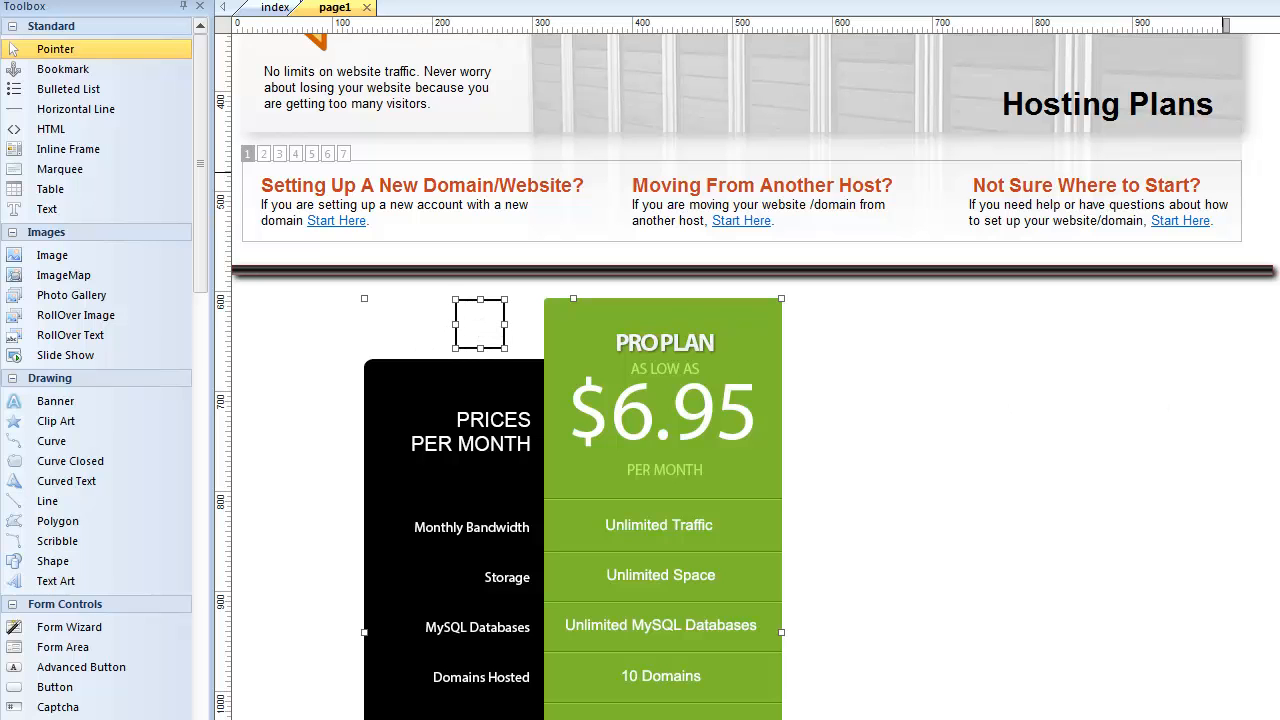
scroll(down, 3)
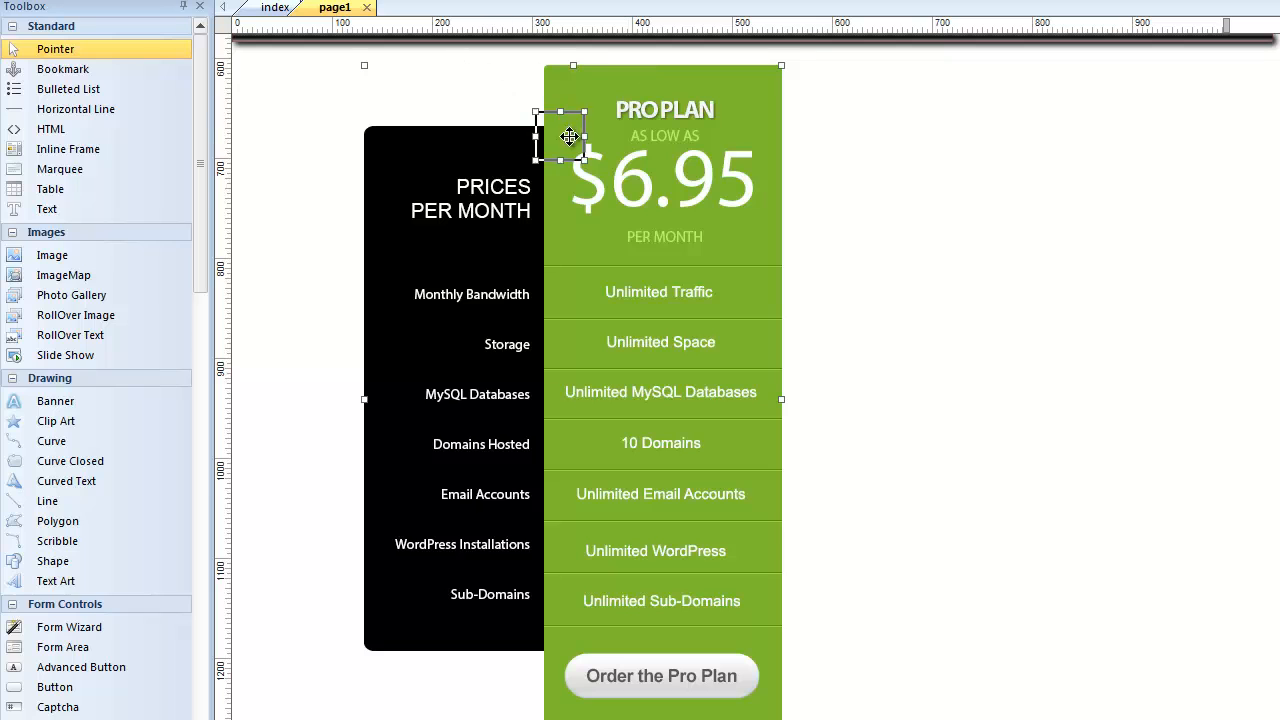
scroll(down, 3)
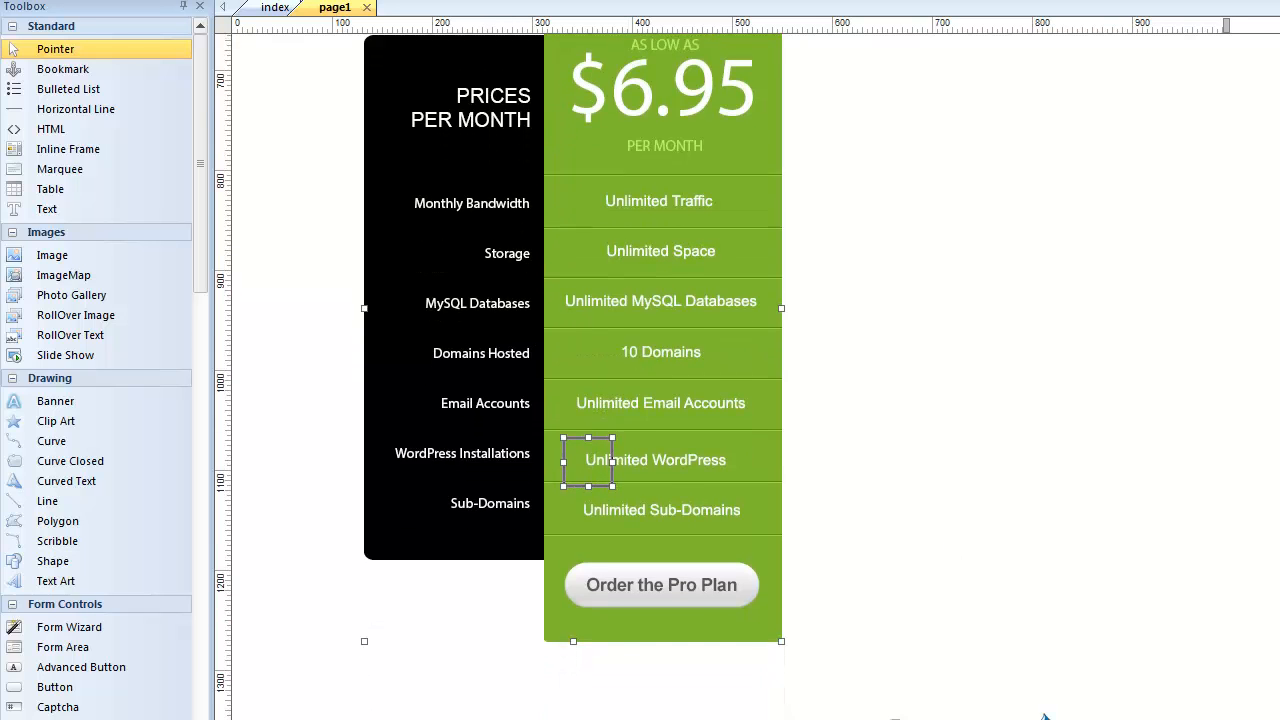
scroll(down, 3)
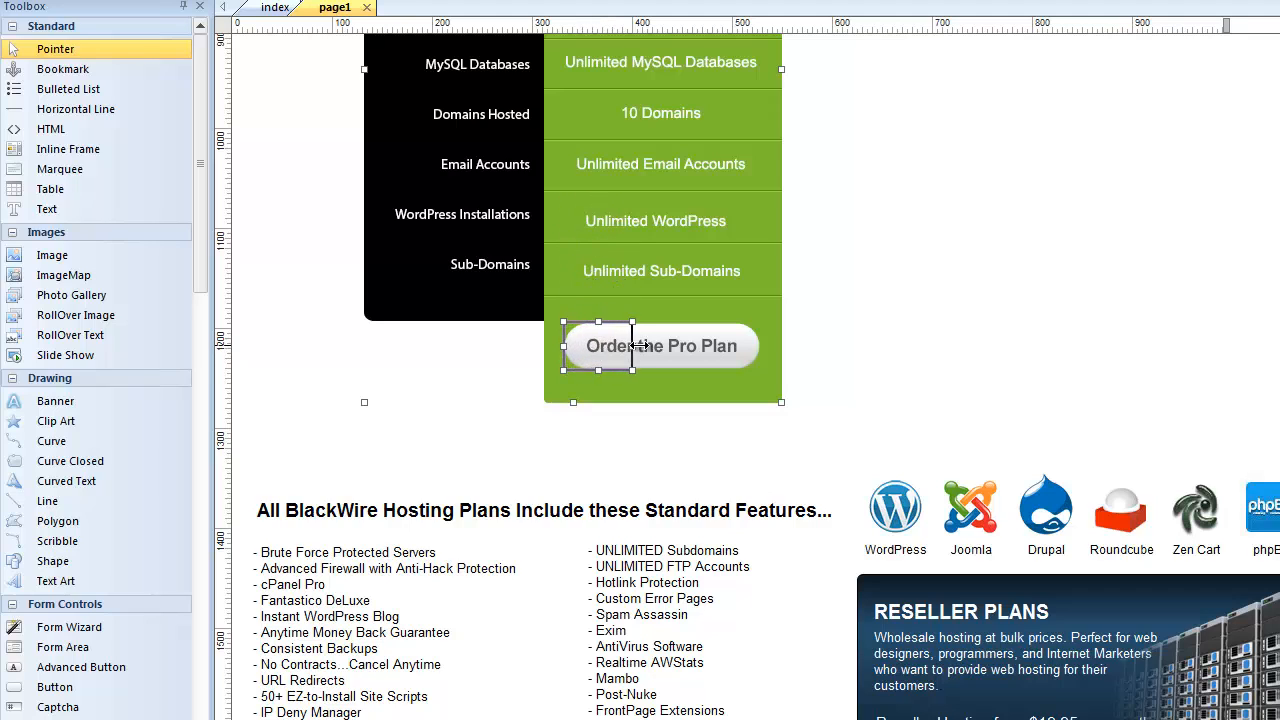
click(660, 345)
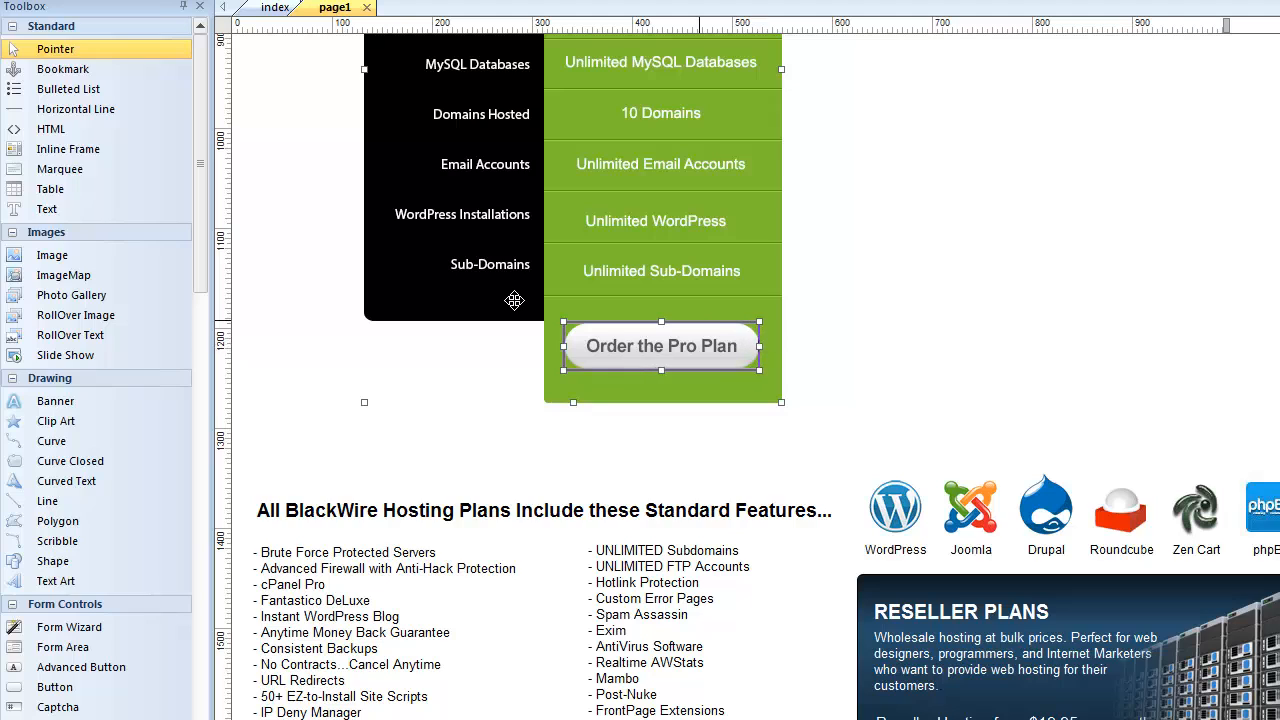
mouse_move(755, 376)
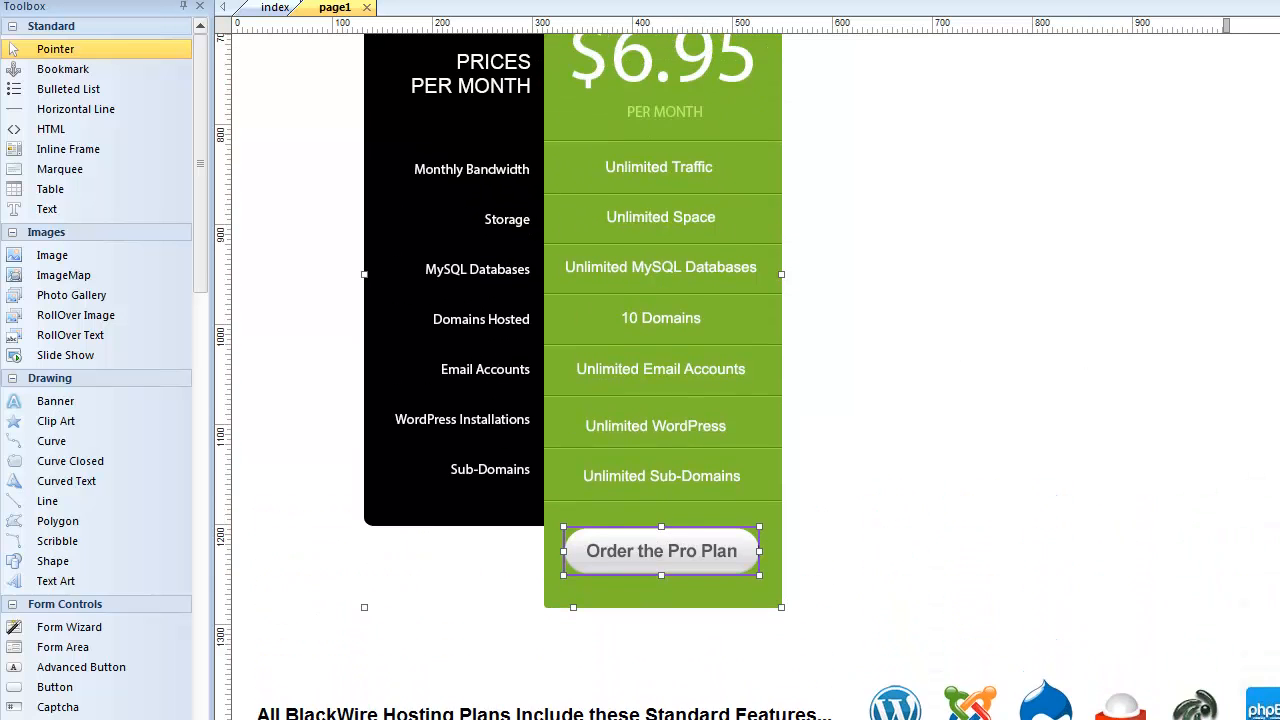
Edit the image map's 197-by-50 rectangle hotspot at left 199, top 586.
double_click(660, 300)
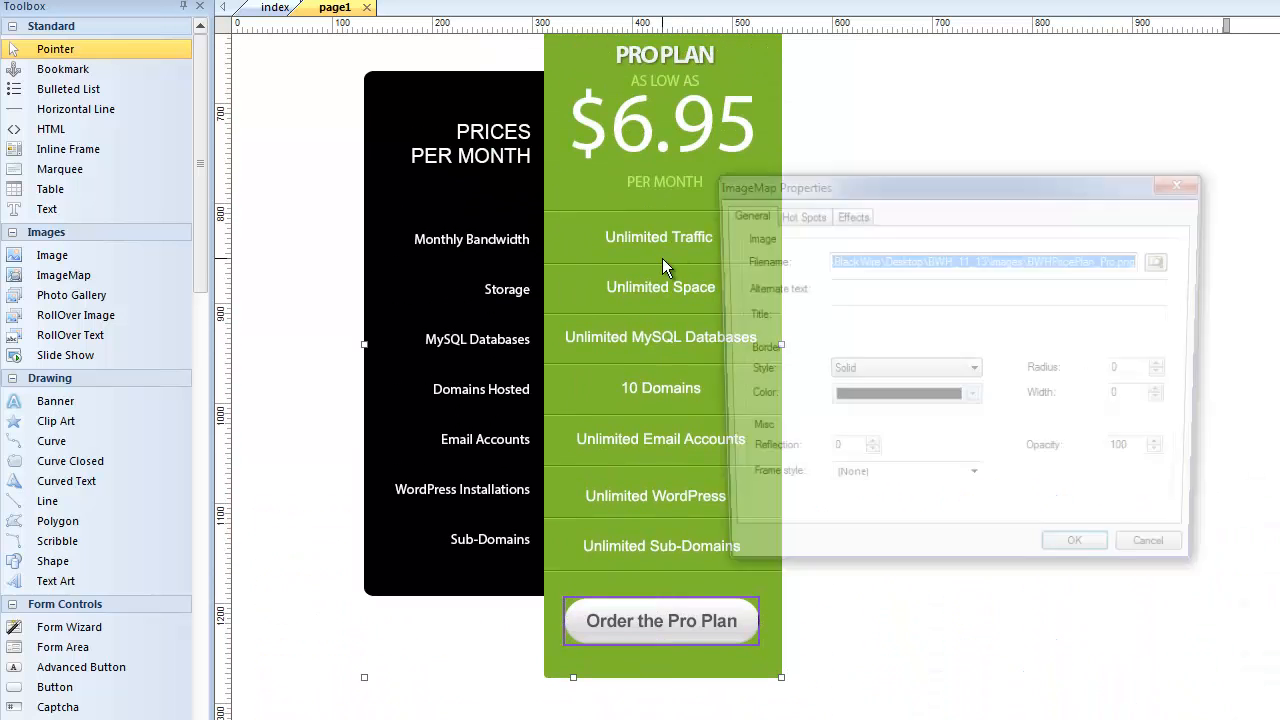
click(805, 216)
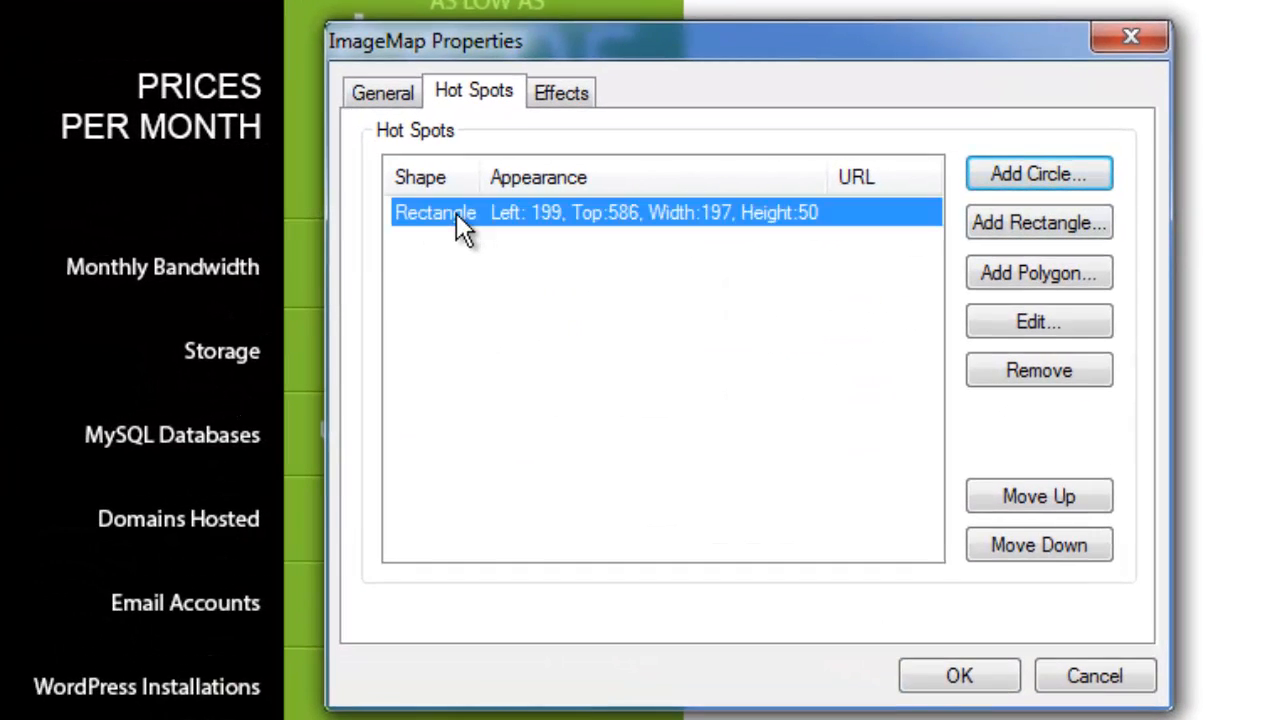
click(1038, 321)
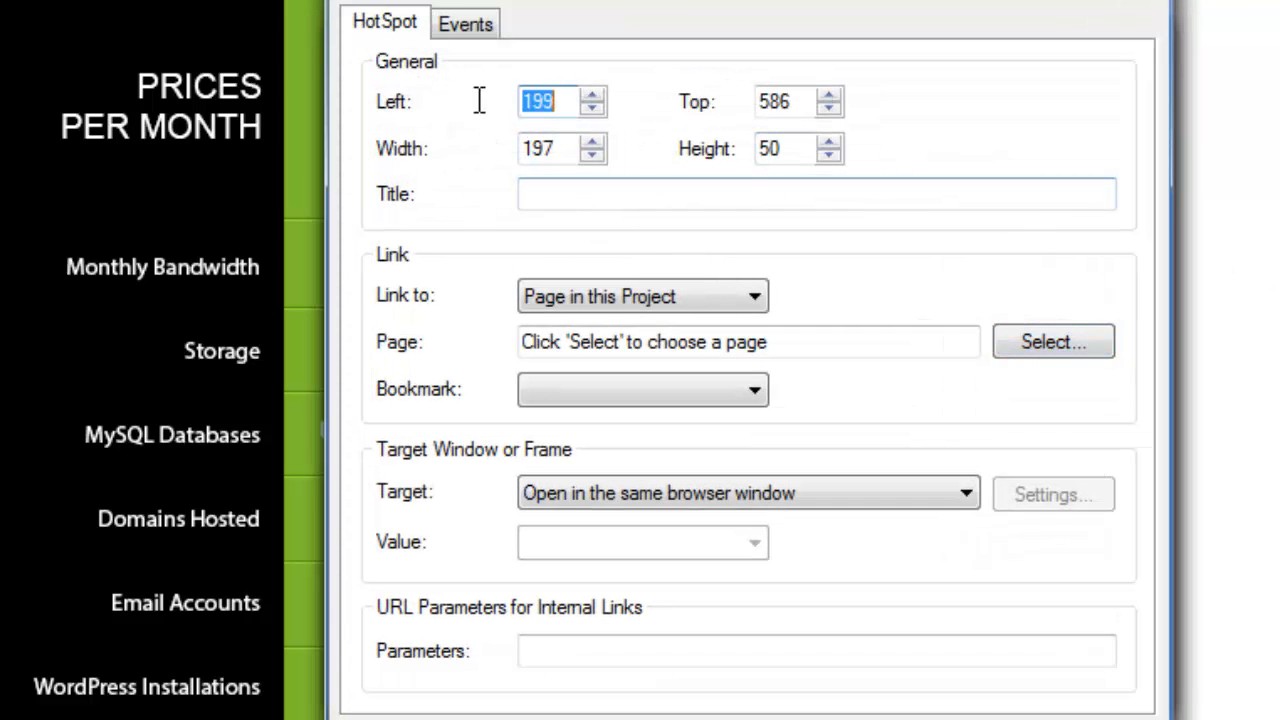
mouse_move(470, 180)
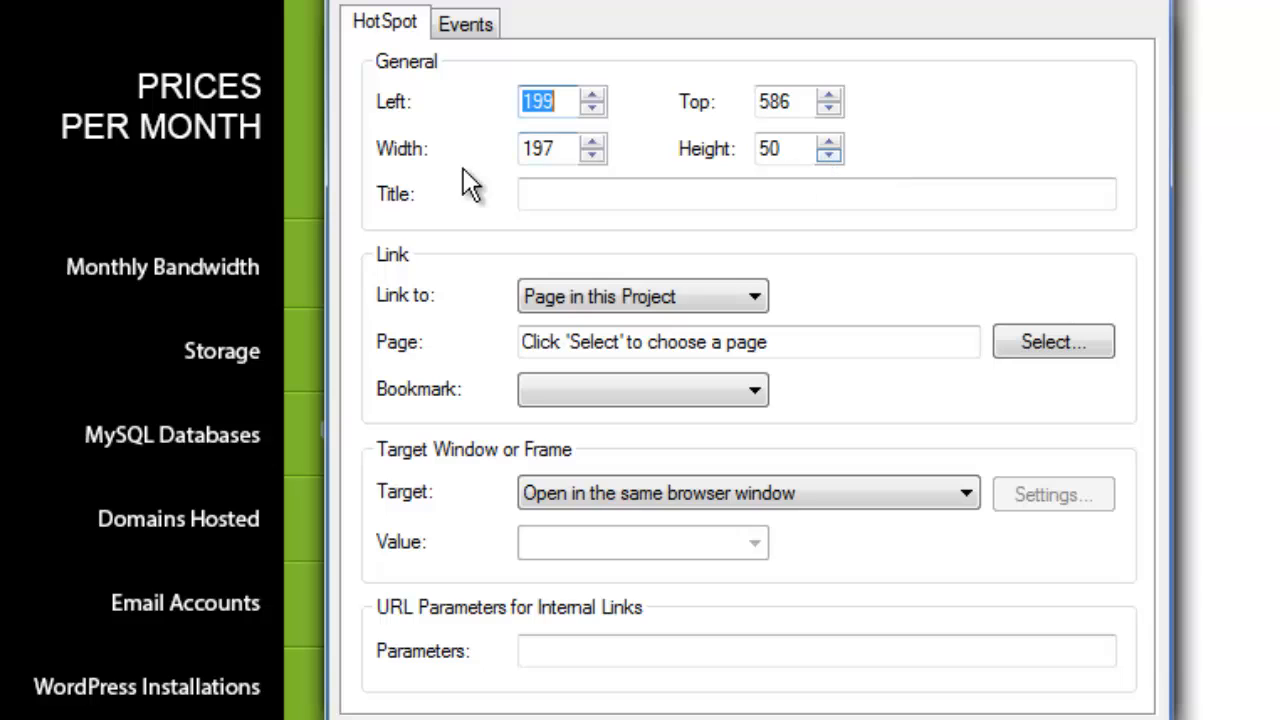
mouse_move(470, 170)
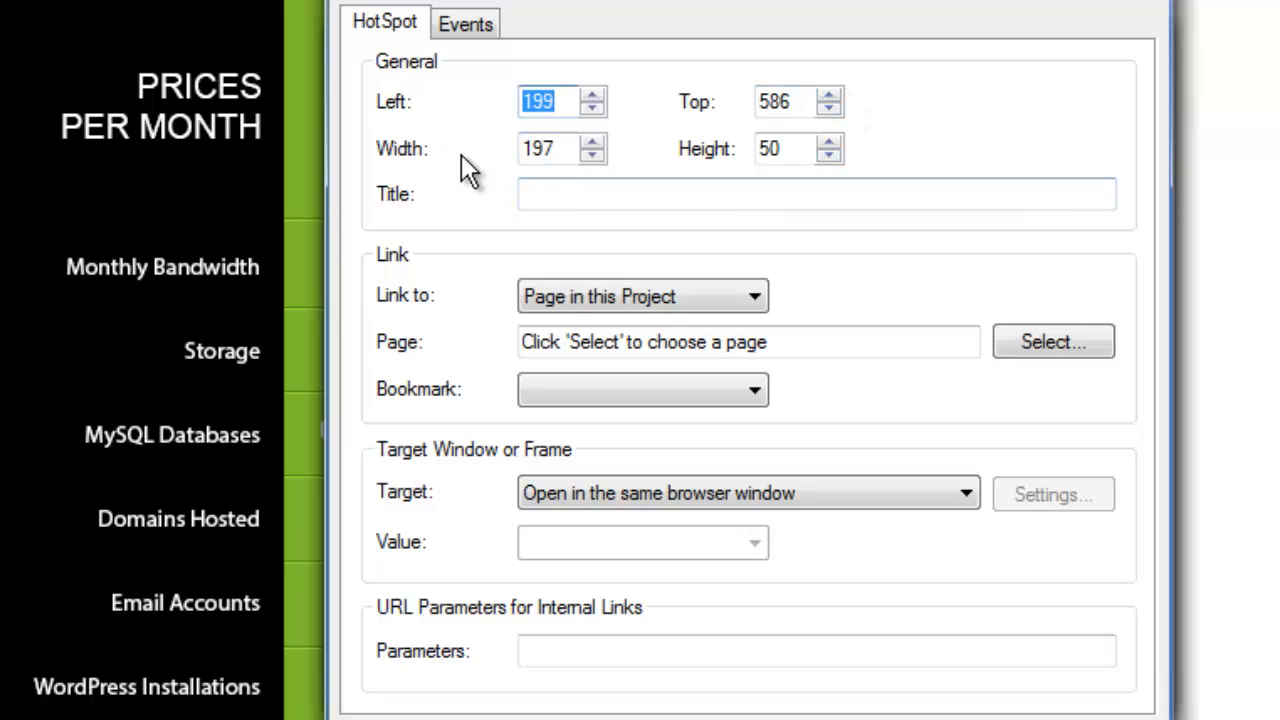
mouse_move(408, 113)
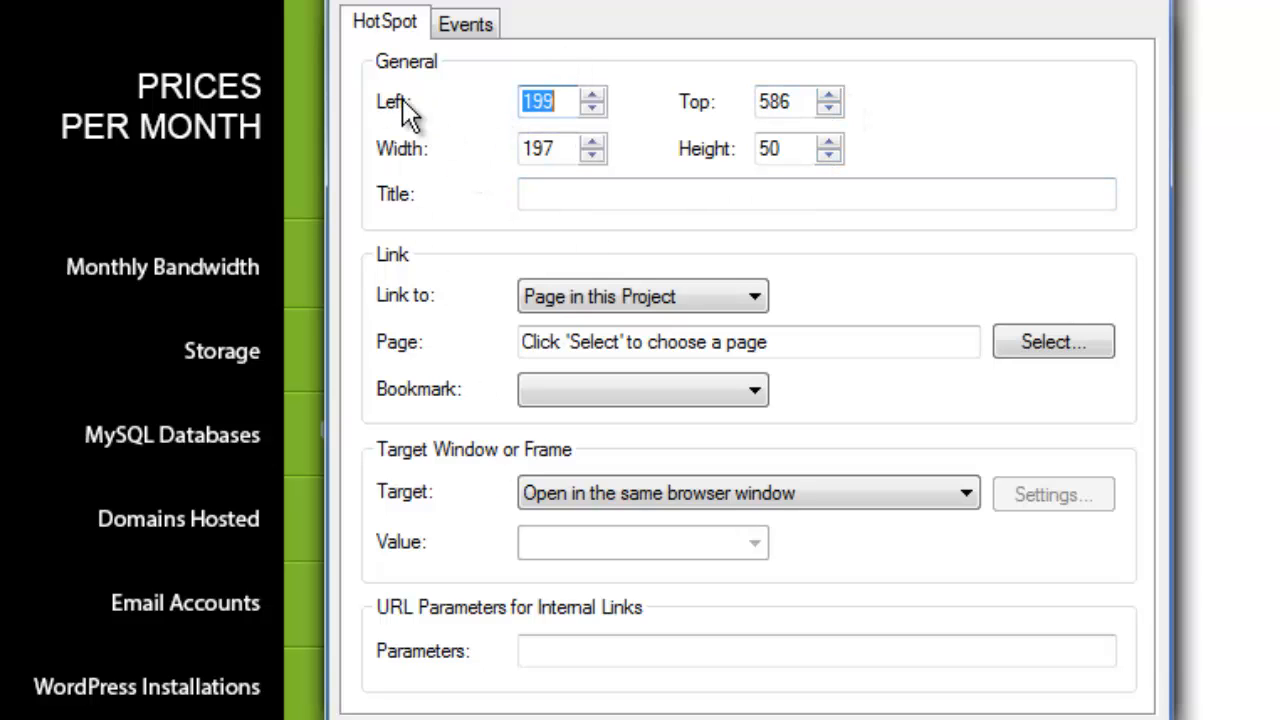
mouse_move(548, 110)
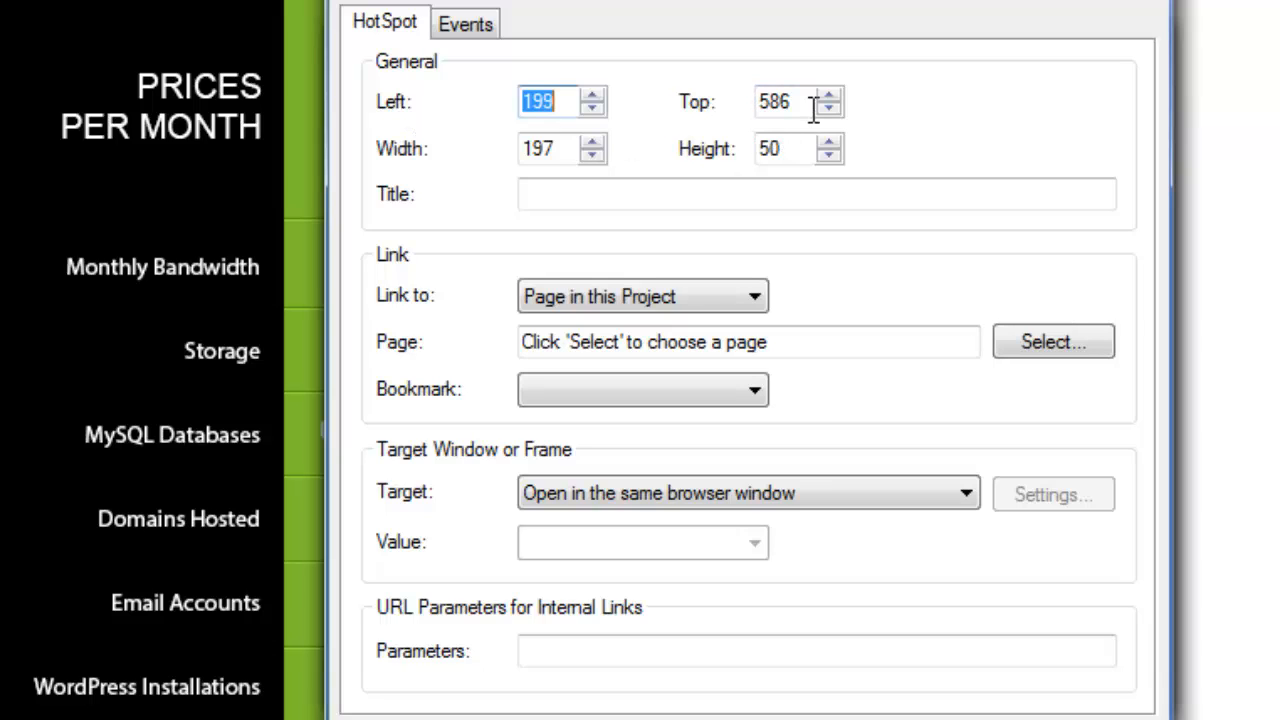
mouse_move(1013, 172)
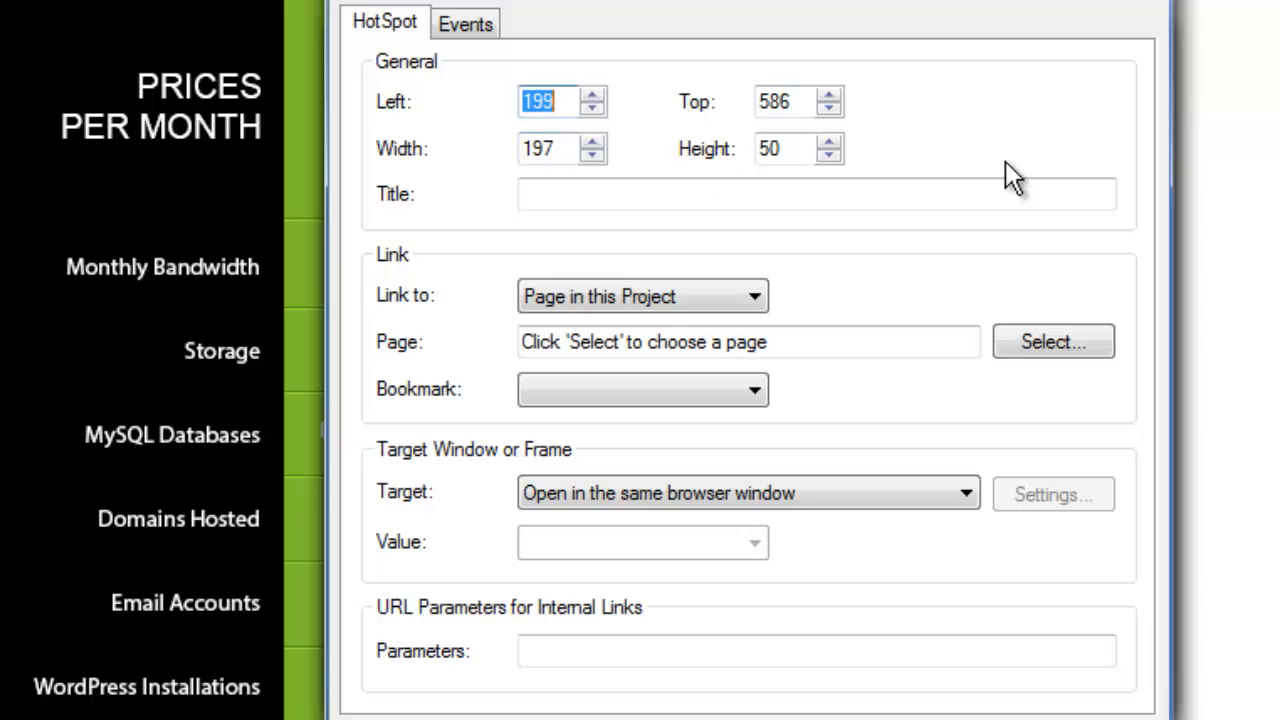
click(775, 101)
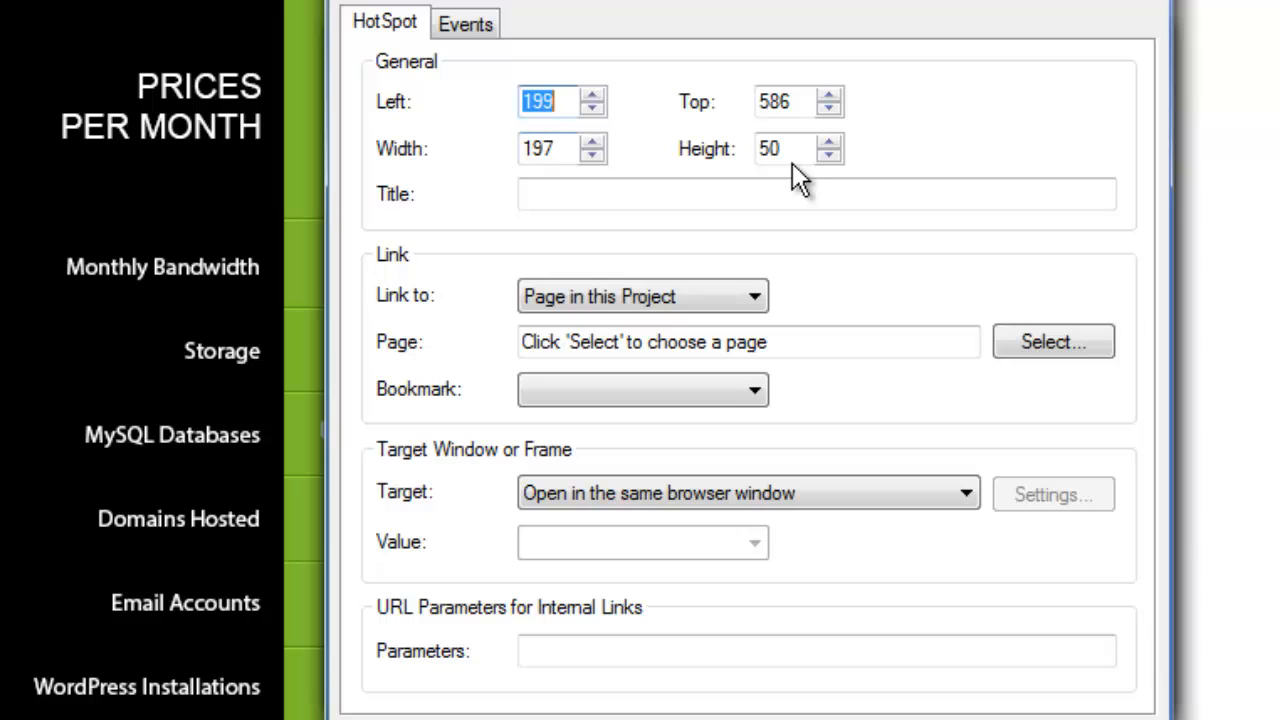
mouse_move(490, 23)
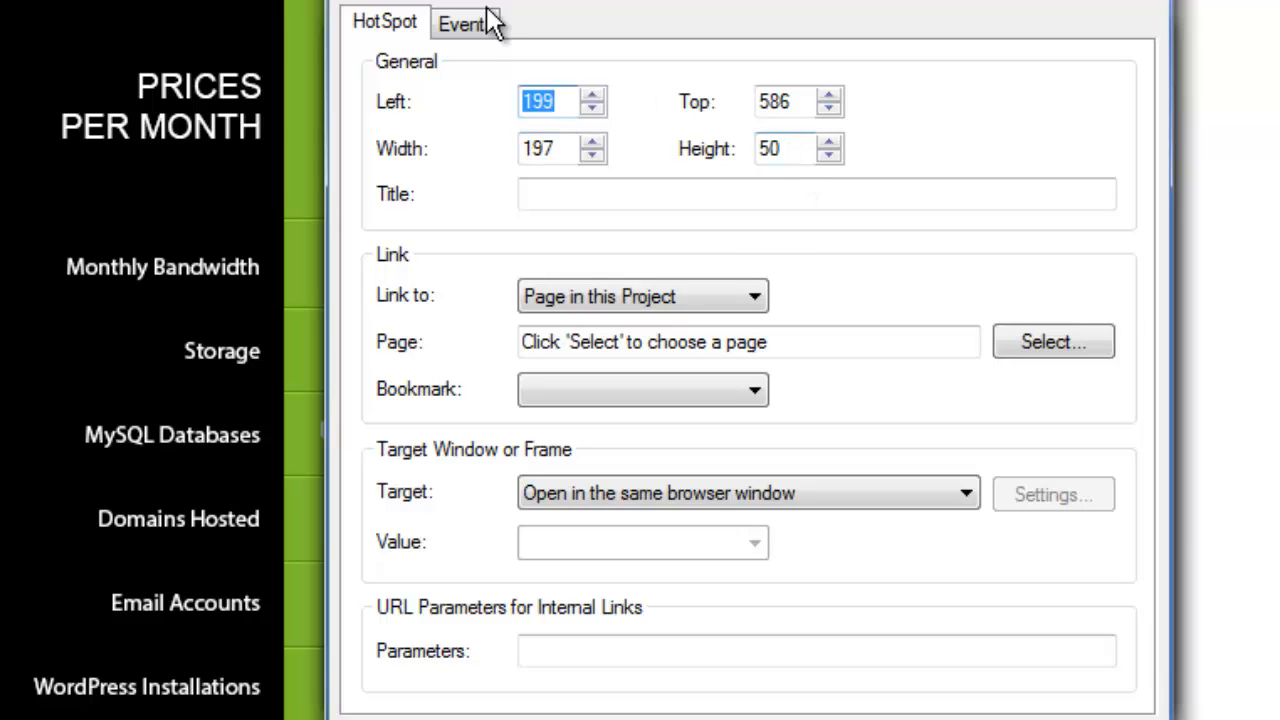
mouse_move(718, 135)
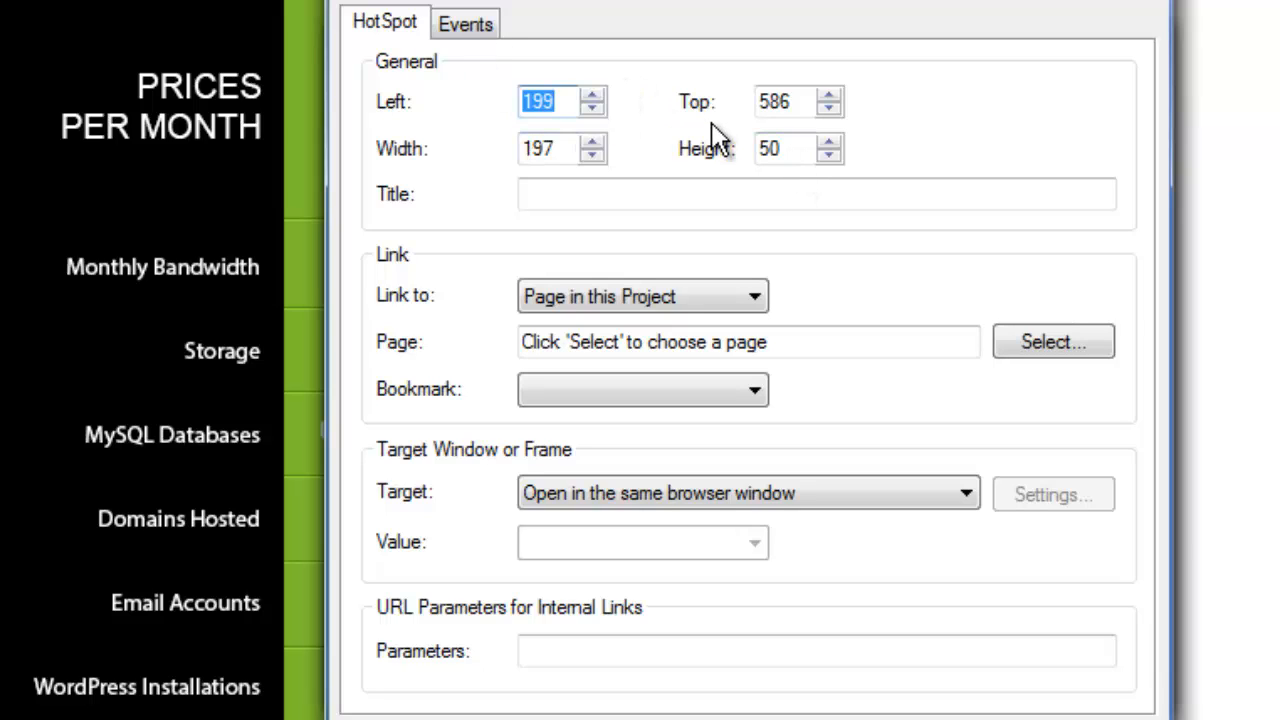
mouse_move(835, 297)
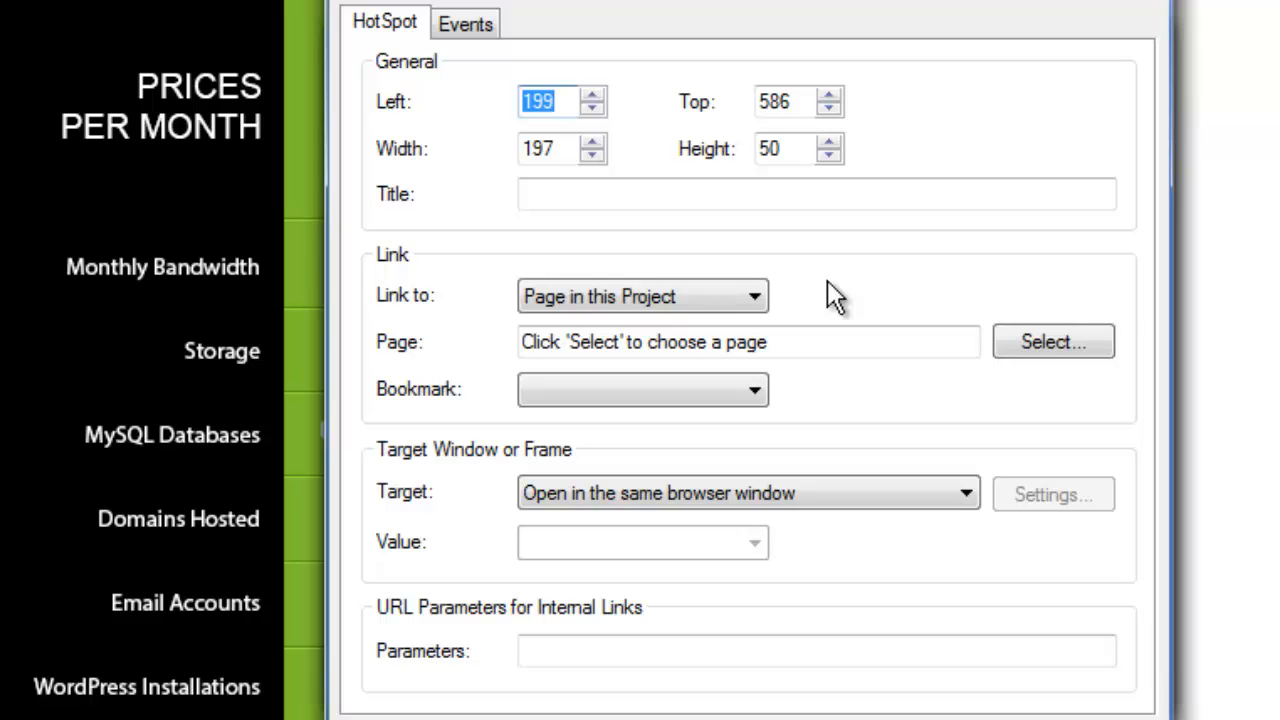
mouse_move(822, 290)
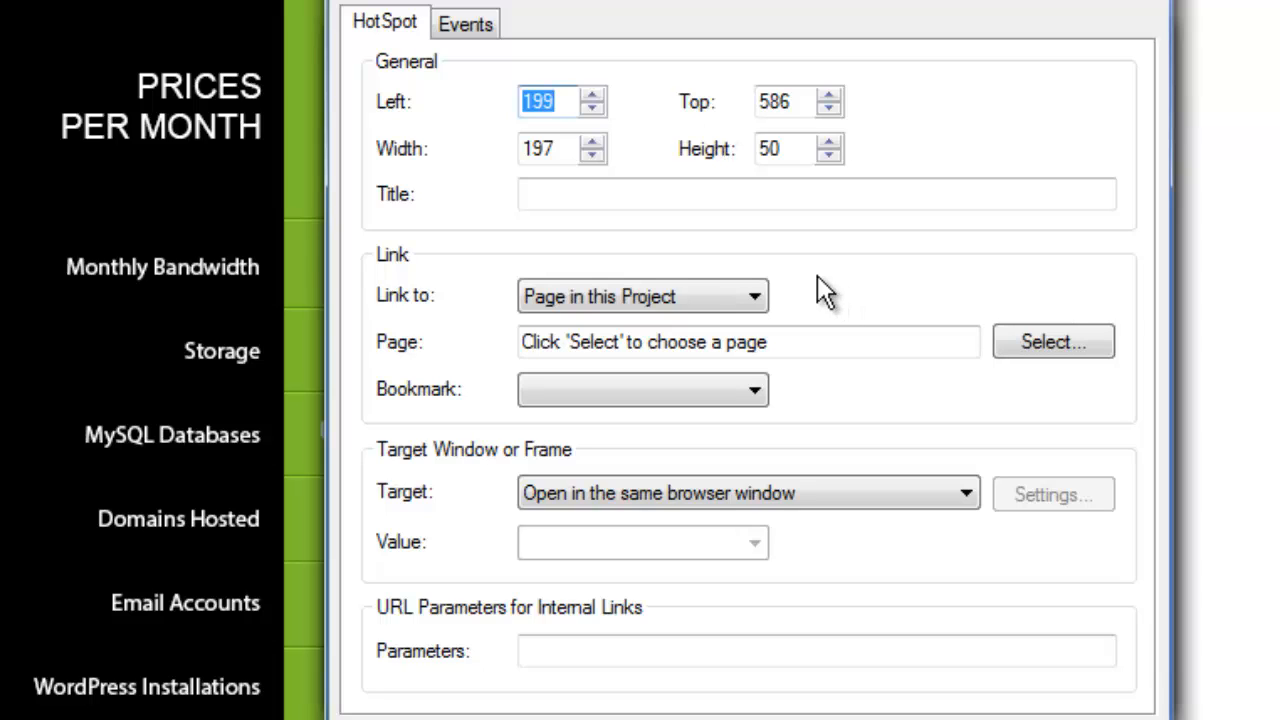
Set the hotspot to link to the project's starter page and confirm both dialogs.
click(753, 296)
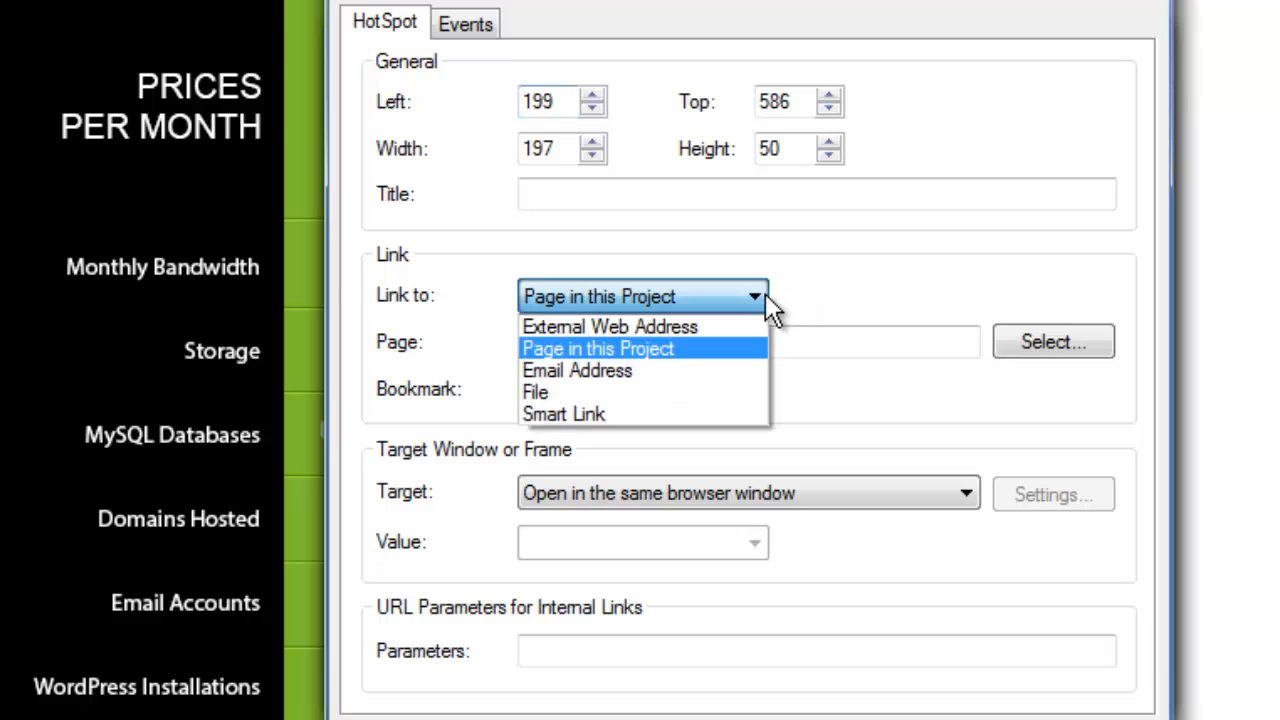
mouse_move(610, 326)
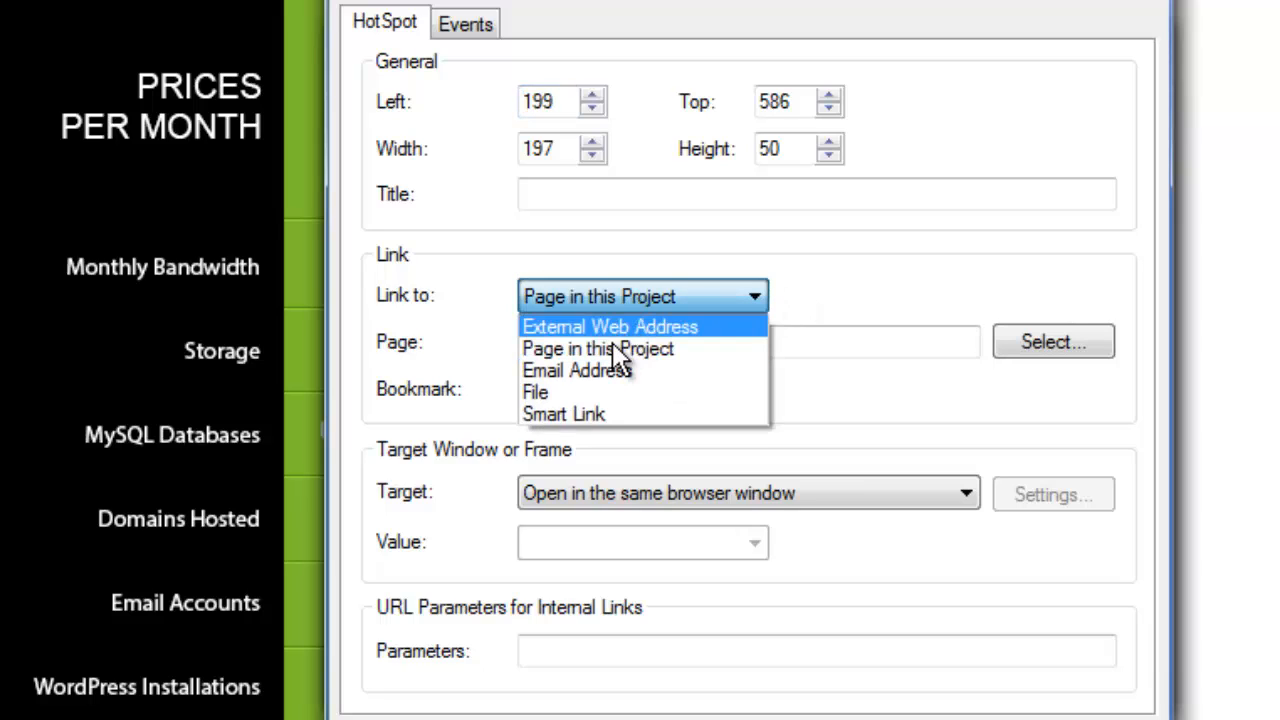
click(597, 348)
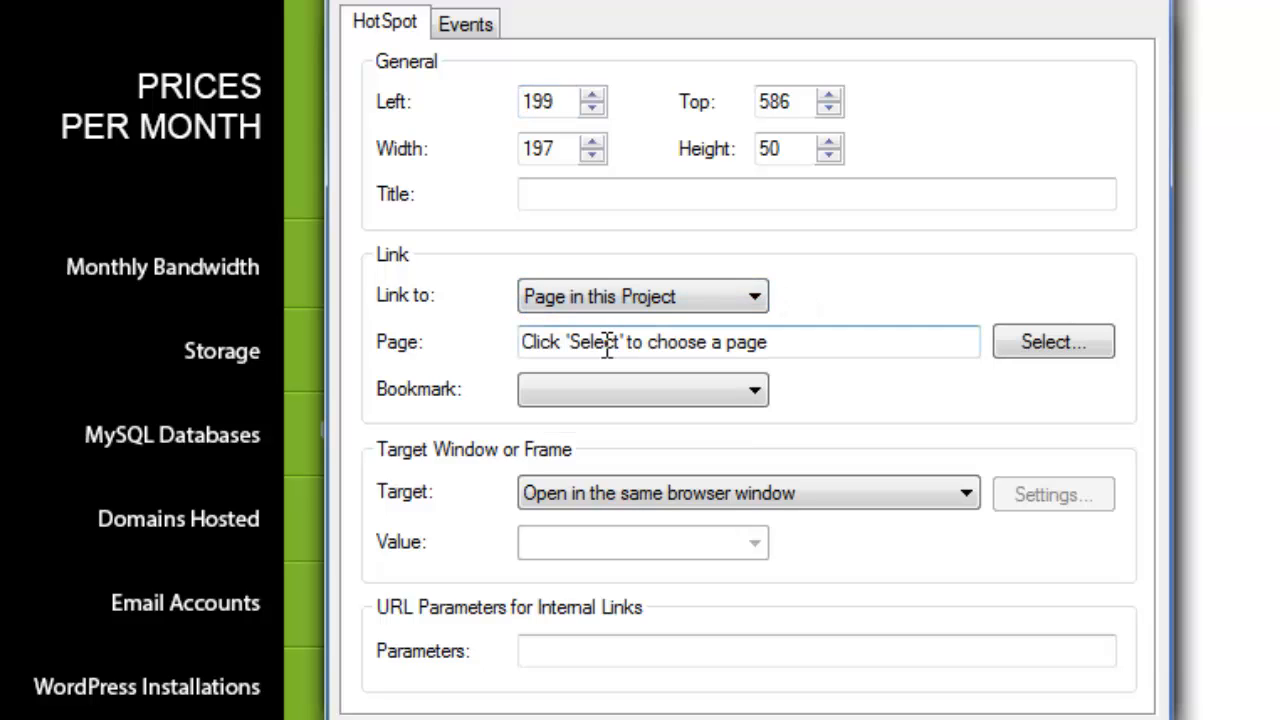
click(1052, 341)
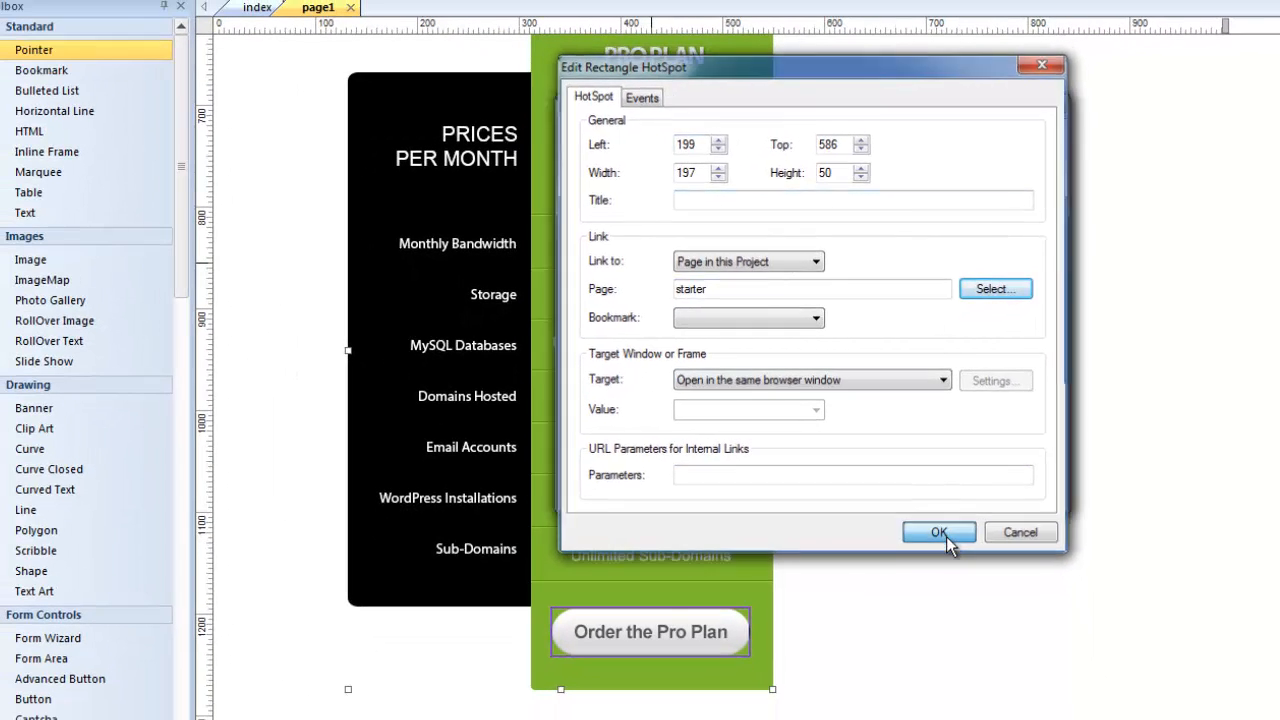
click(938, 531)
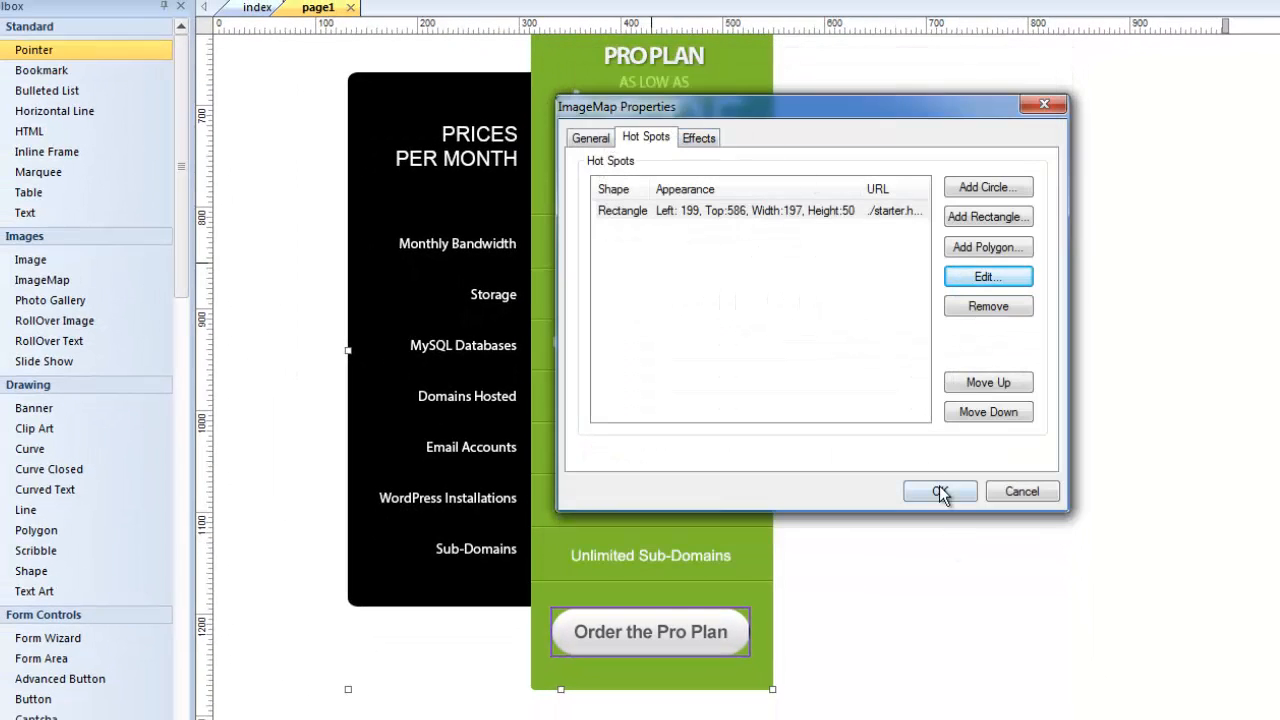
click(940, 491)
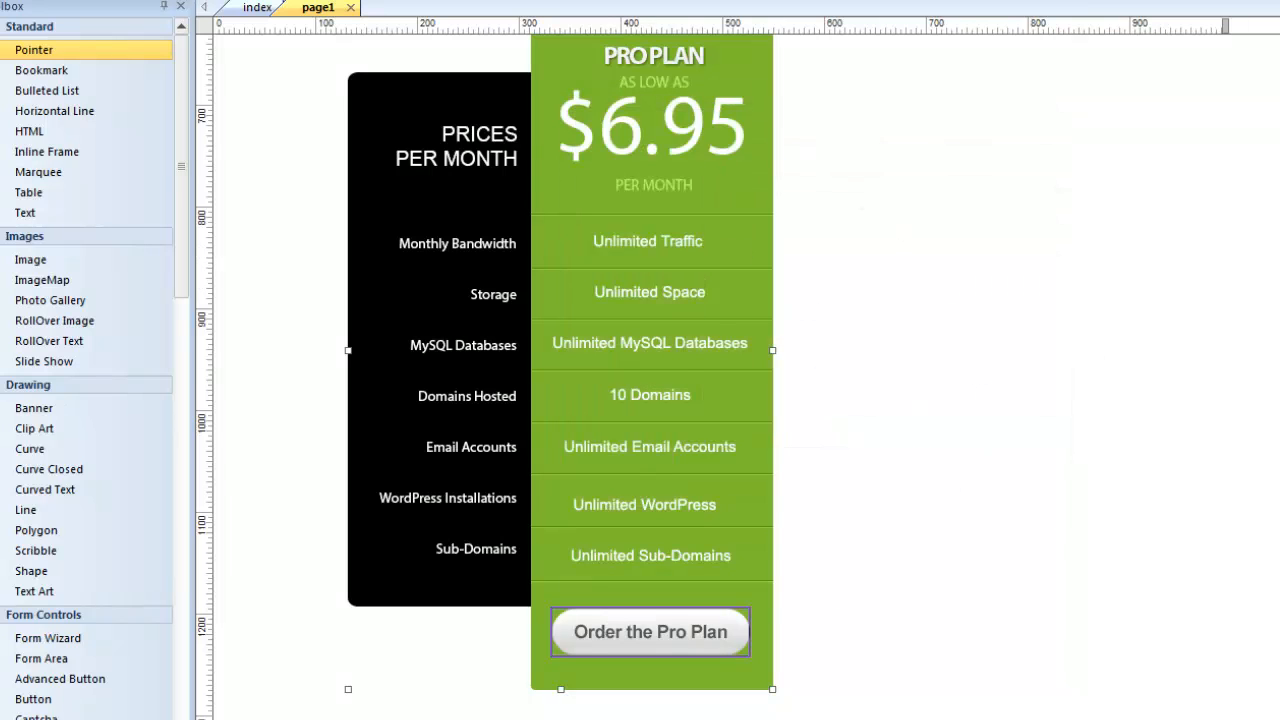
Scroll the browser preview down to the Pro plan's Order the Pro Plan button.
scroll(up, 3)
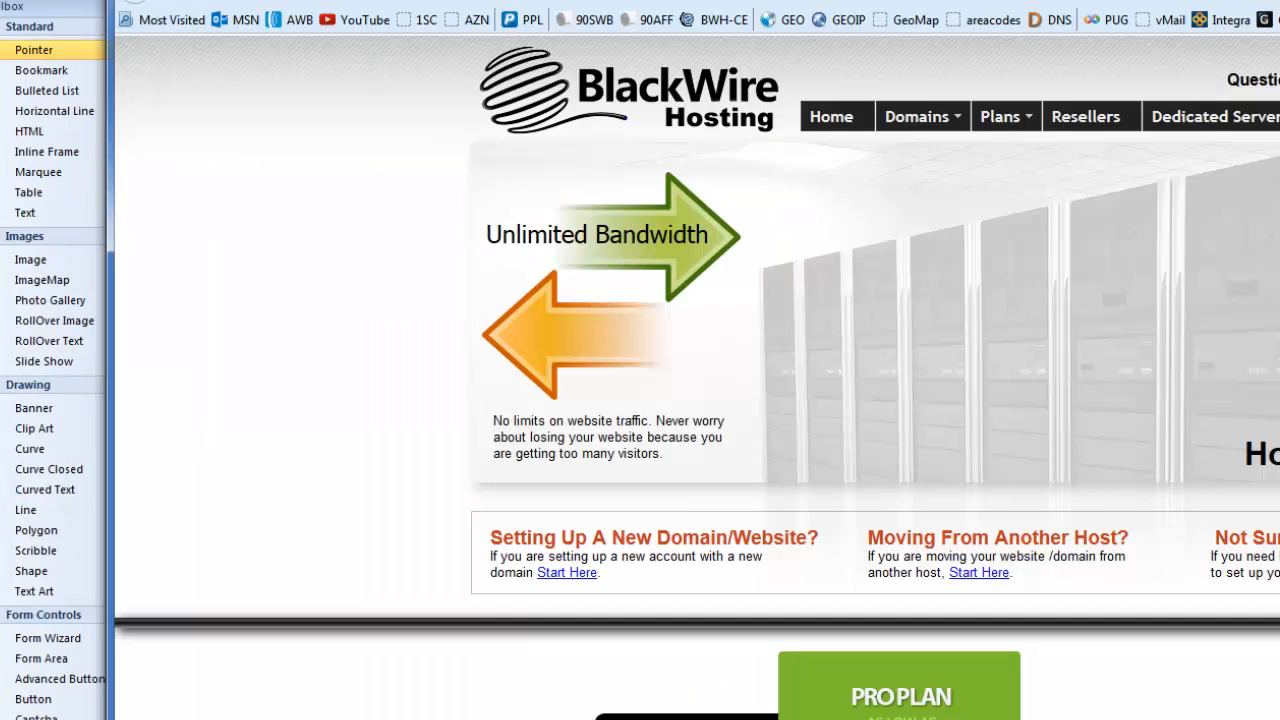
scroll(down, 3)
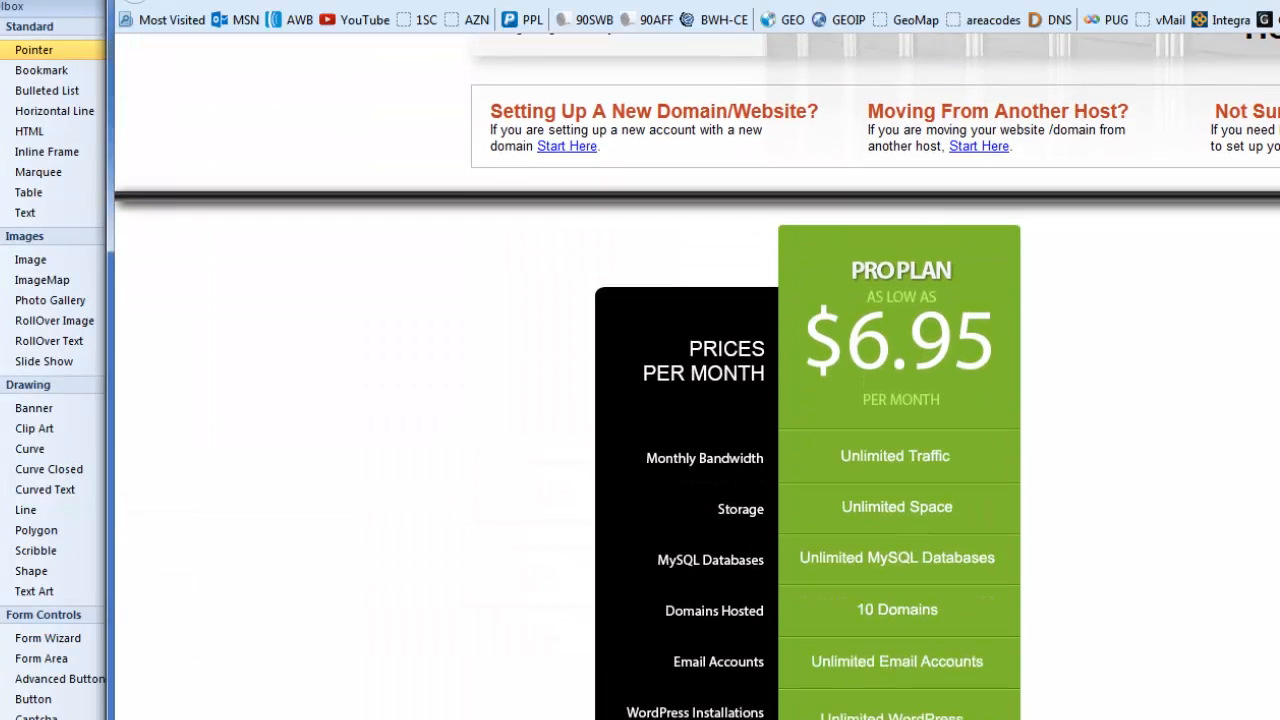
scroll(down, 3)
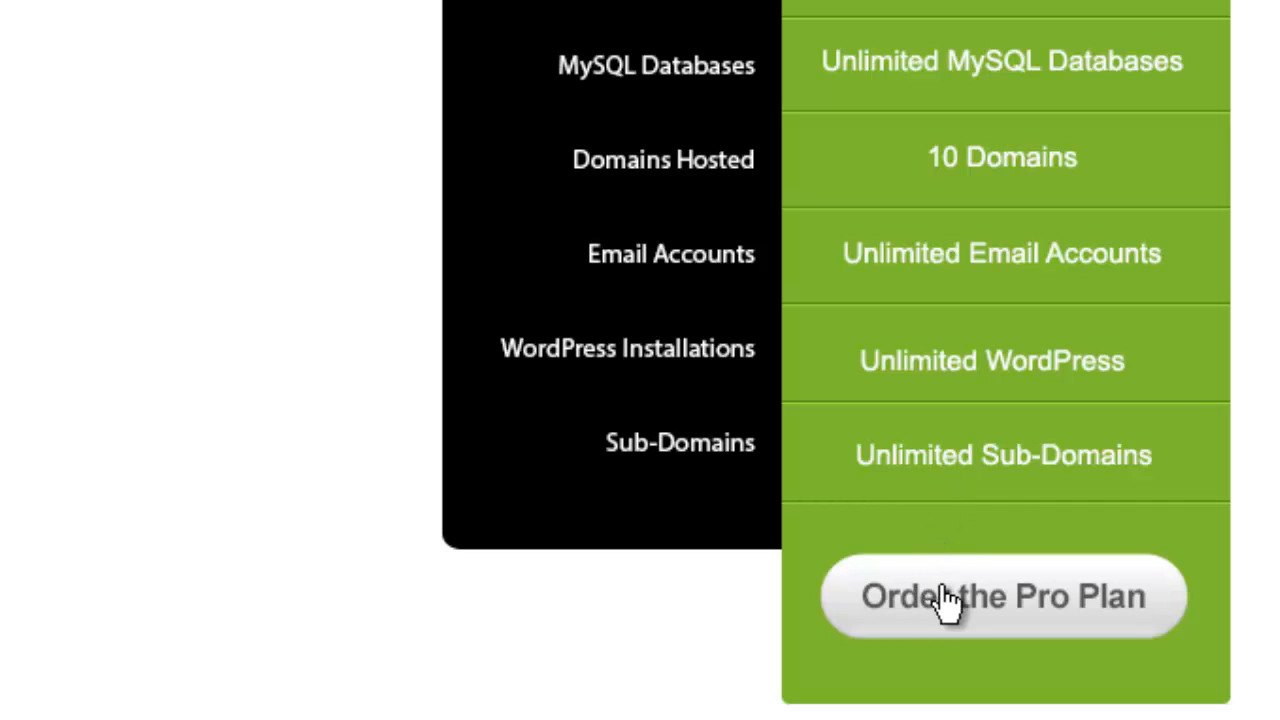
mouse_move(1155, 595)
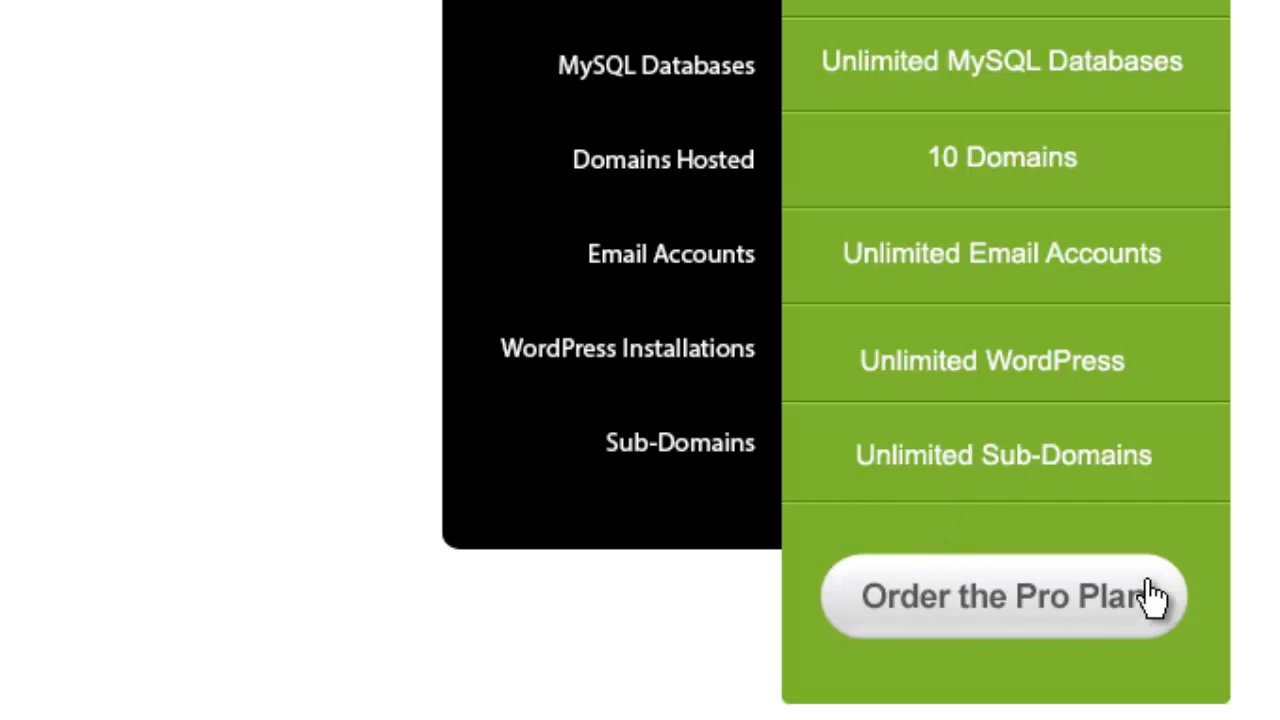
mouse_move(1157, 507)
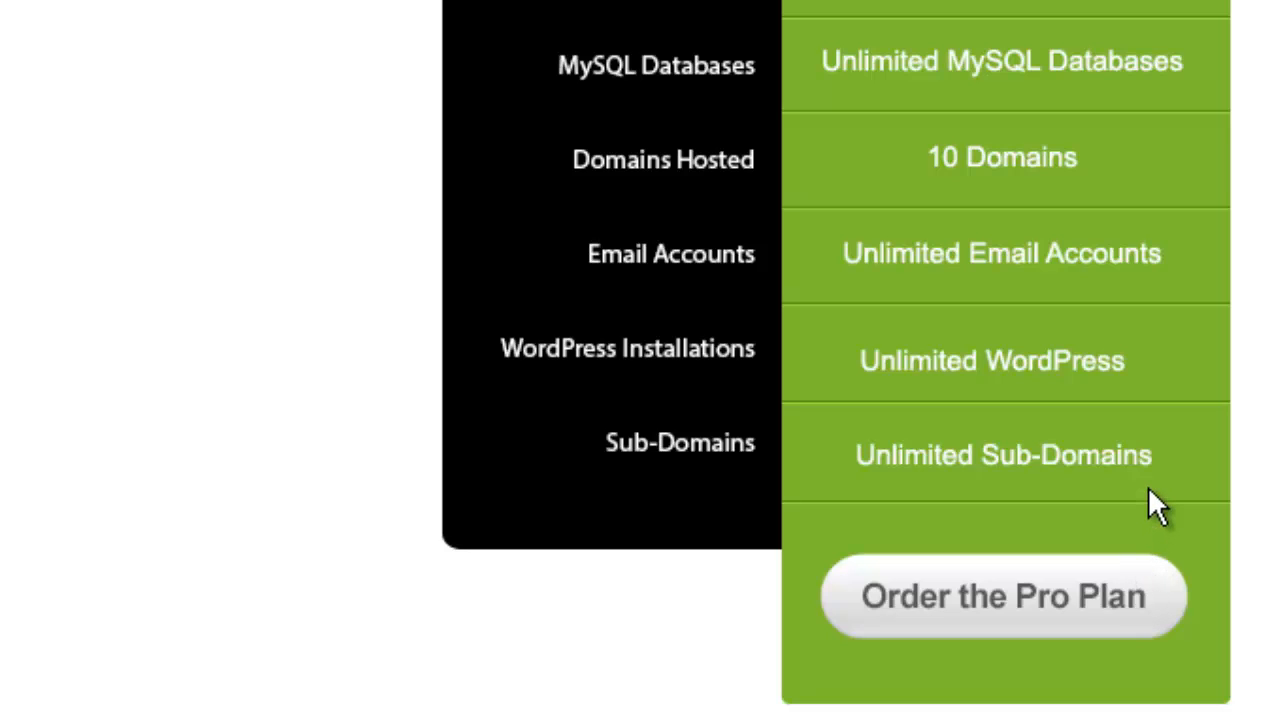
mouse_move(1127, 315)
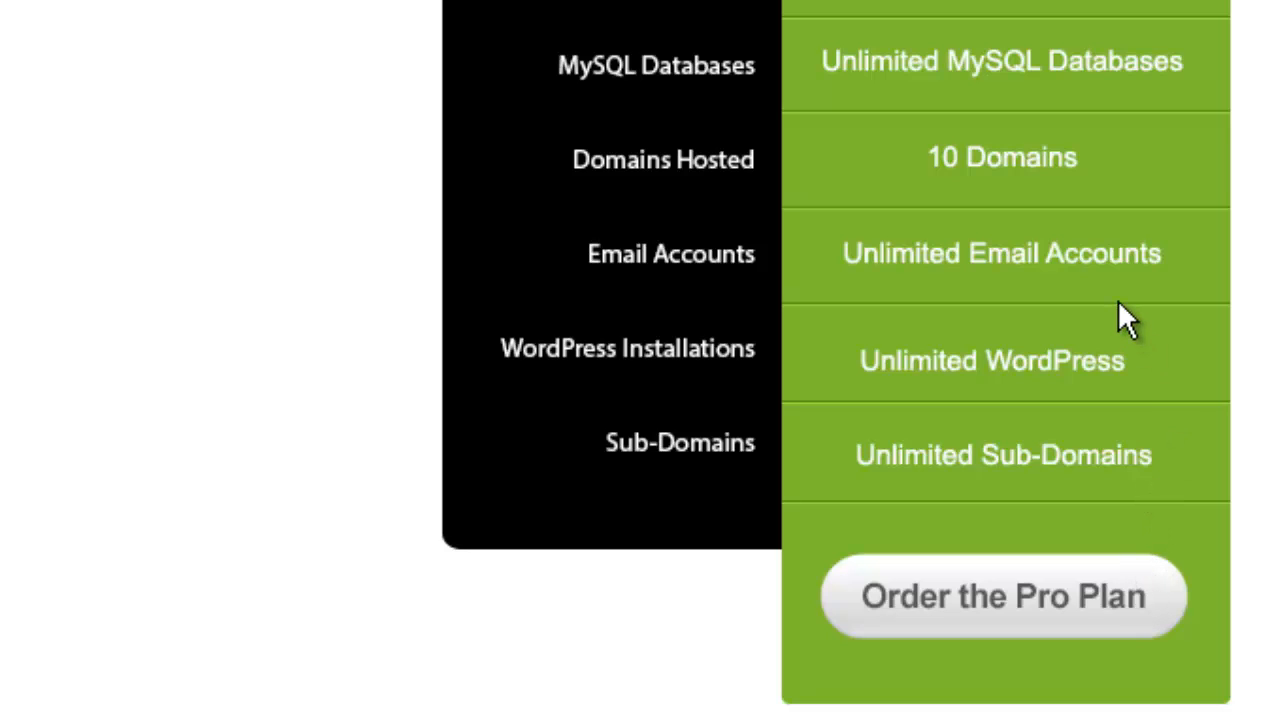
mouse_move(1000, 180)
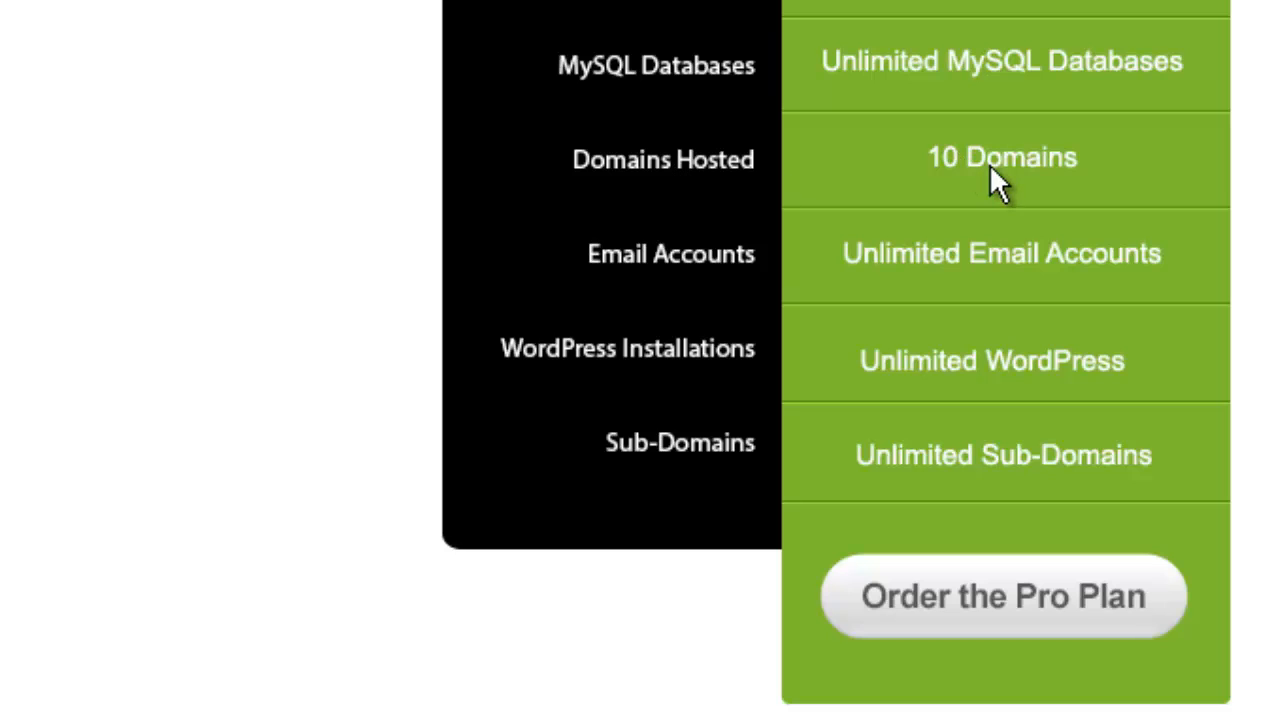
mouse_move(998, 185)
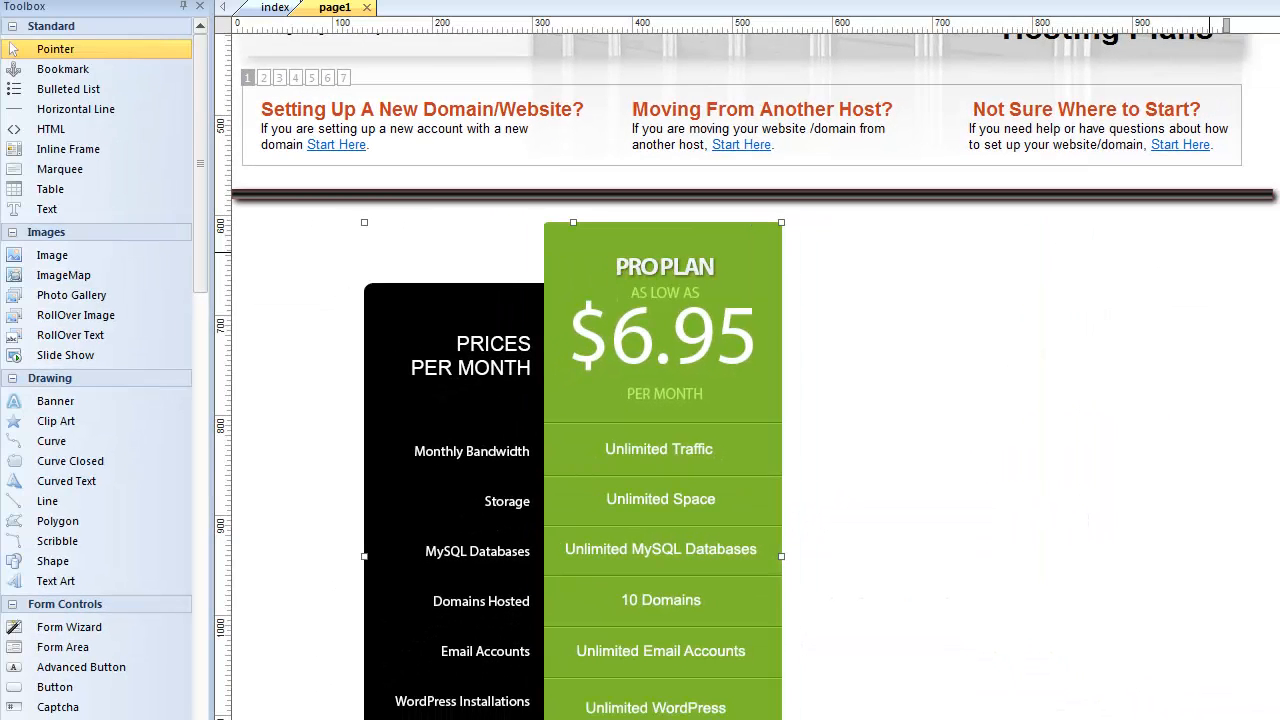
Close the page1 tab and scroll the plans page to its three-plan pricing graphic.
scroll(down, 3)
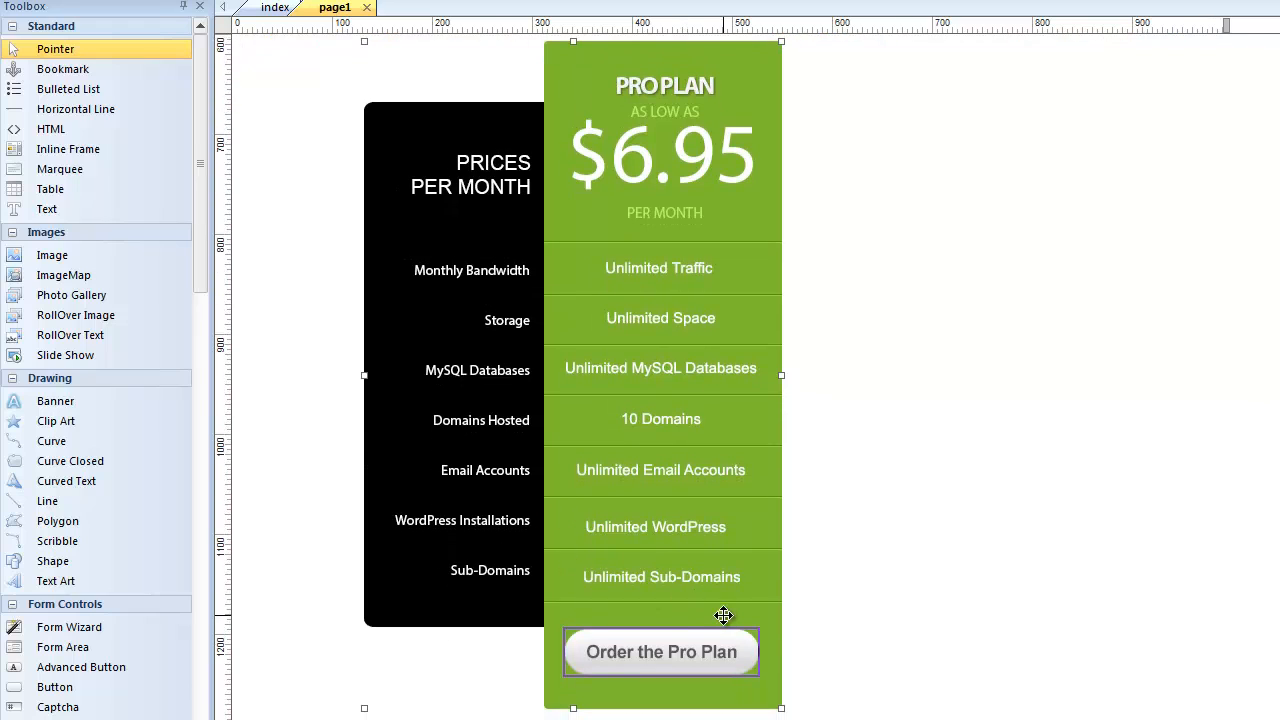
mouse_move(710, 388)
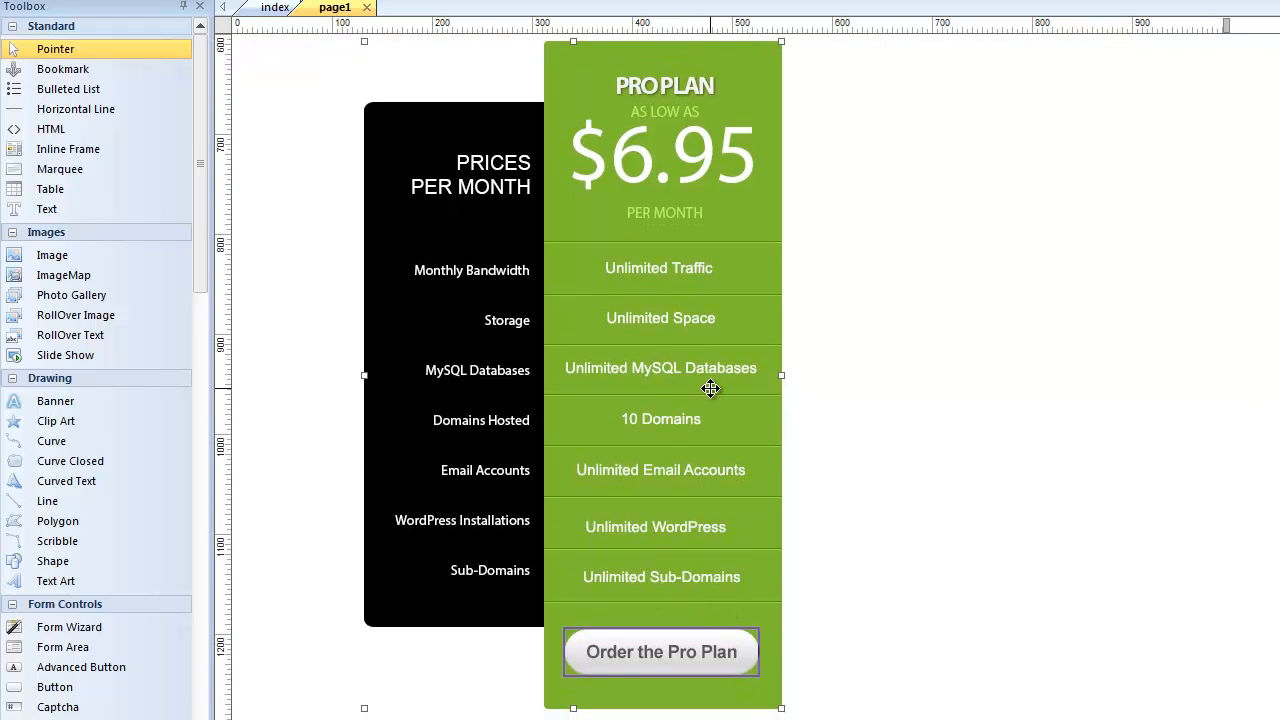
mouse_move(787, 405)
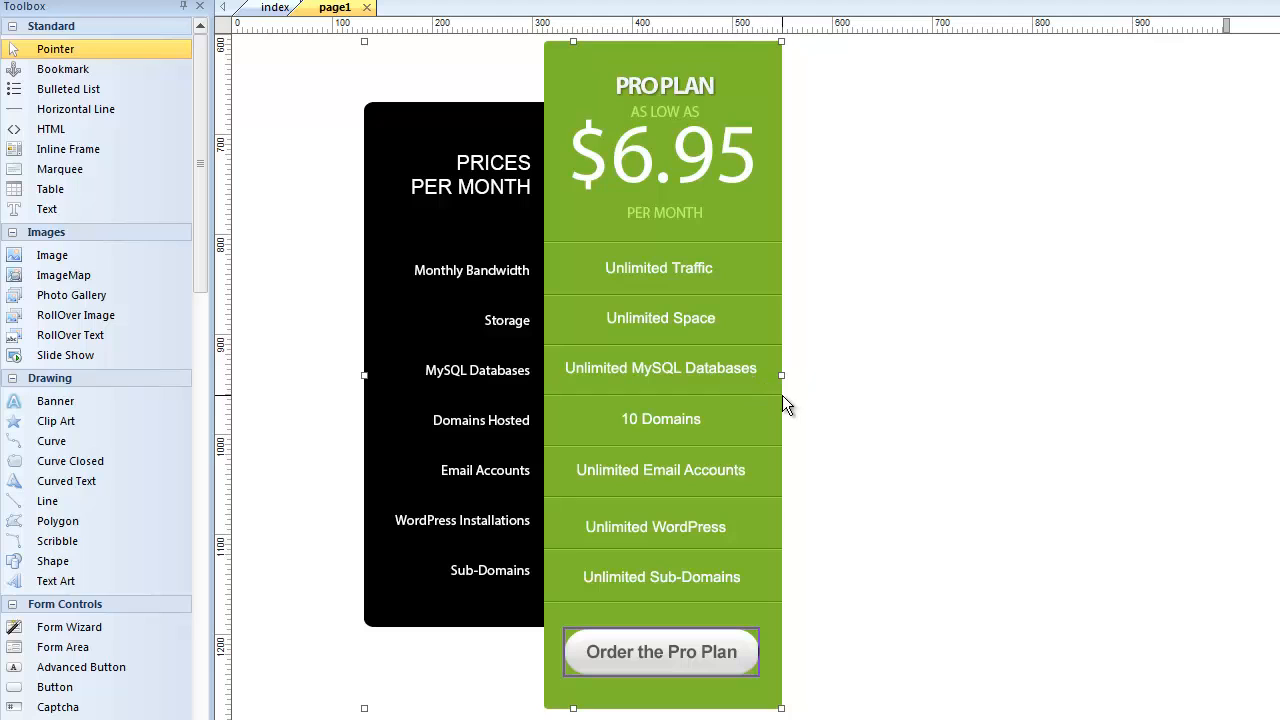
mouse_move(1044, 197)
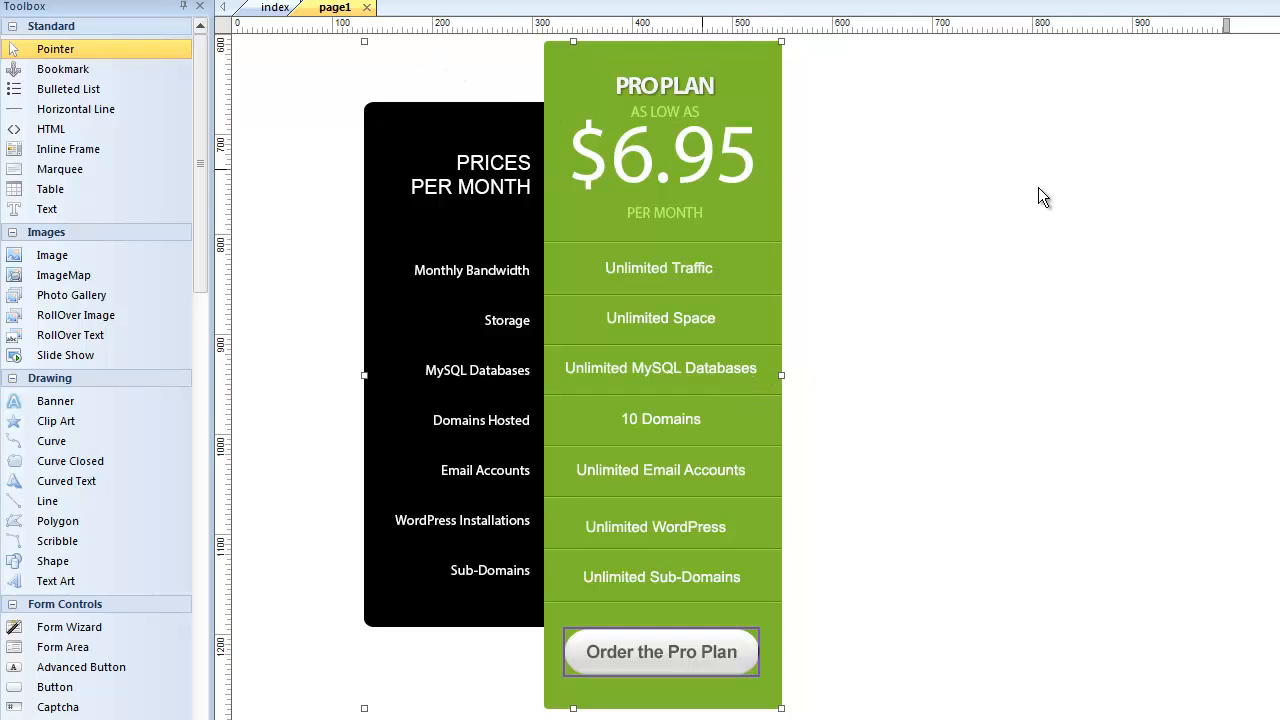
mouse_move(369, 14)
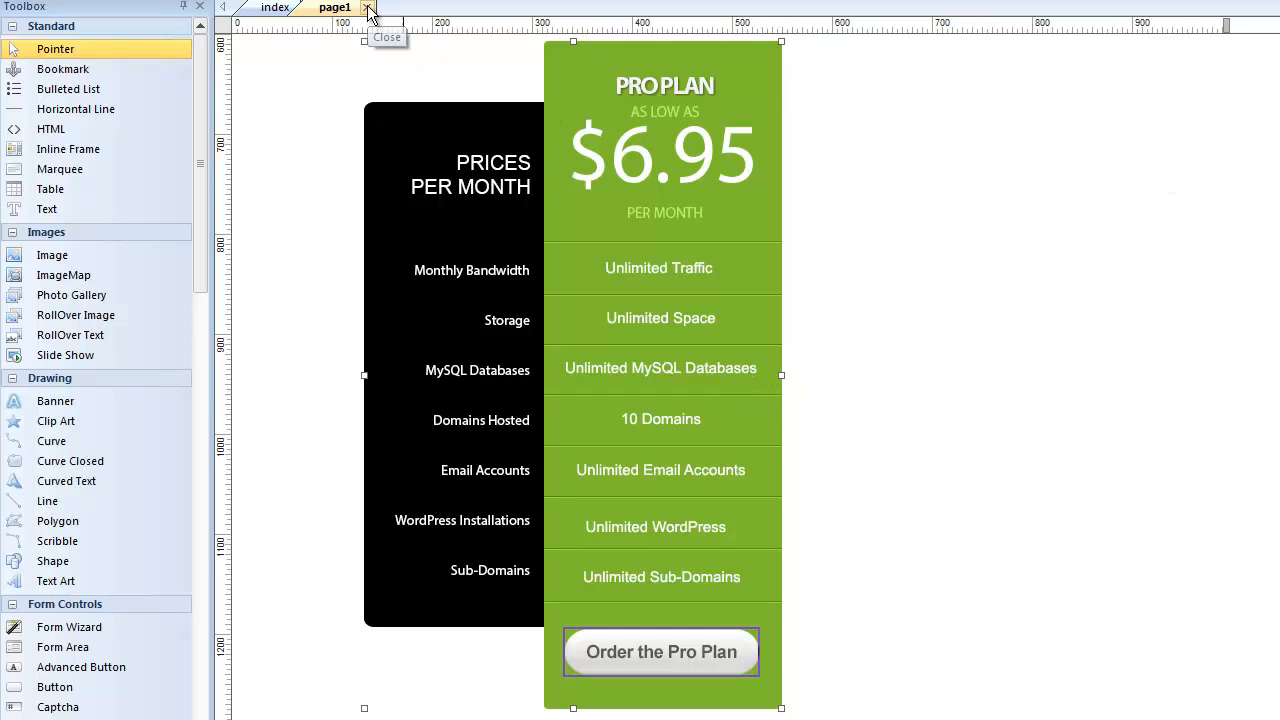
click(370, 8)
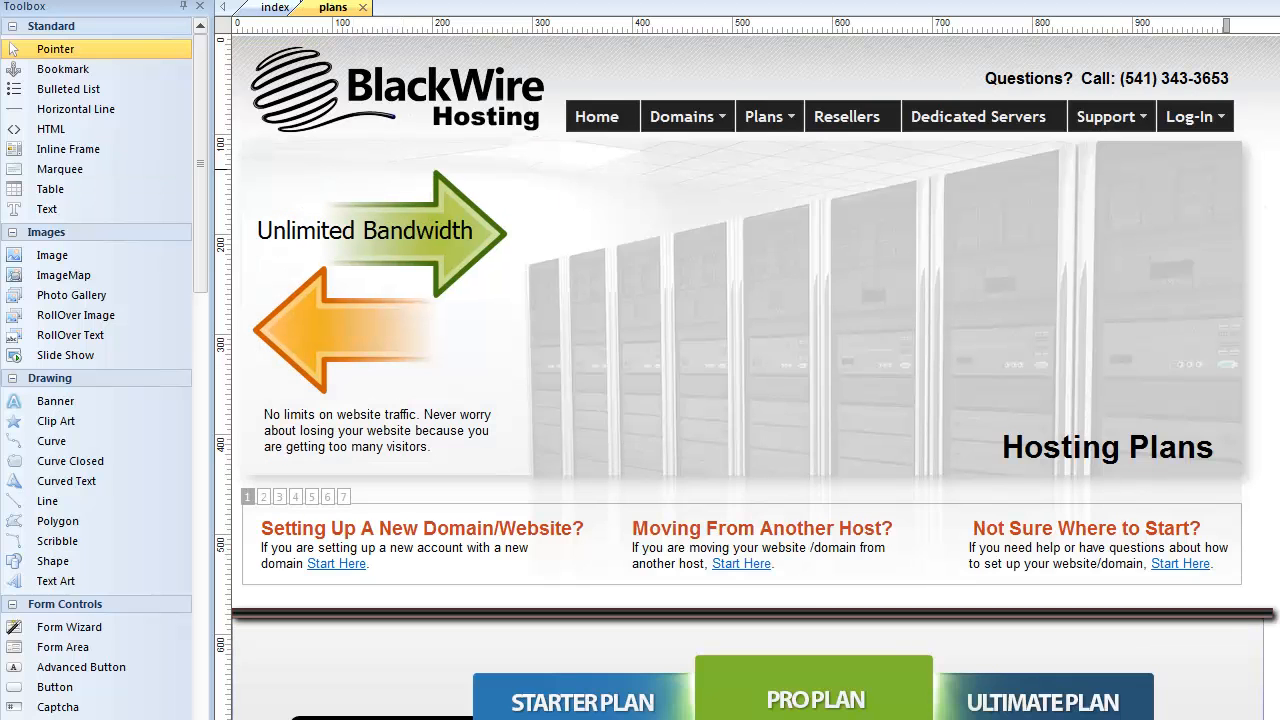
scroll(down, 3)
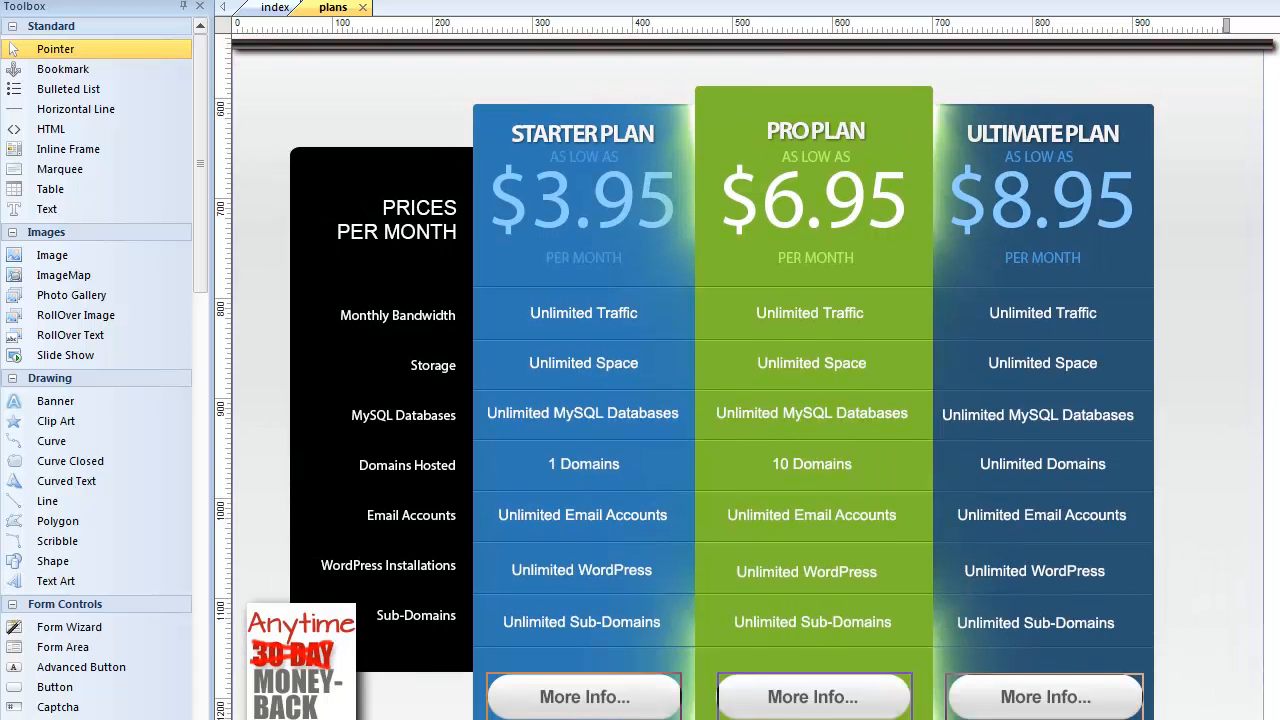
scroll(down, 3)
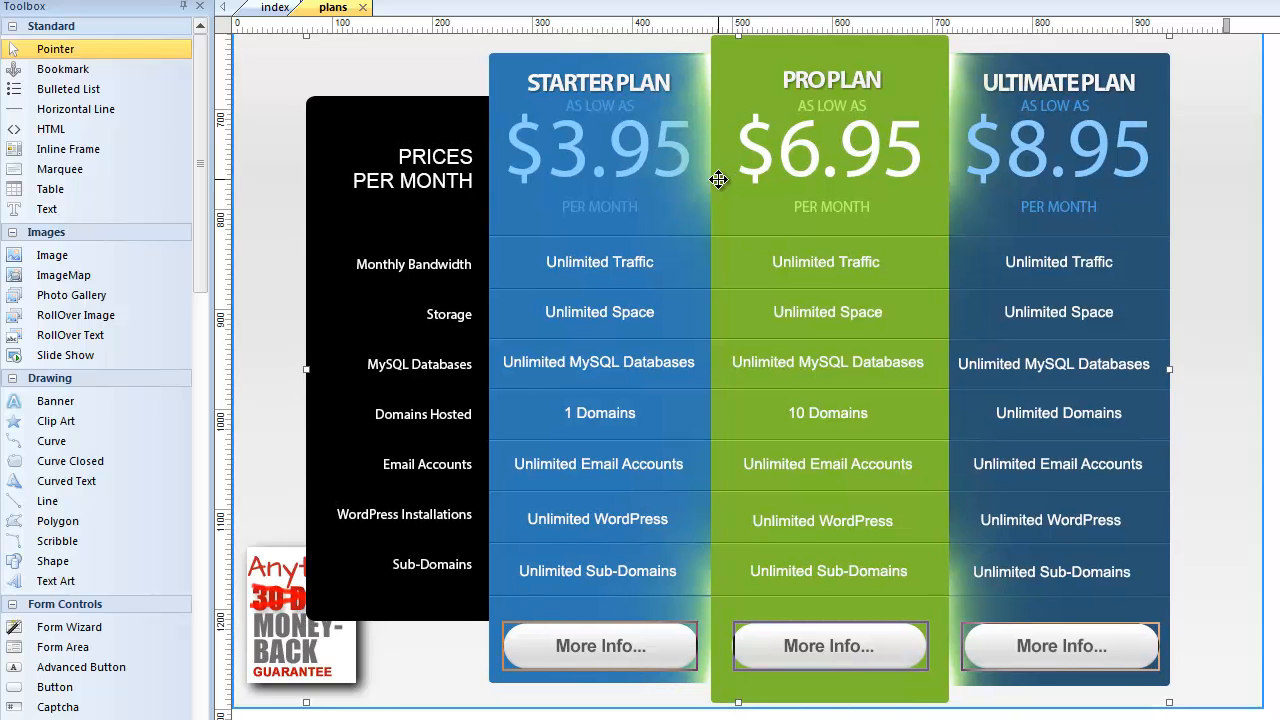
mouse_move(809, 283)
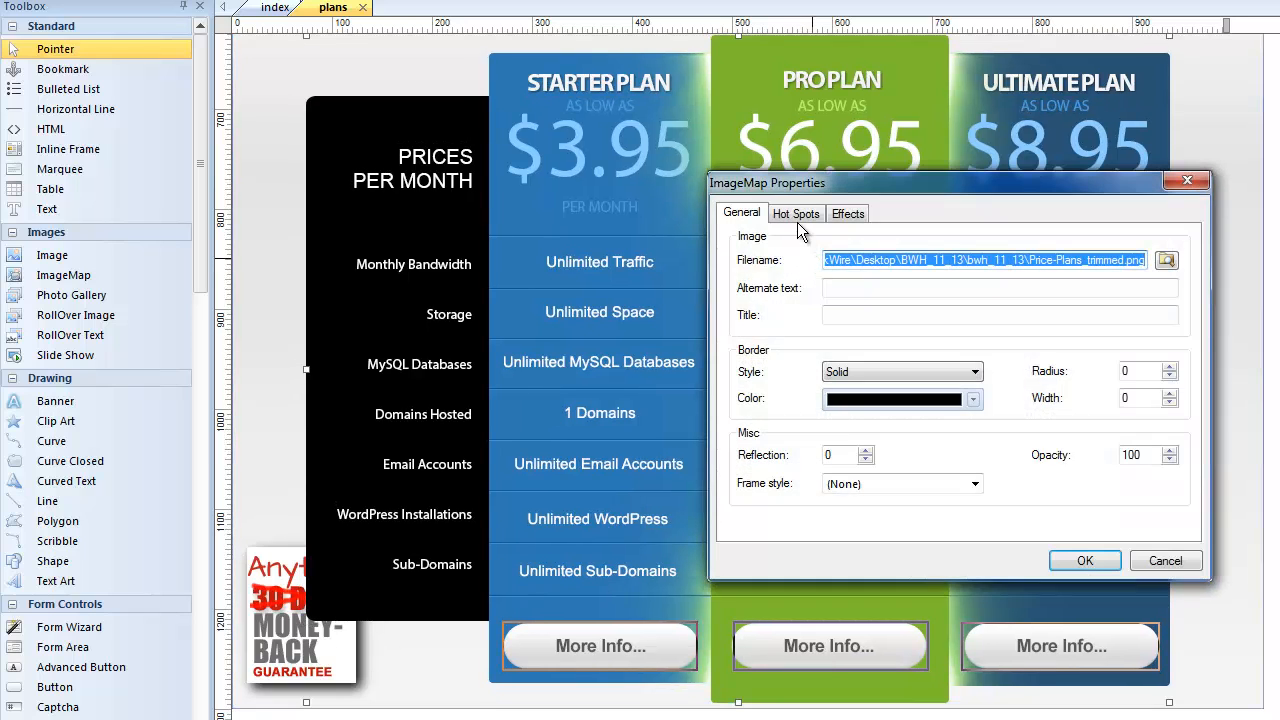
Inspect each More Info hotspot, linking to the starter, pro and ultimate pages.
click(796, 213)
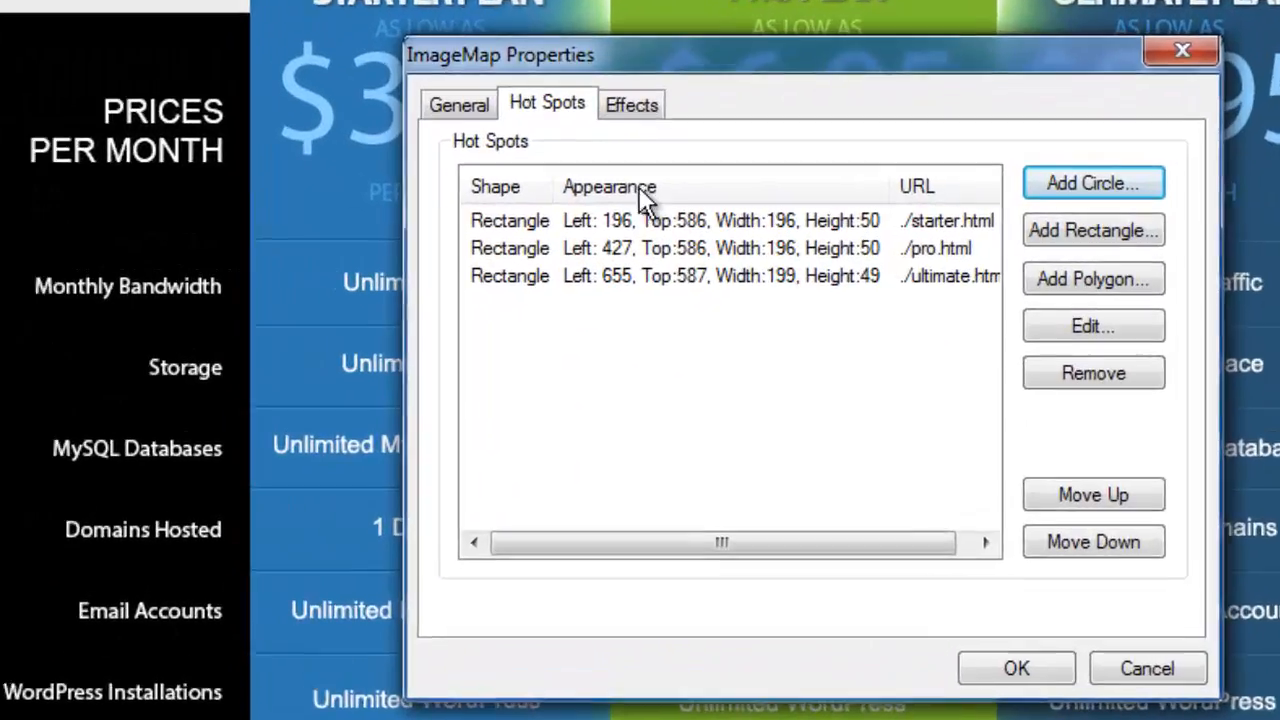
click(720, 248)
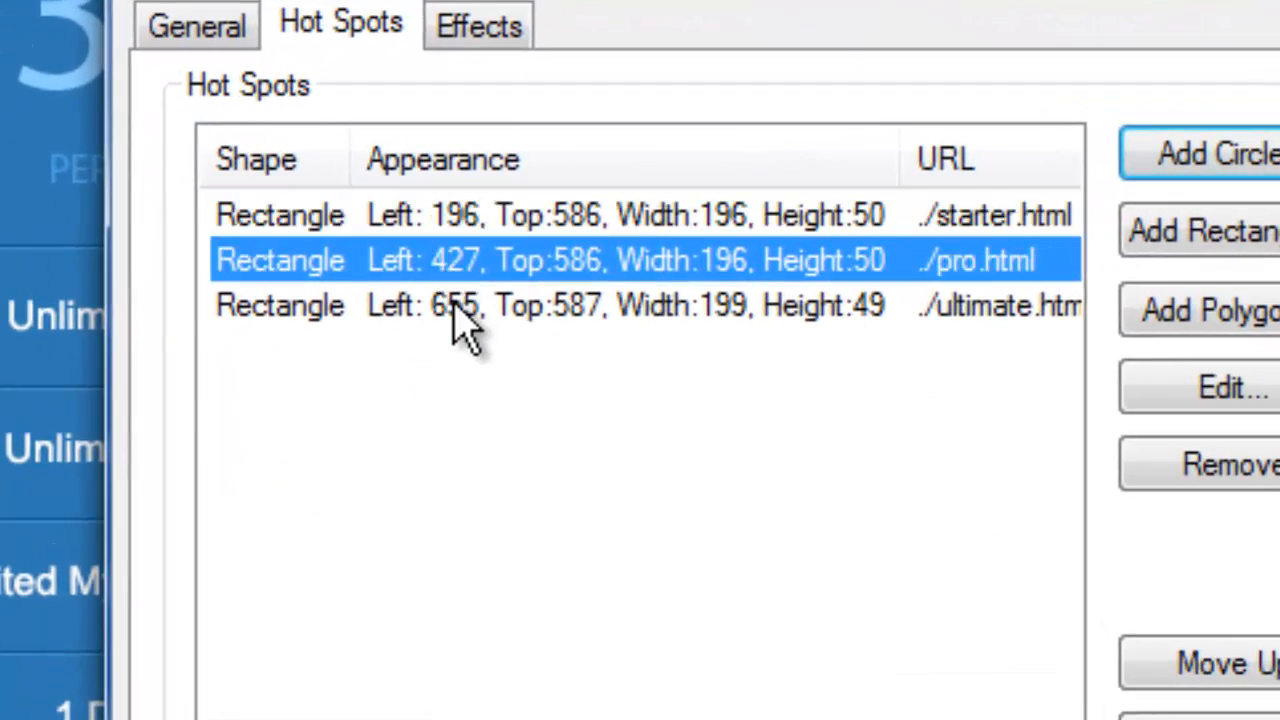
click(627, 305)
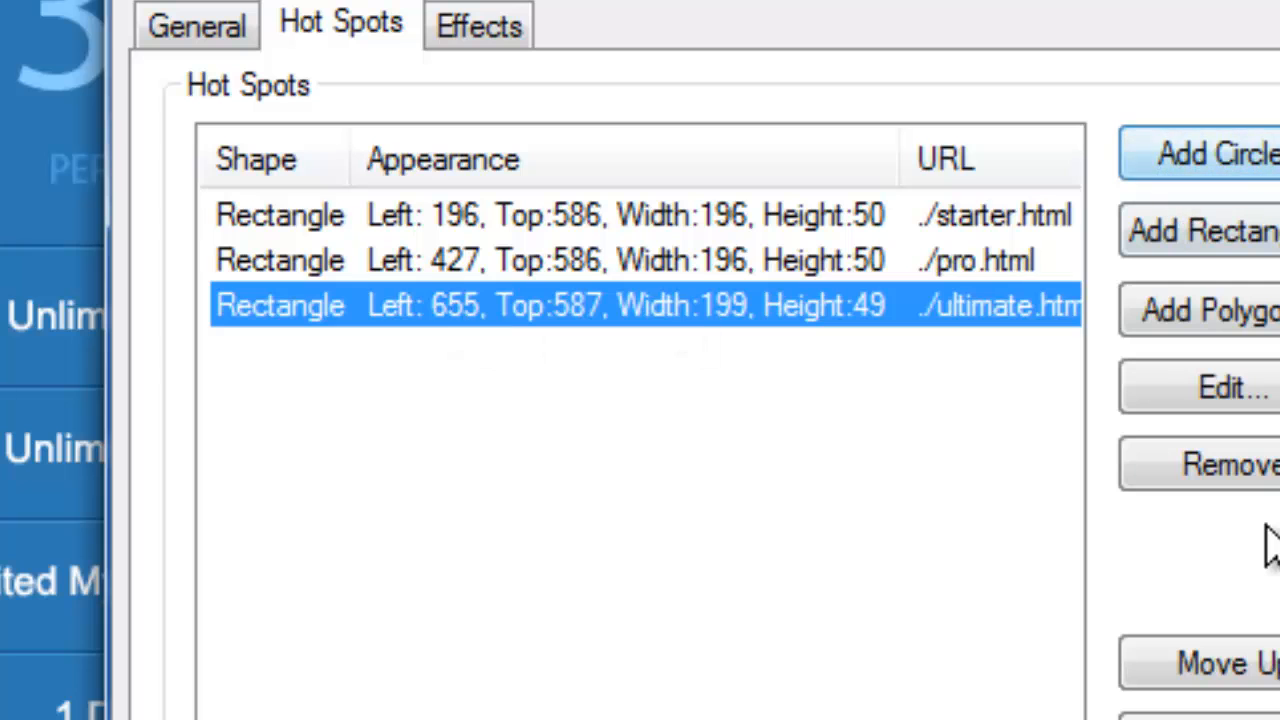
click(550, 214)
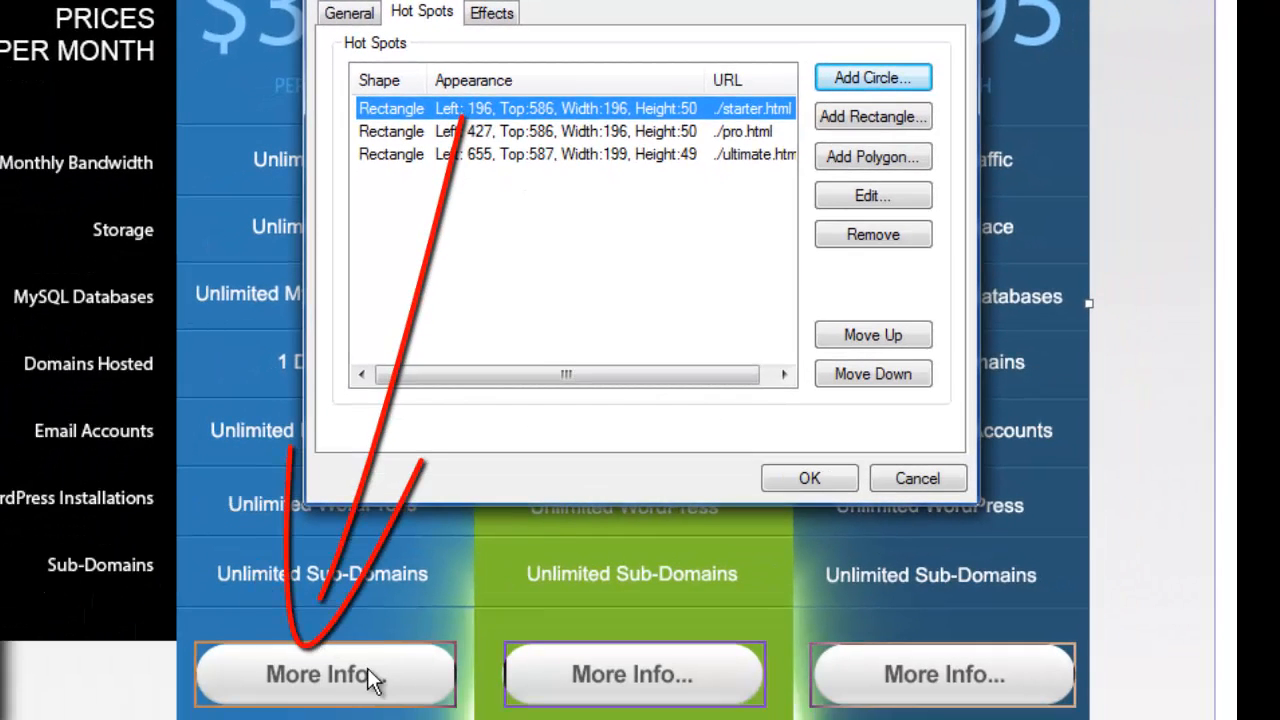
click(560, 131)
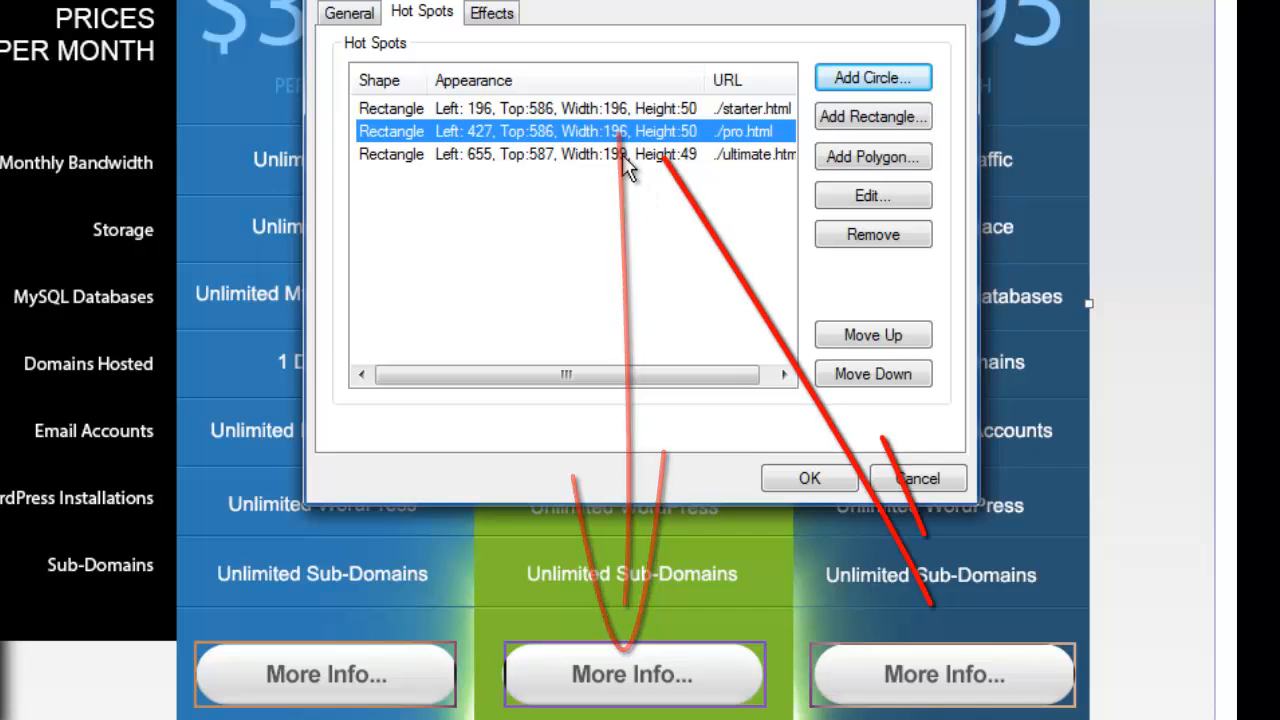
click(565, 154)
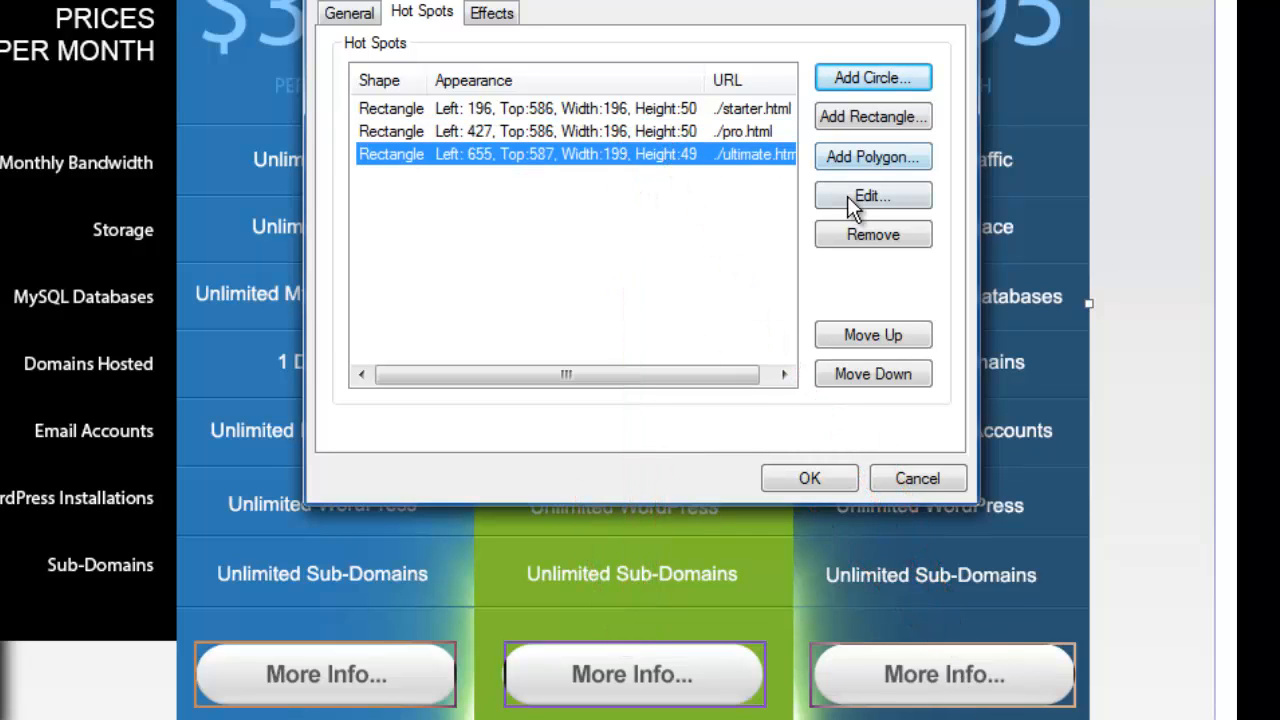
click(872, 195)
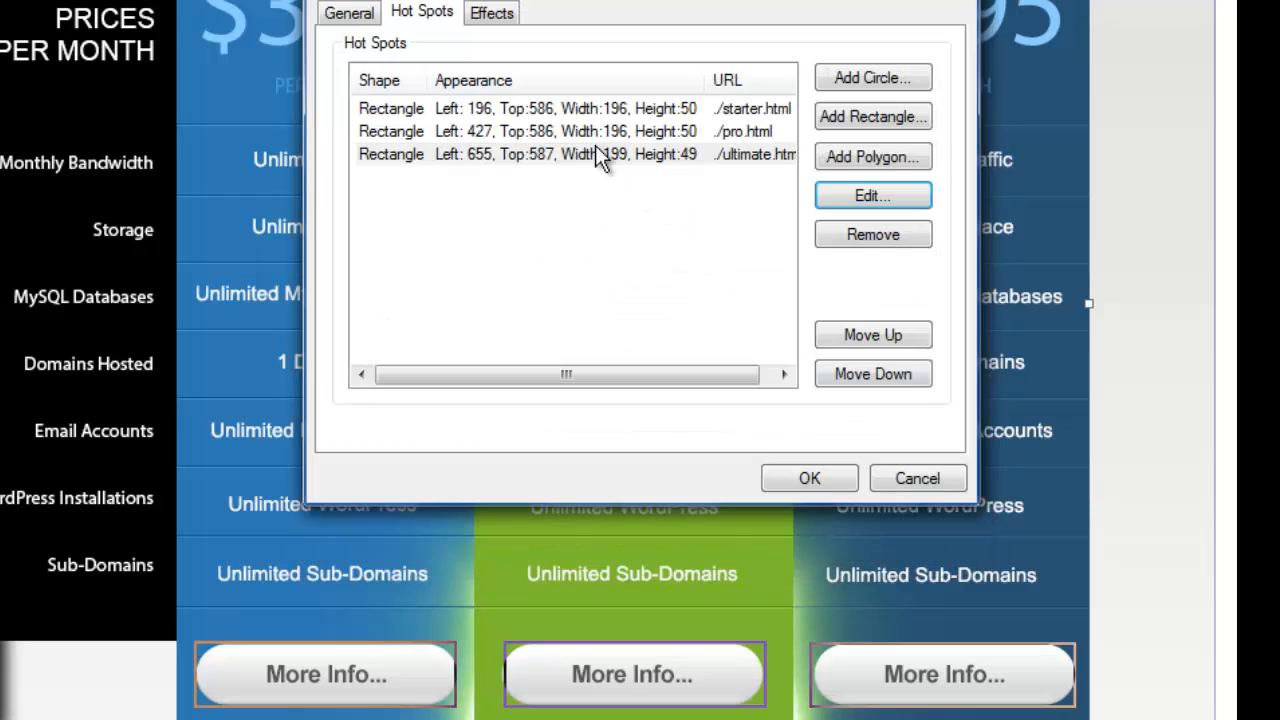
Review the pro.html hotspot's link, then cancel both hotspot and ImageMap Properties dialogs.
click(871, 195)
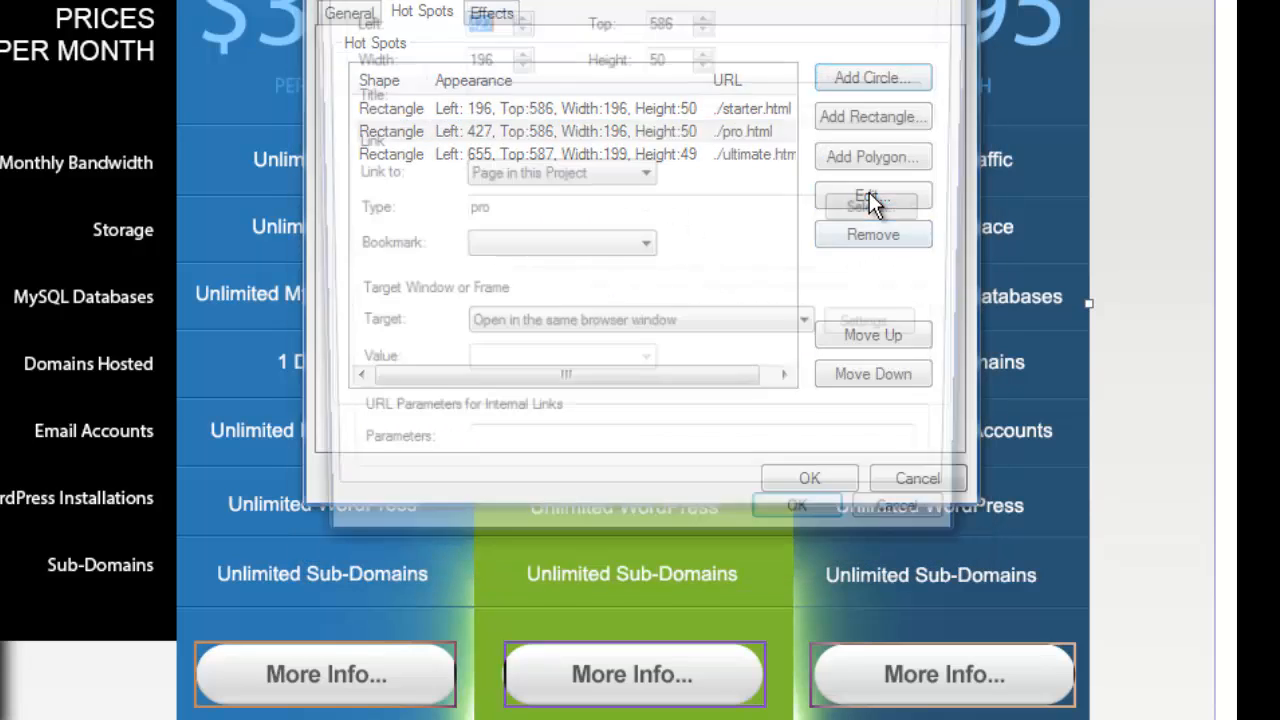
click(872, 200)
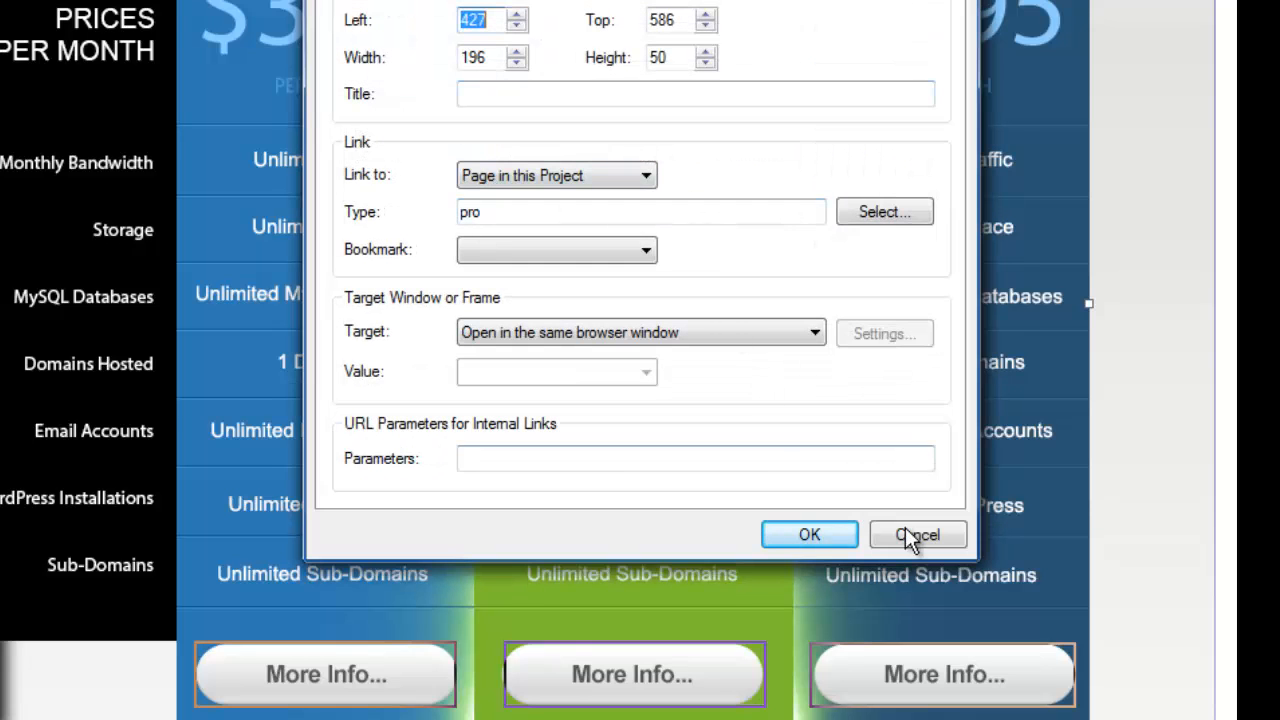
click(809, 534)
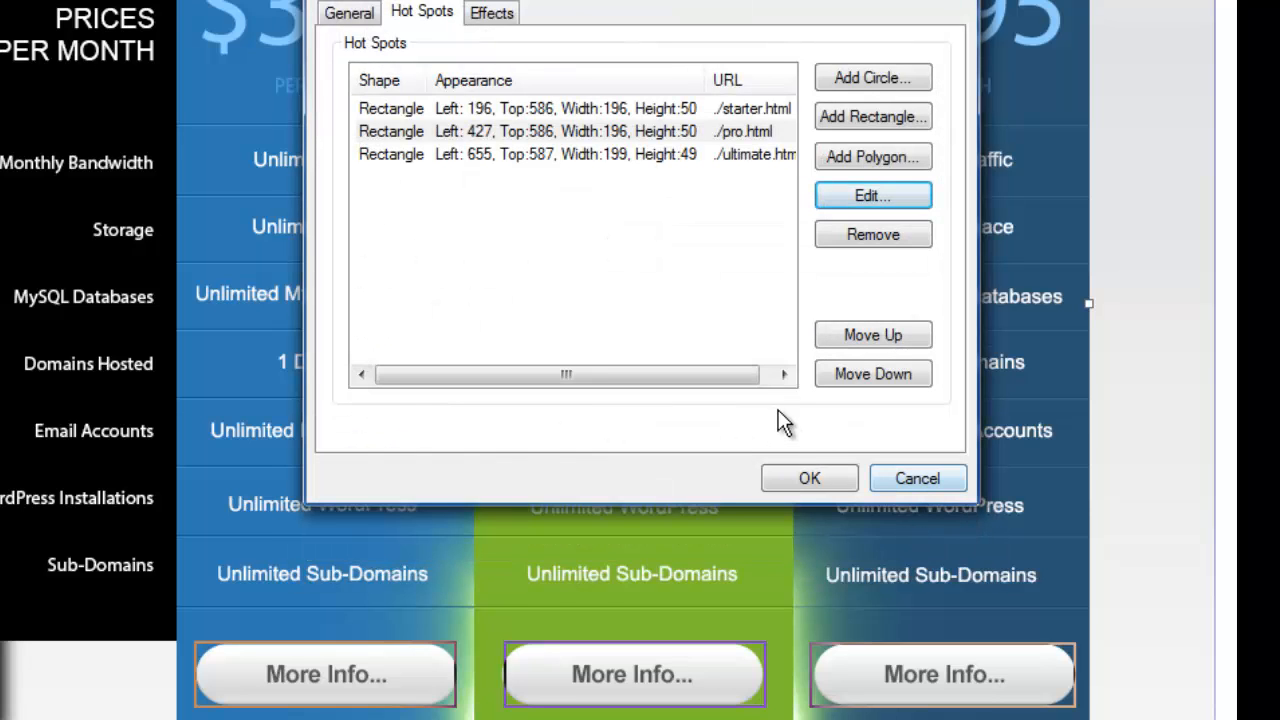
mouse_move(890, 460)
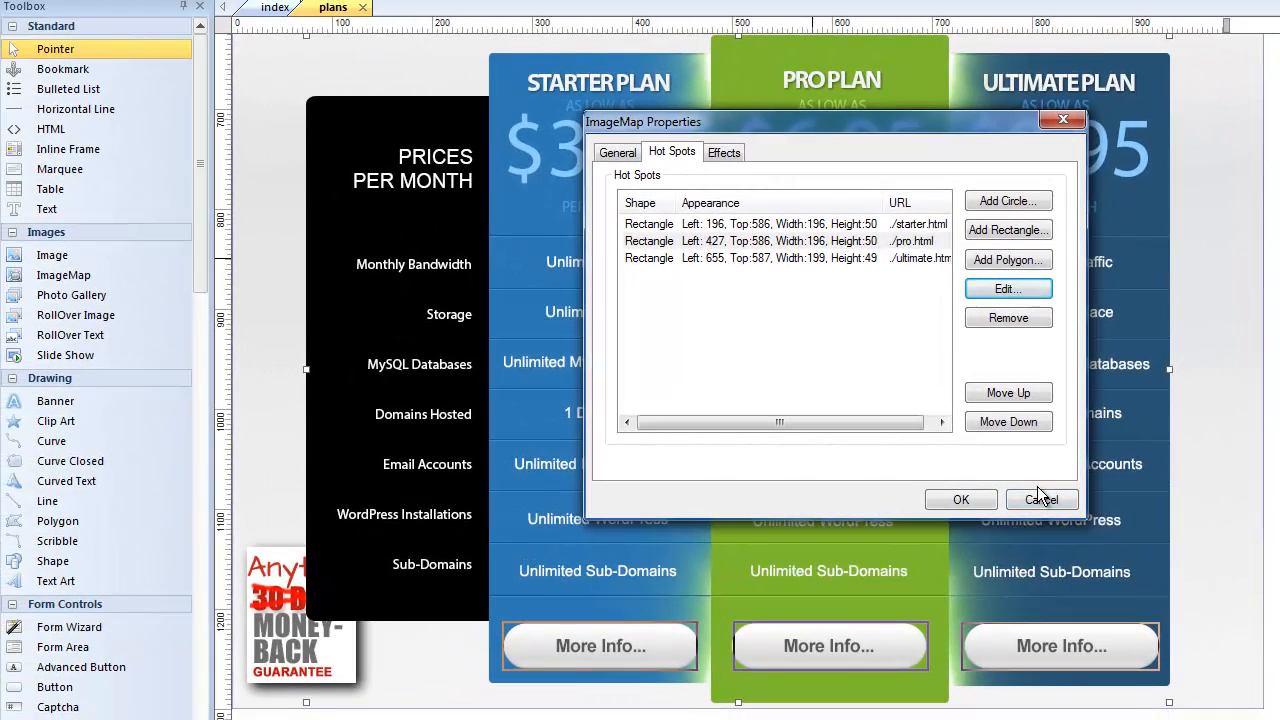
click(1041, 499)
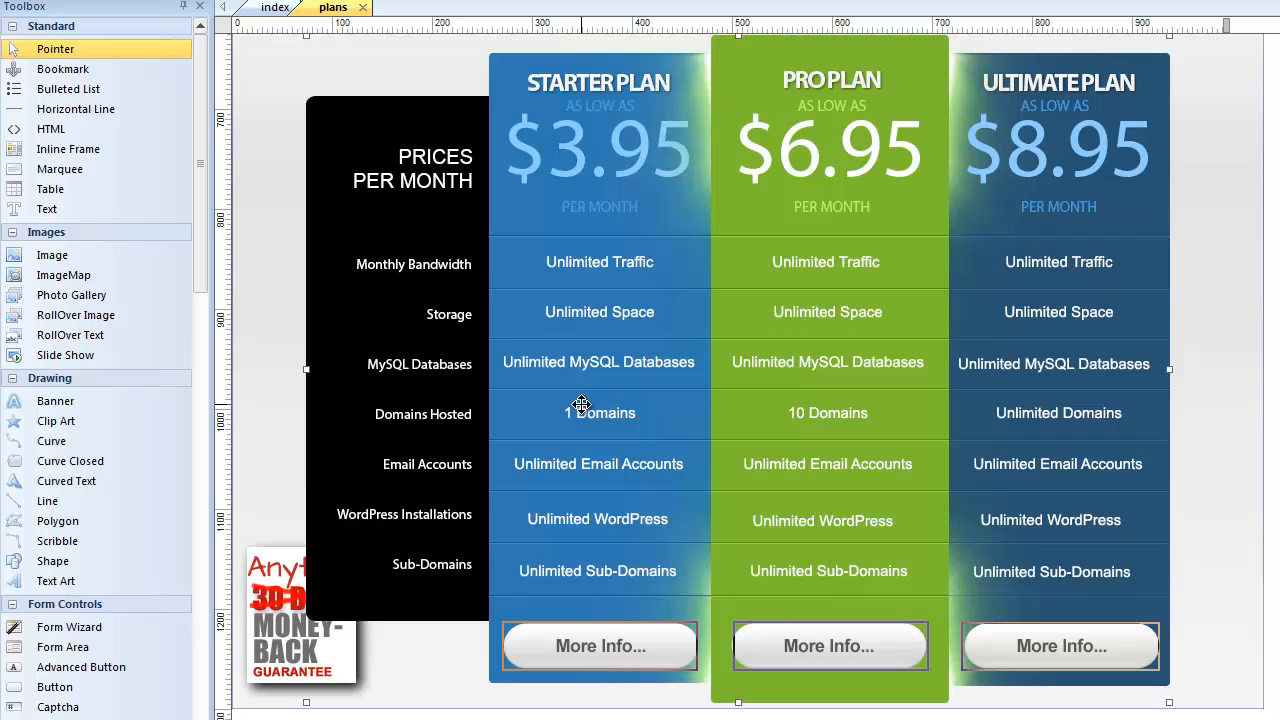
mouse_move(582, 405)
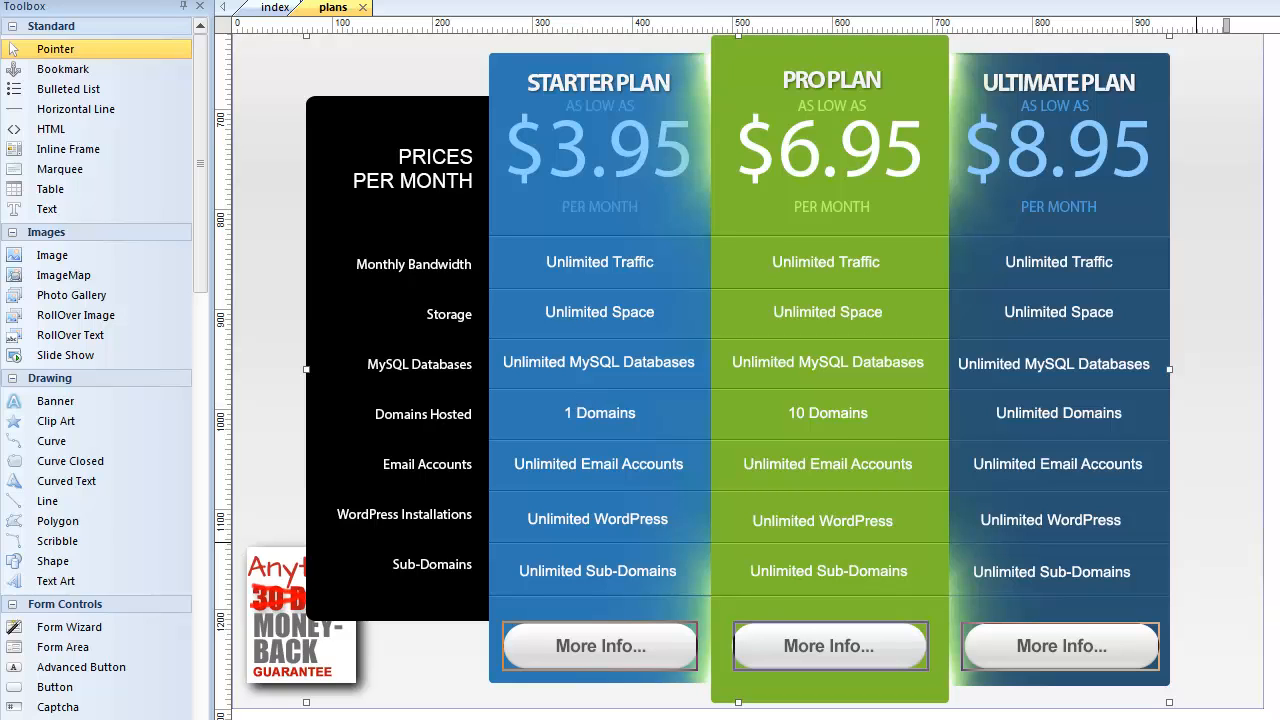
scroll(up, 3)
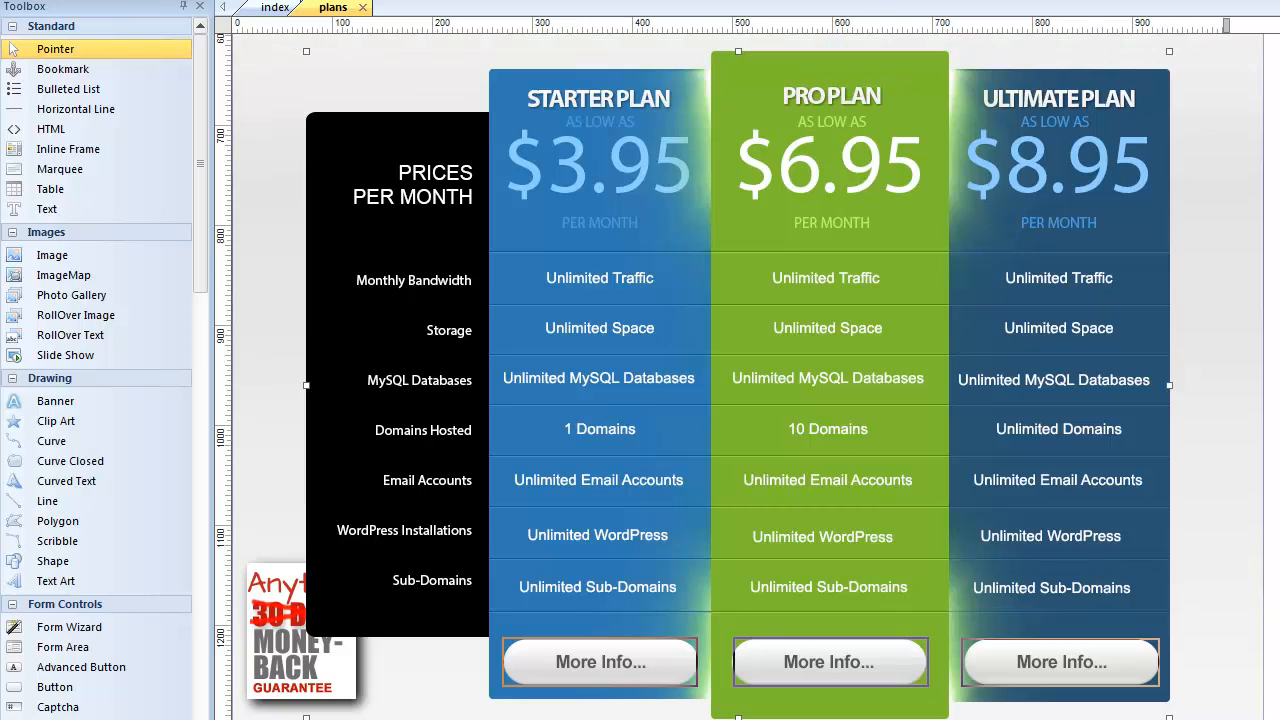